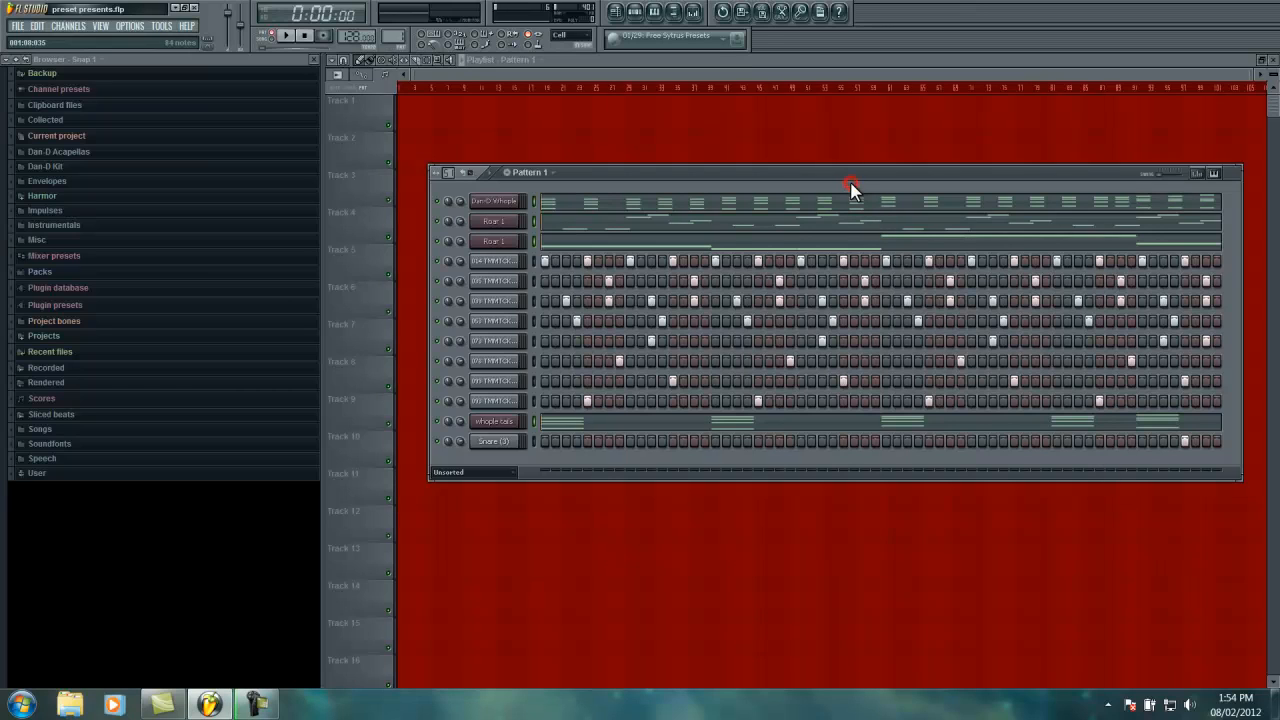
# - Empty Pattern 1's piano-roll channels, keeping the drums, and select the Dan-D Whople - Dan-D Whople pattern
pyautogui.click(289, 35)
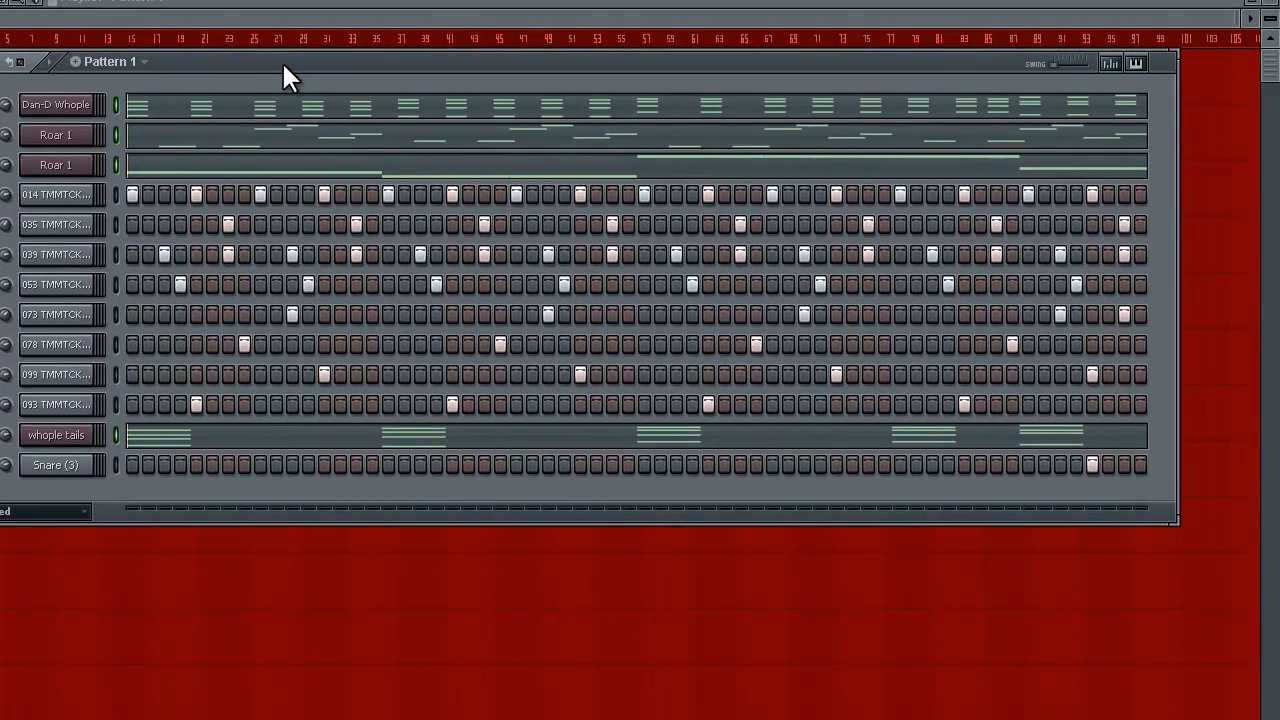
pyautogui.moveTo(330, 60)
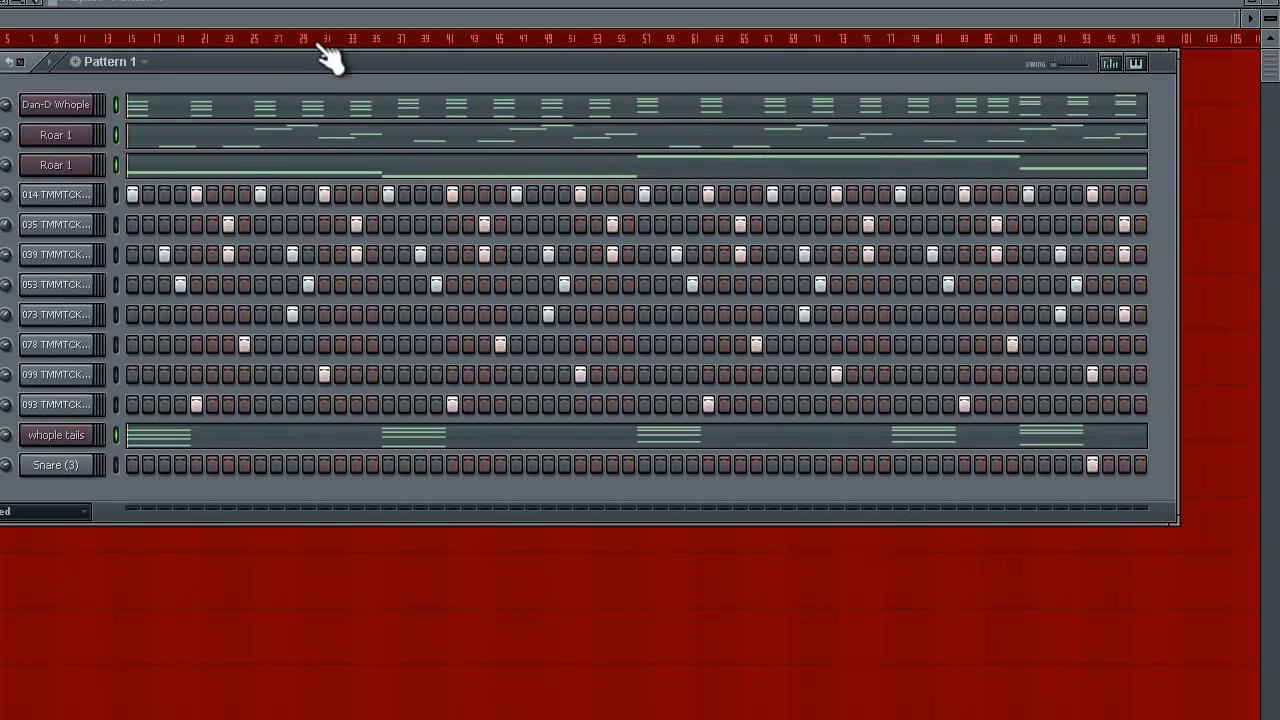
pyautogui.moveTo(337, 52)
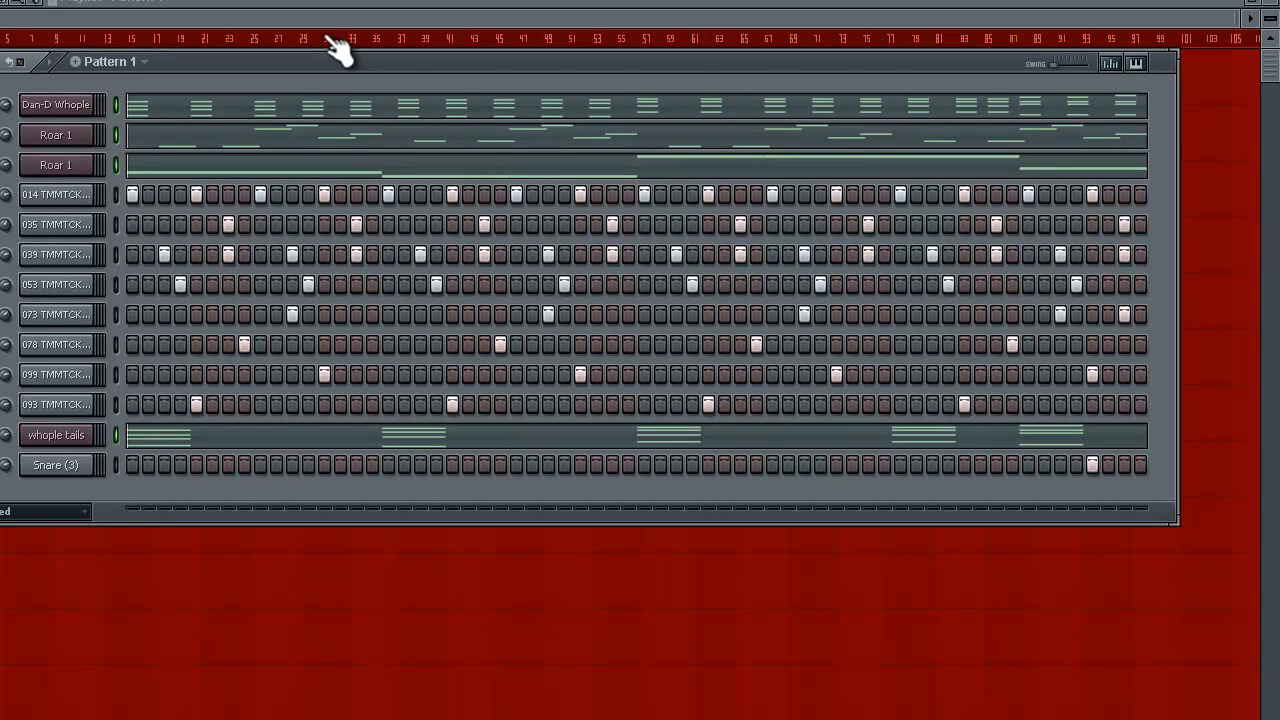
pyautogui.moveTo(128, 140)
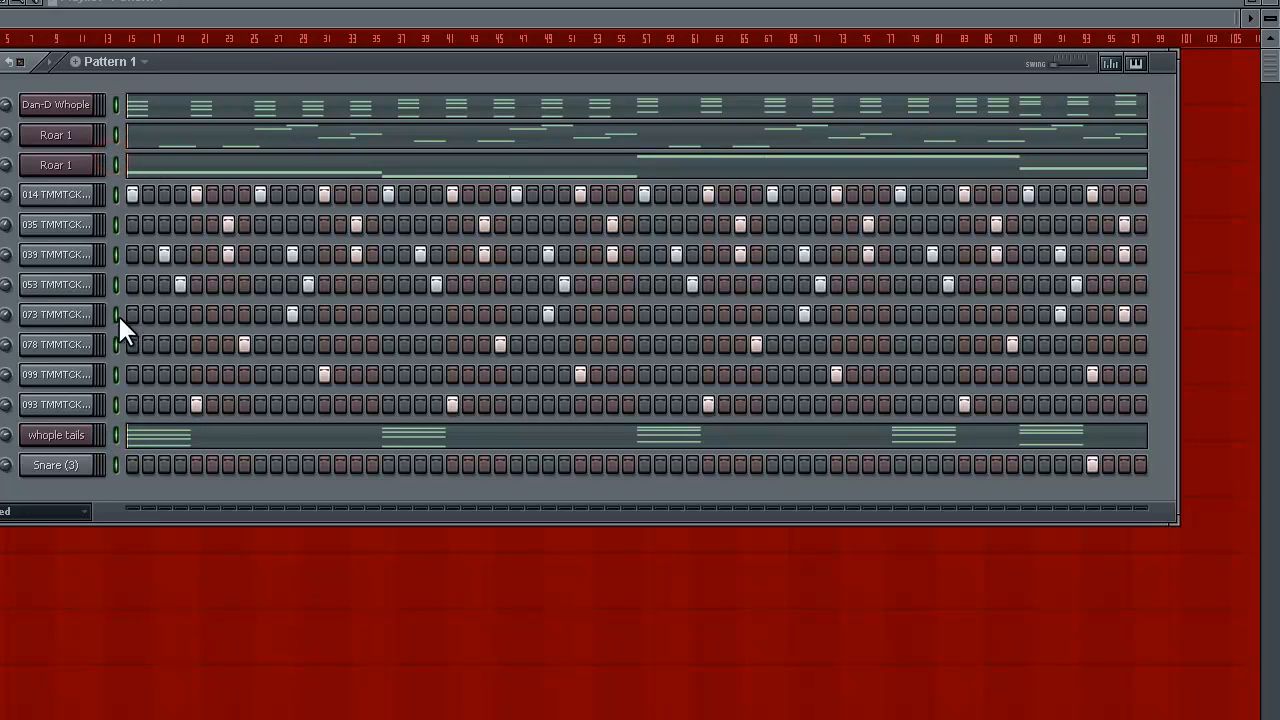
pyautogui.click(116, 104)
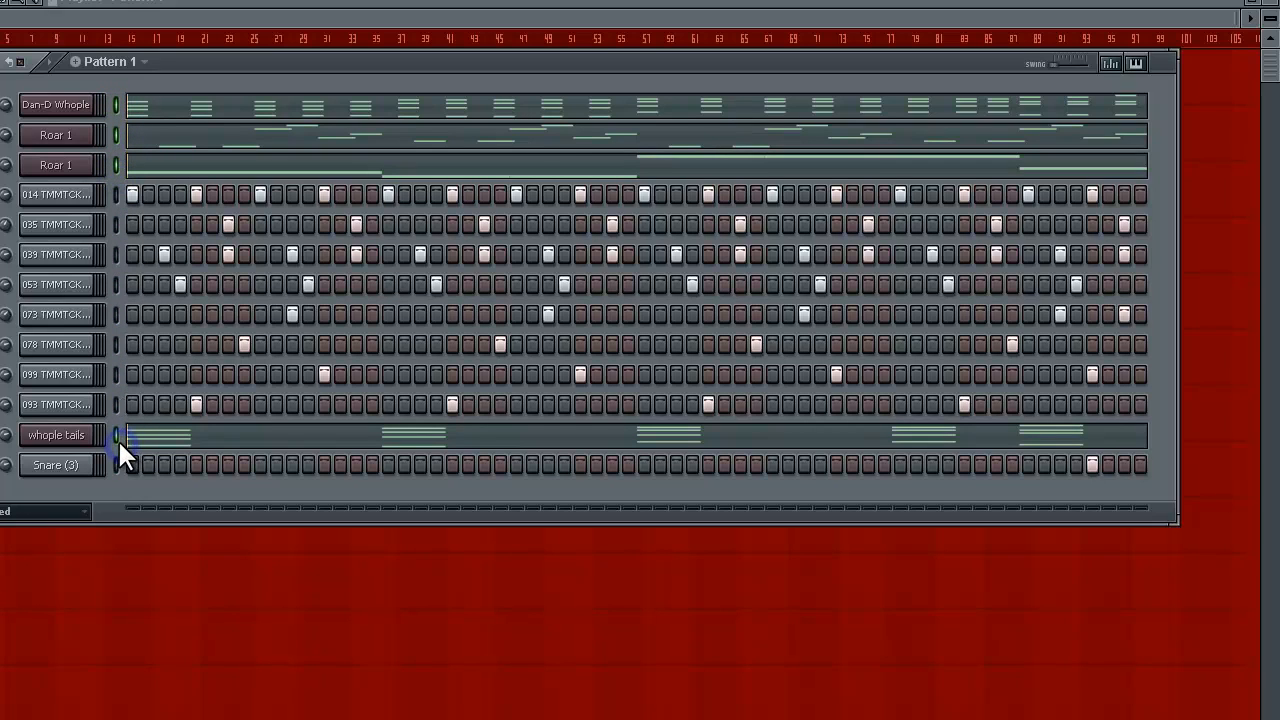
pyautogui.moveTo(145, 450)
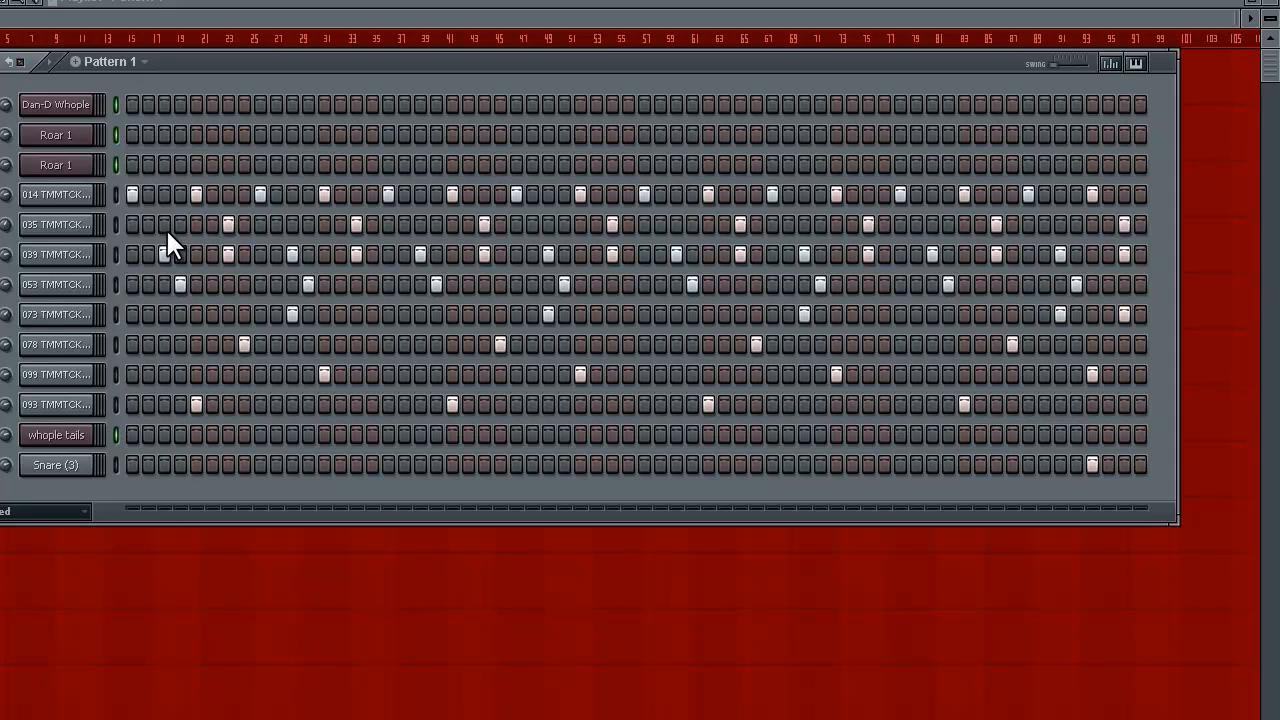
pyautogui.moveTo(240, 82)
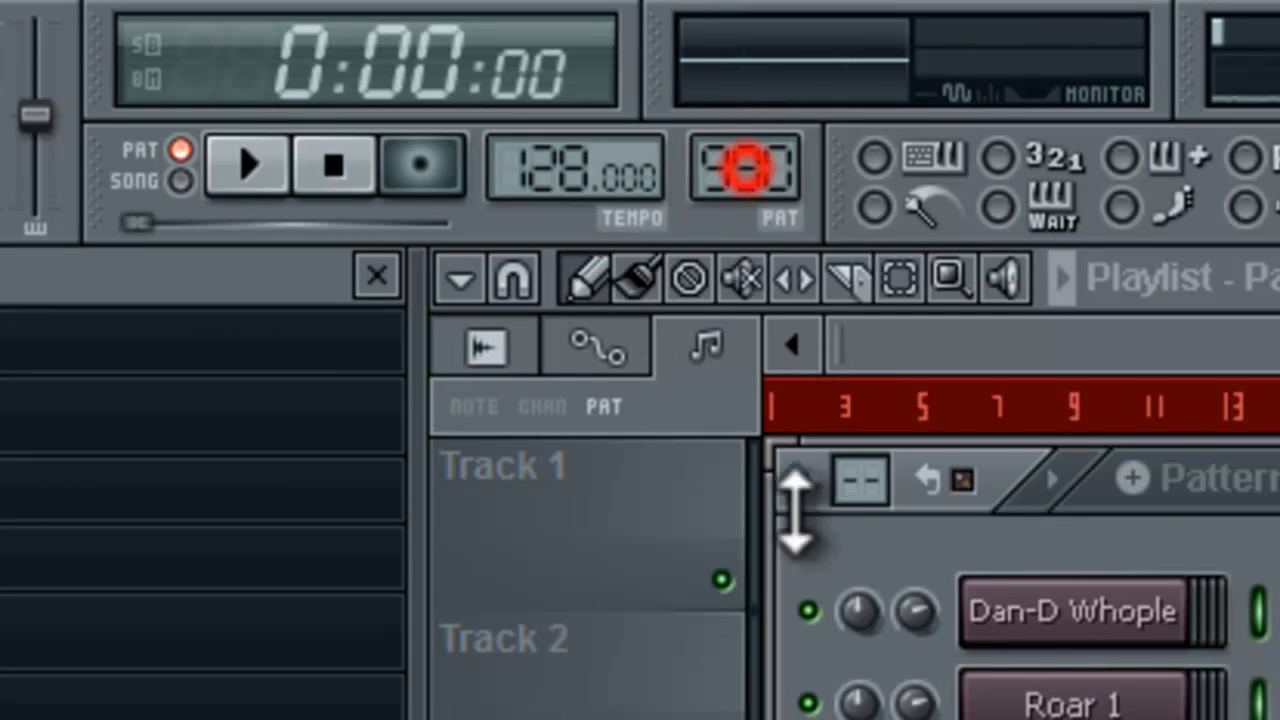
pyautogui.click(745, 165)
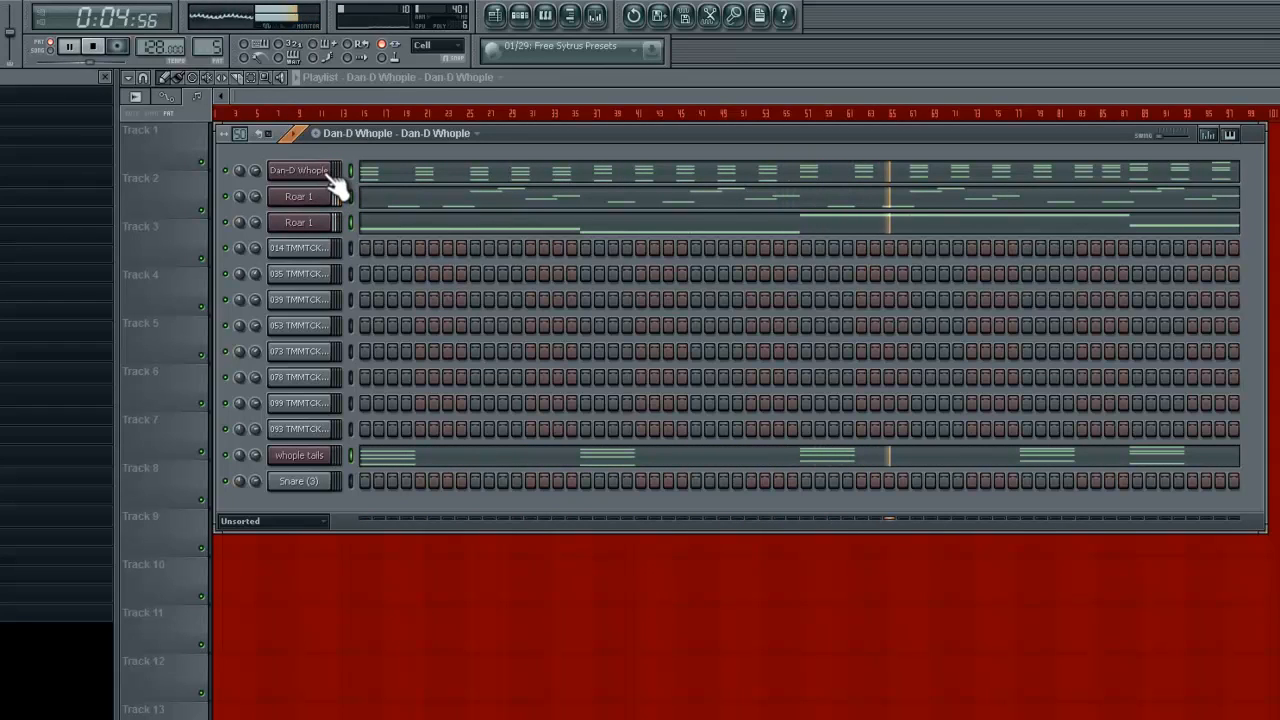
# - Switch to Pattern 1 and open the 053 TMMTCK01 clap channel's Claps.wav settings
pyautogui.click(211, 47)
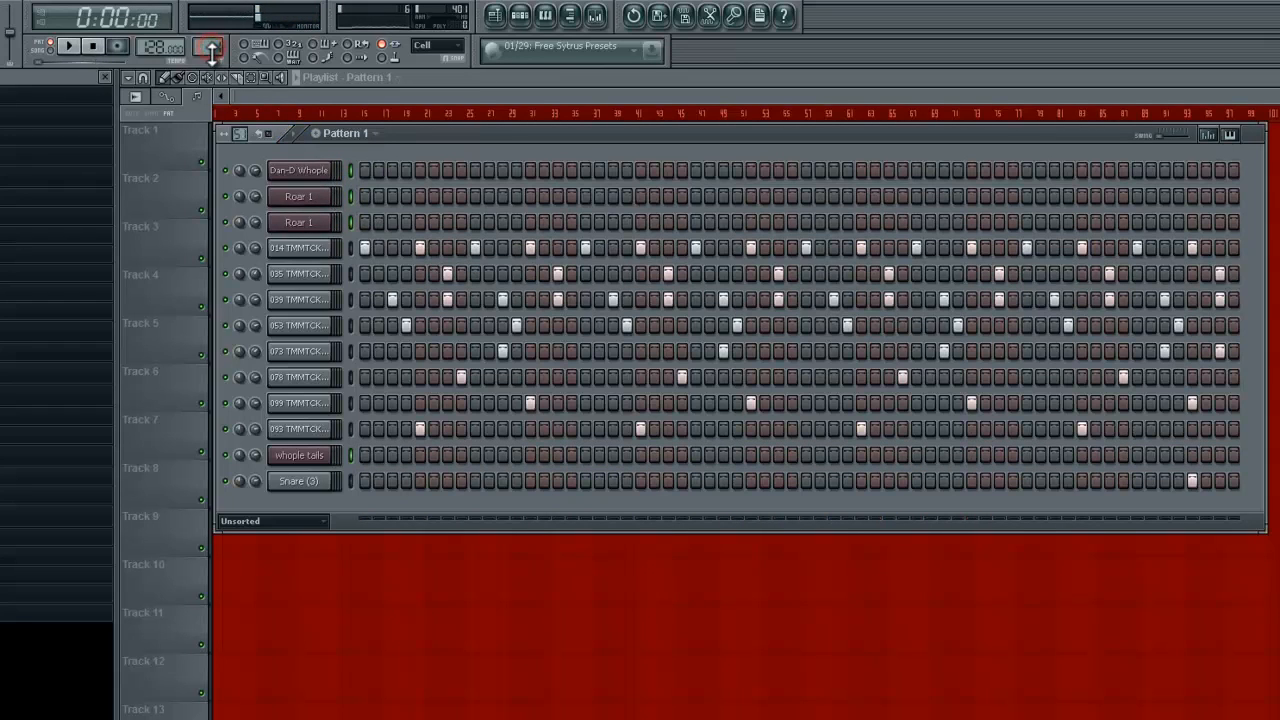
pyautogui.click(68, 46)
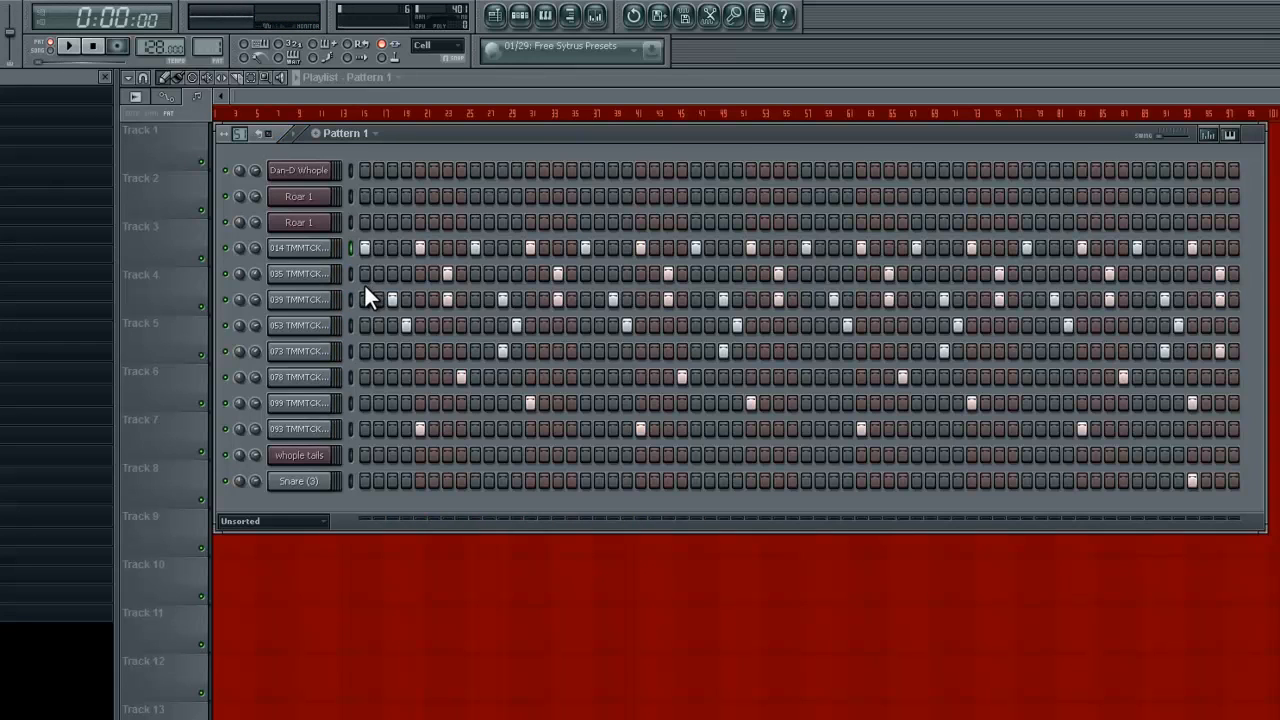
pyautogui.click(352, 428)
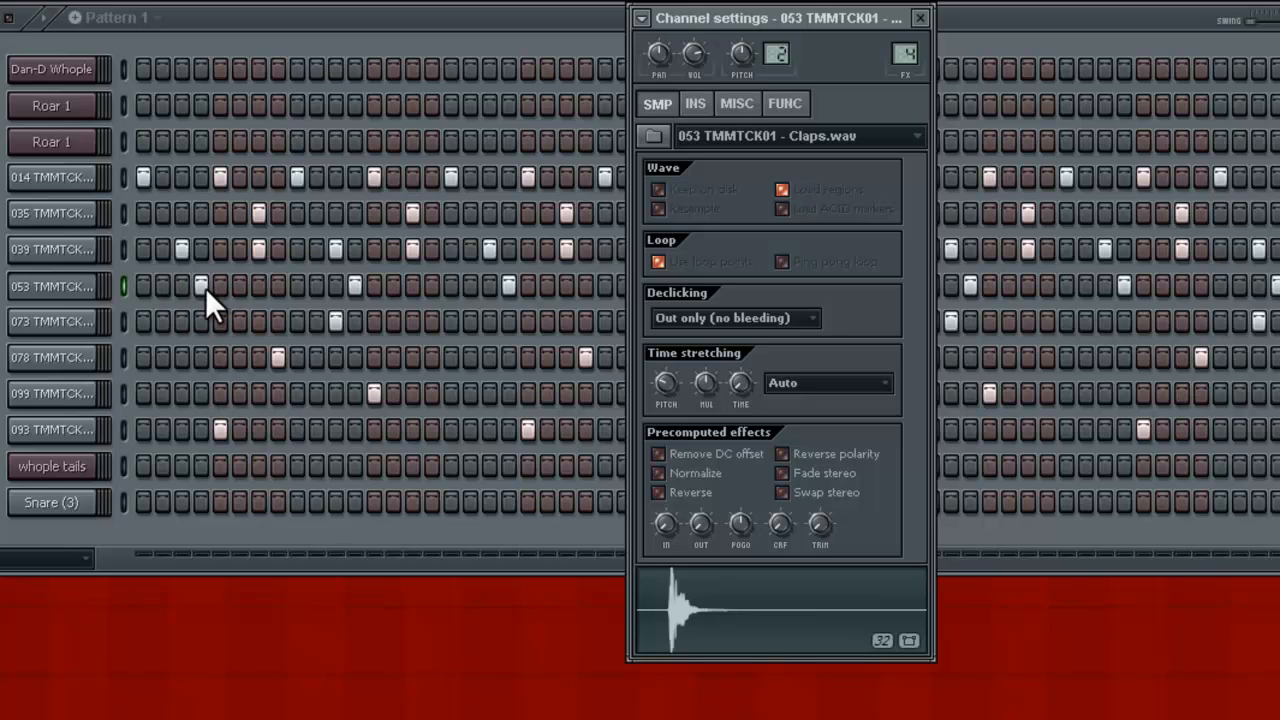
pyautogui.moveTo(190, 305)
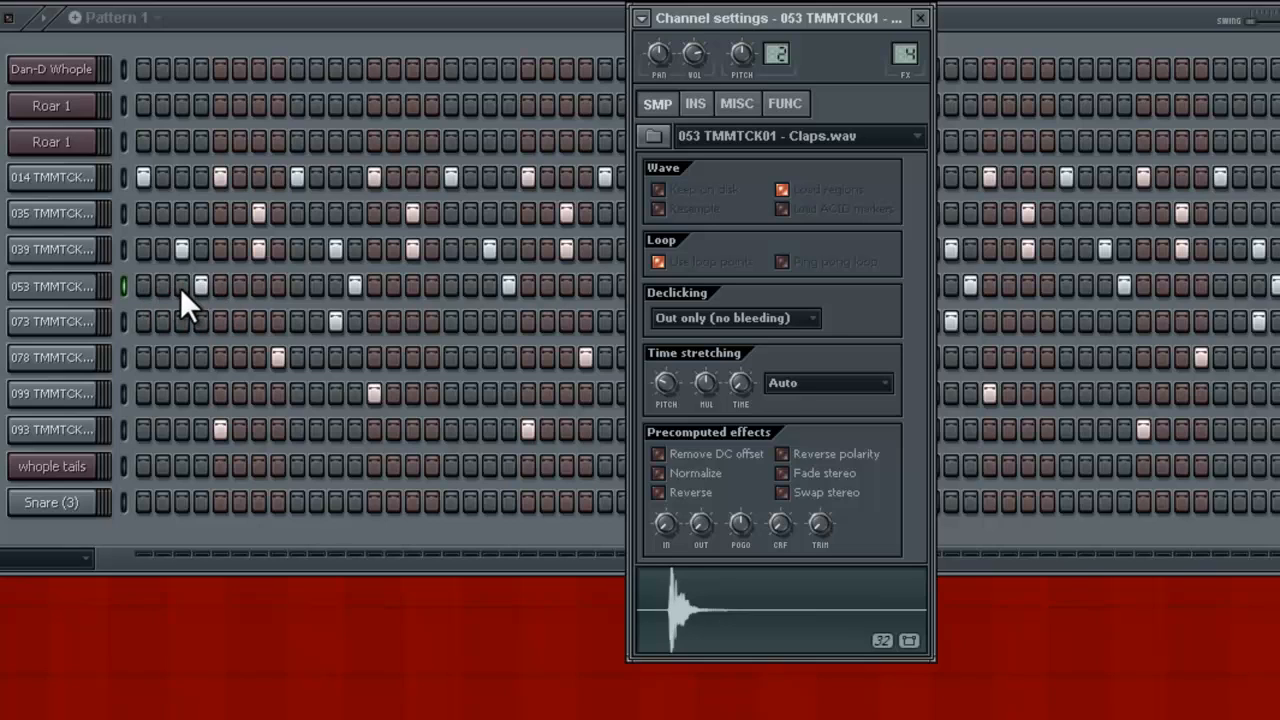
pyautogui.moveTo(215, 300)
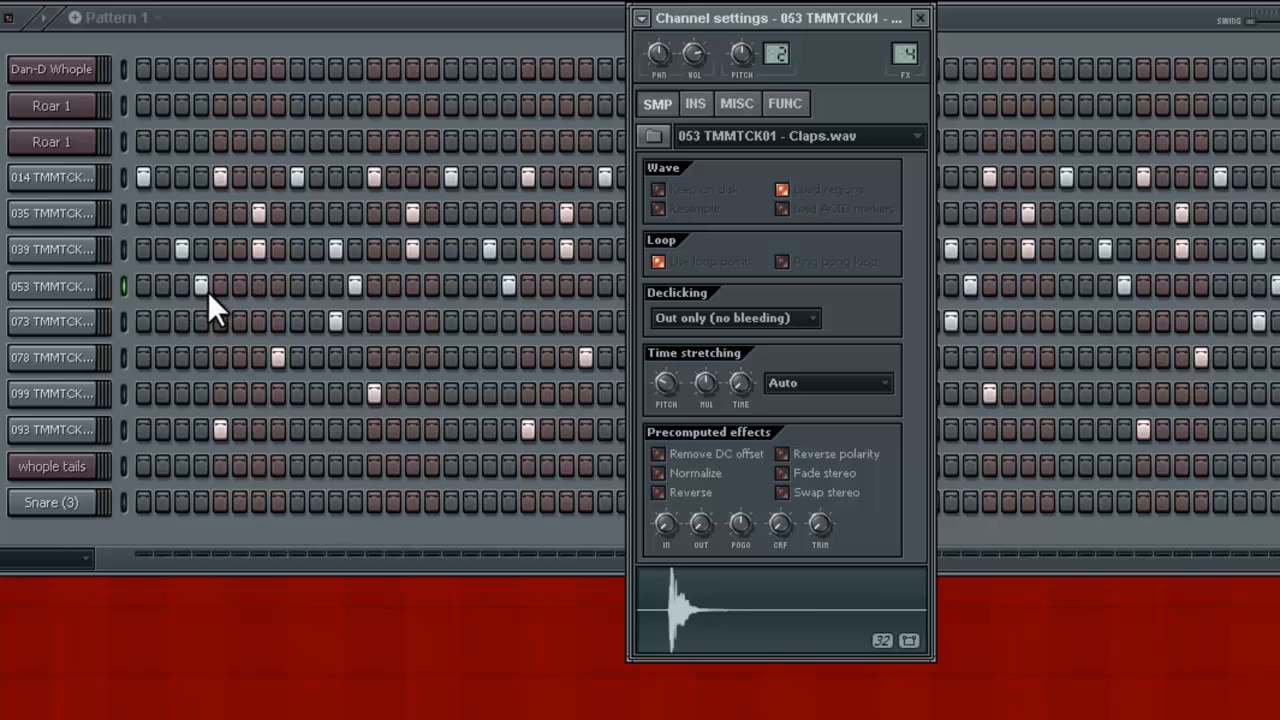
pyautogui.moveTo(640, 615)
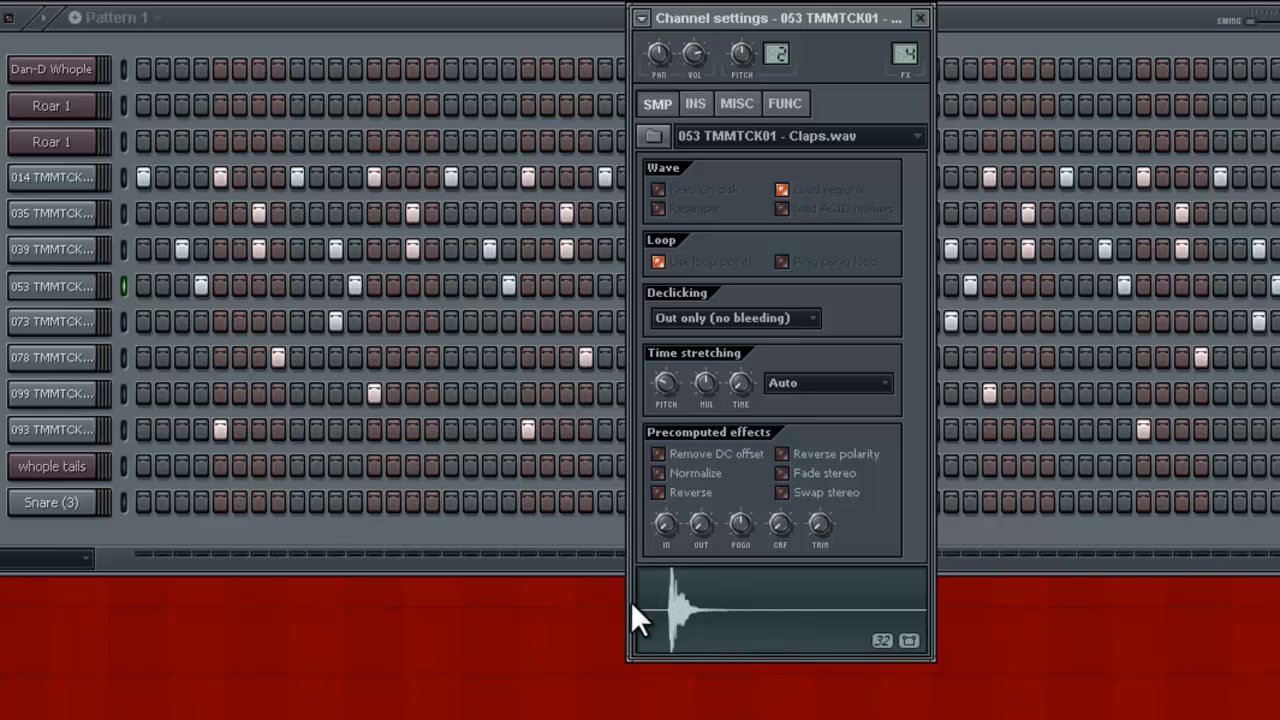
pyautogui.moveTo(635, 610)
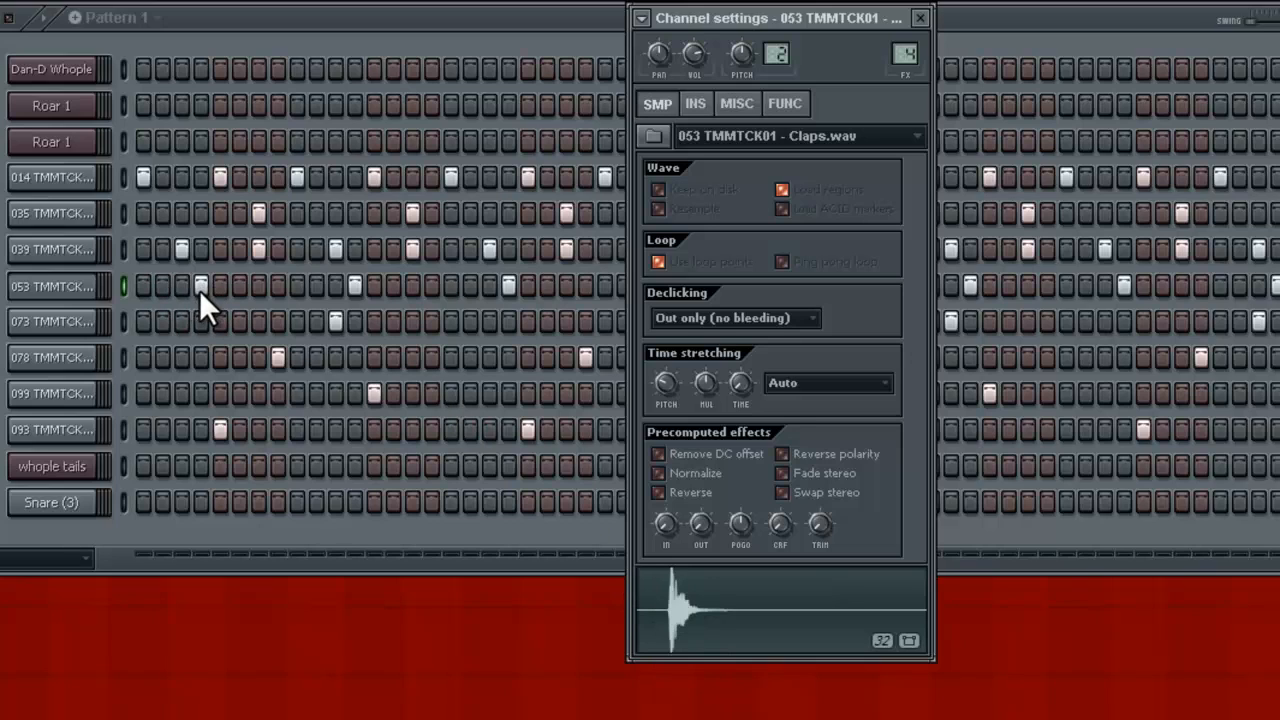
pyautogui.moveTo(600, 475)
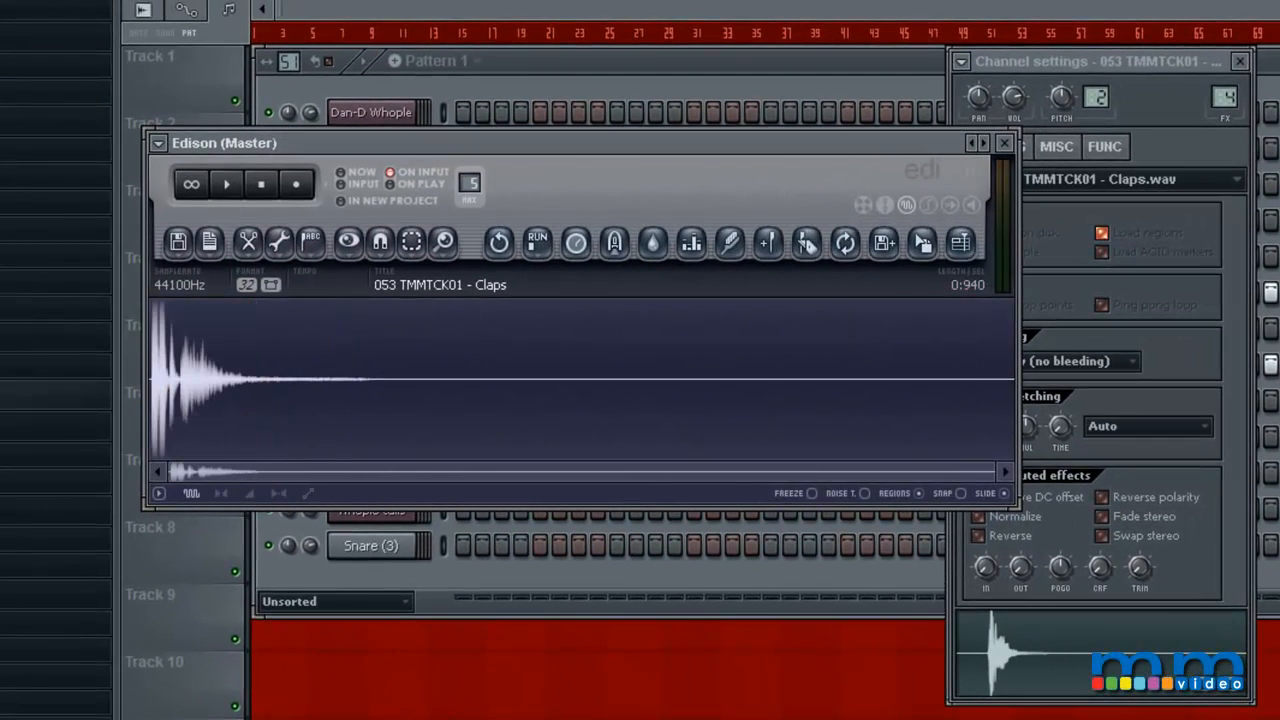
# - Close Edison and channel settings, audition Pattern 1, and move the 053, 099 and 093 steps to Pattern 2
pyautogui.click(1003, 143)
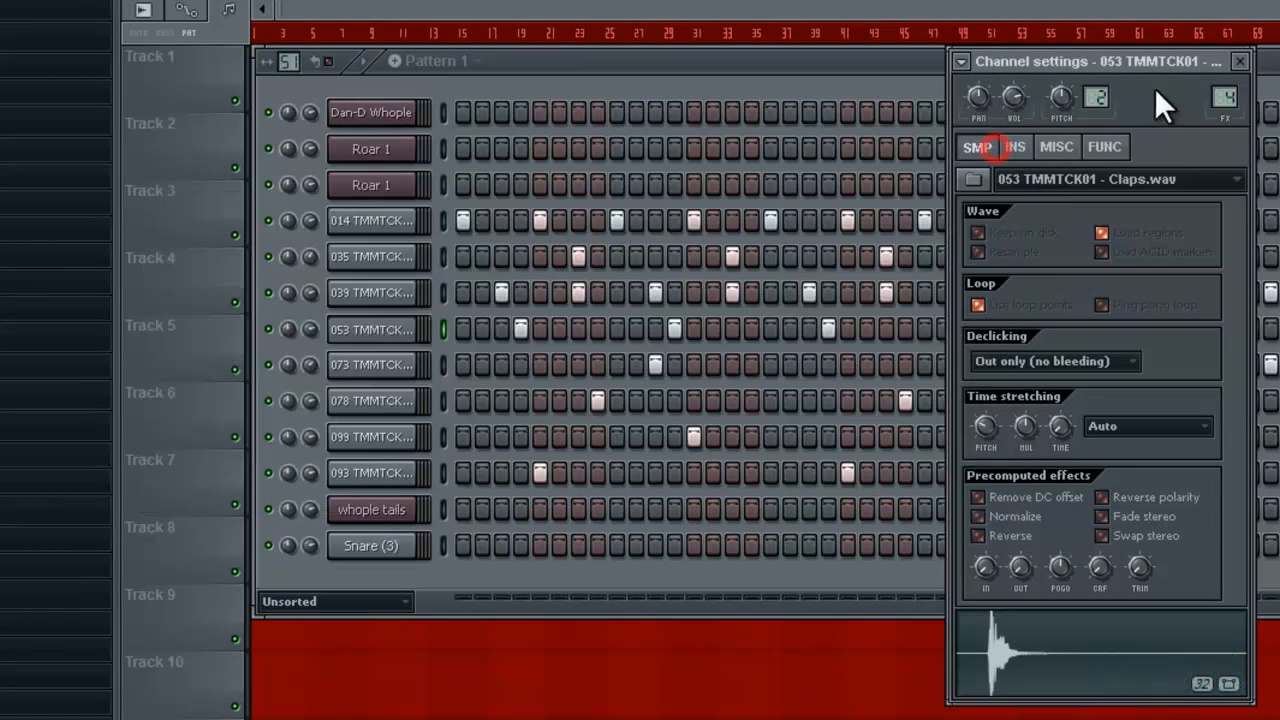
pyautogui.click(1239, 61)
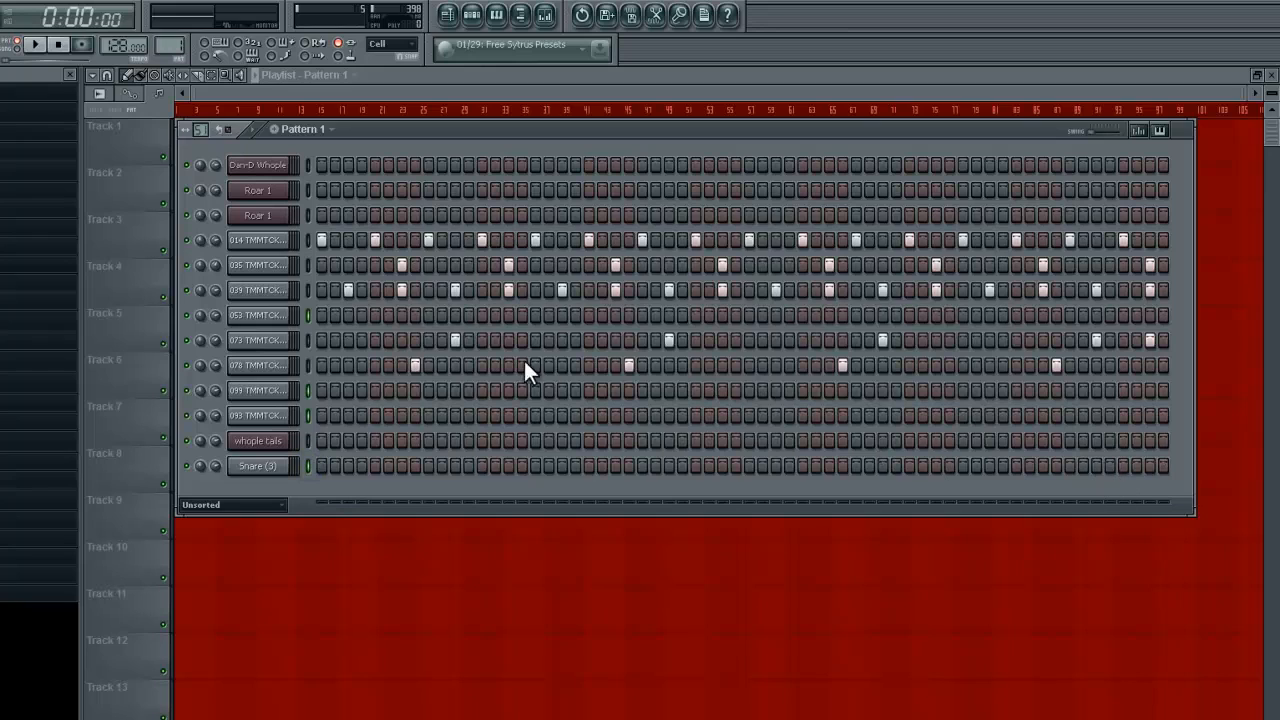
pyautogui.click(35, 43)
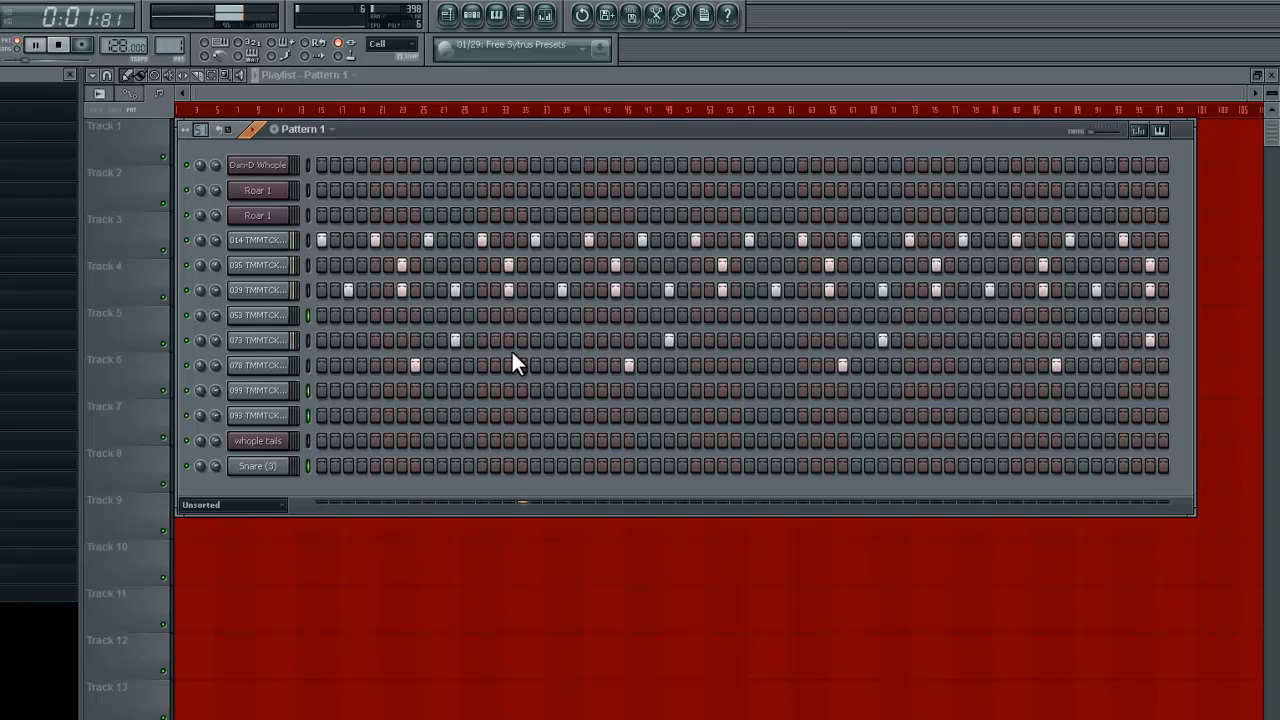
pyautogui.click(57, 44)
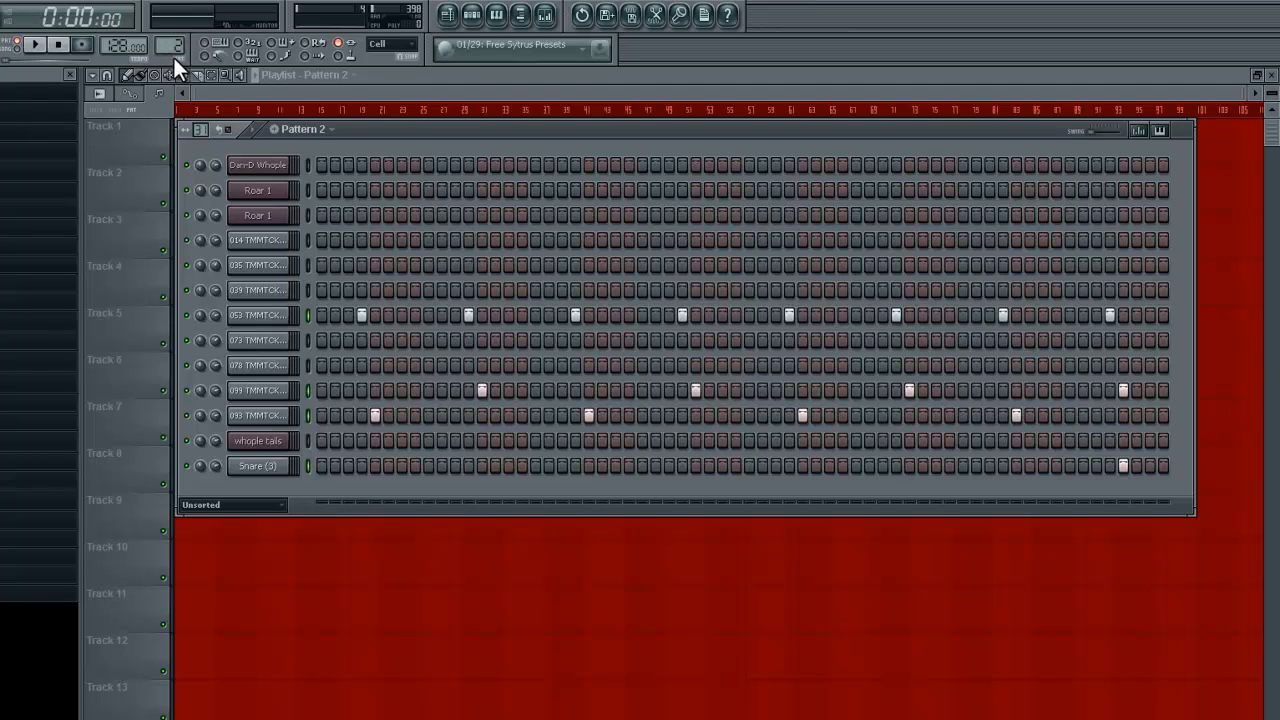
# - Move the 035 and 039 steps into Pattern 4, then show the Dan-D Whople pattern
pyautogui.click(35, 44)
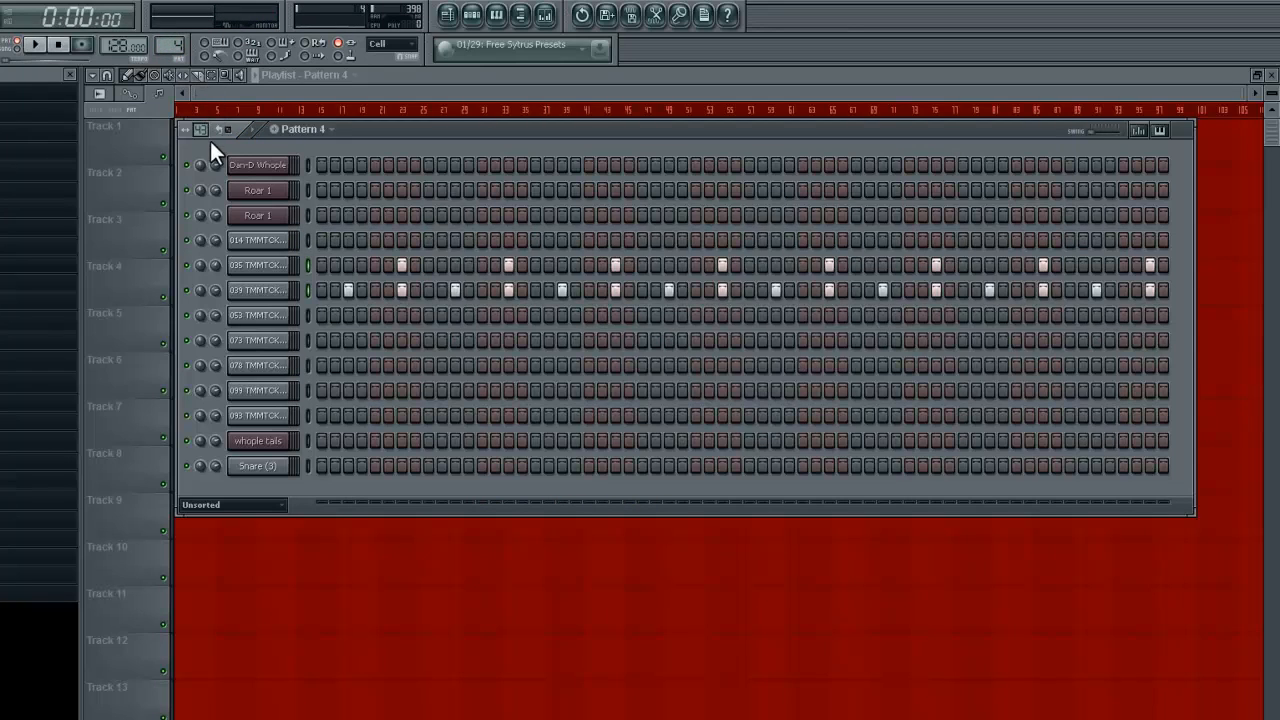
pyautogui.click(35, 43)
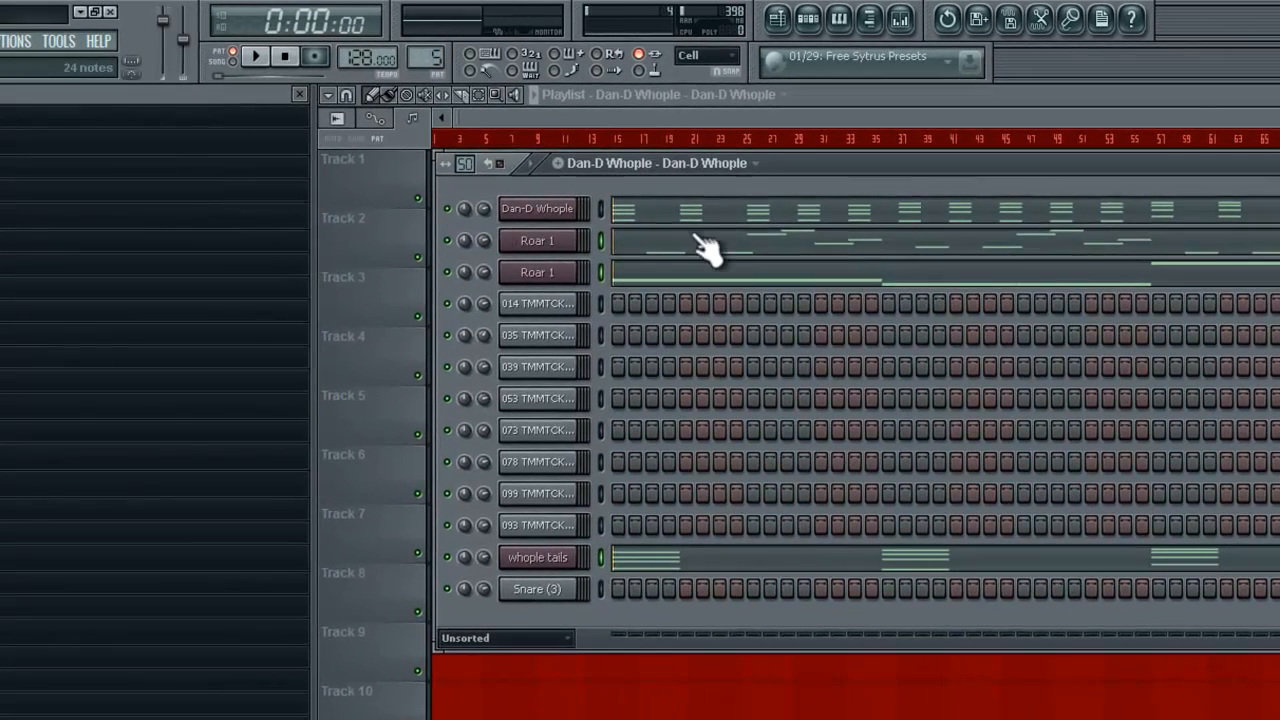
pyautogui.moveTo(625, 250)
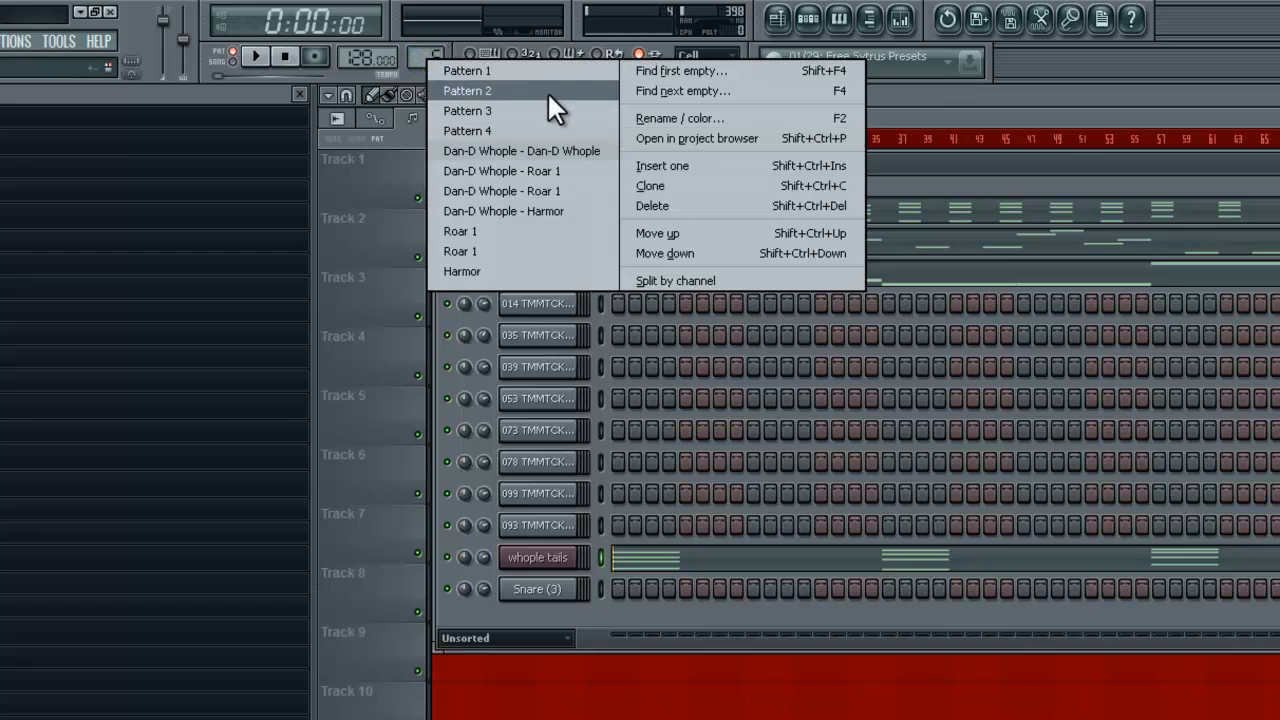
# - Select the split Dan-D Whople - Roar 1 pattern and bring up the empty Playlist
pyautogui.click(520, 150)
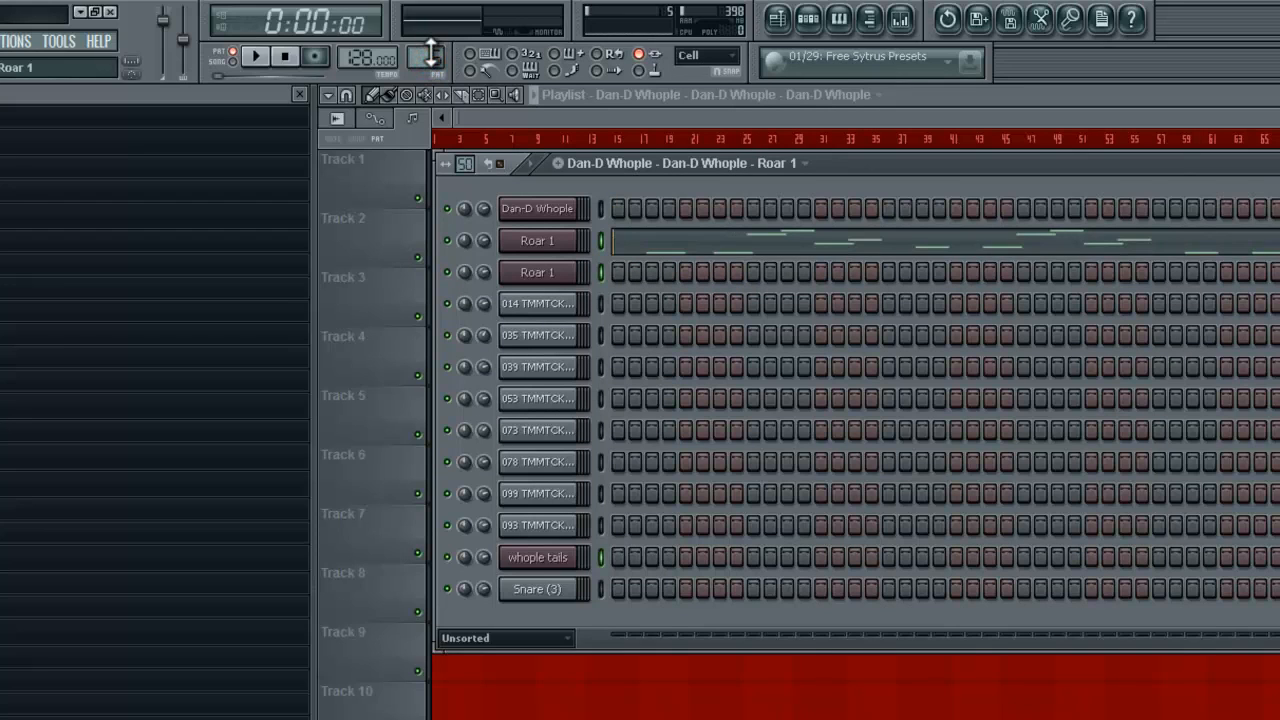
pyautogui.click(537, 557)
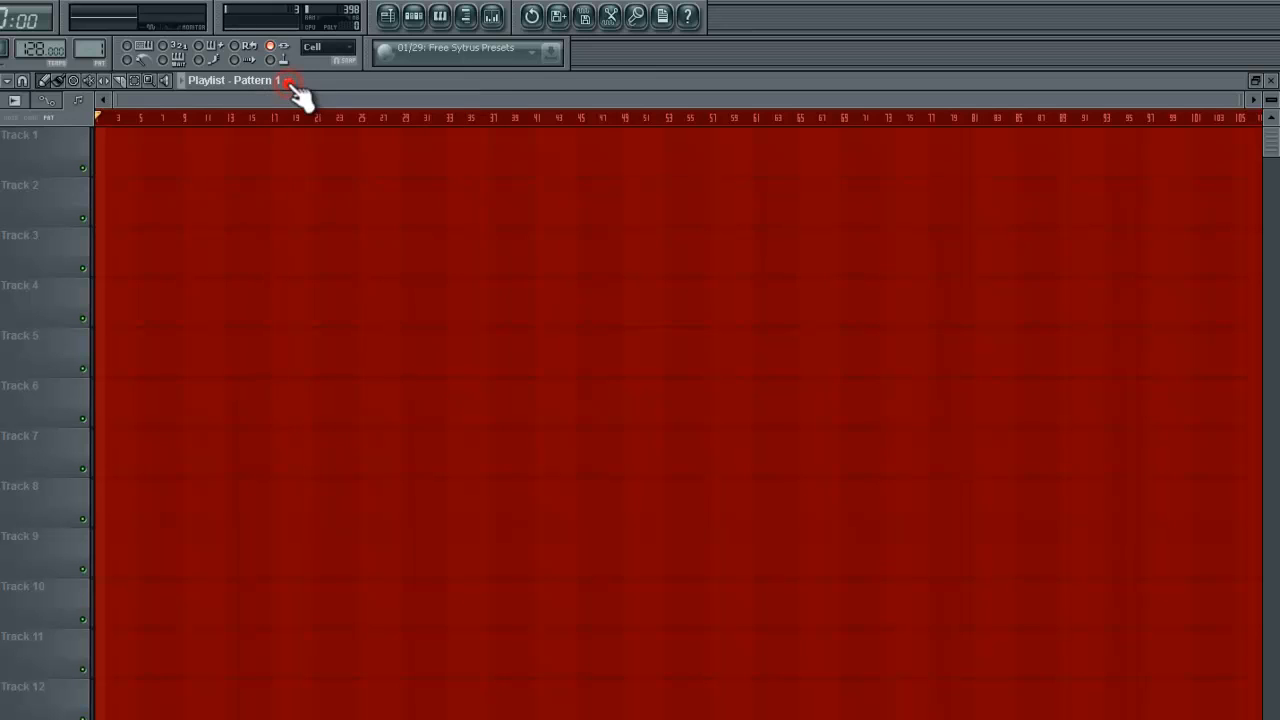
# - Choose the Dan-D Whople pattern as clip source and paint four copies along Track 1
pyautogui.click(290, 80)
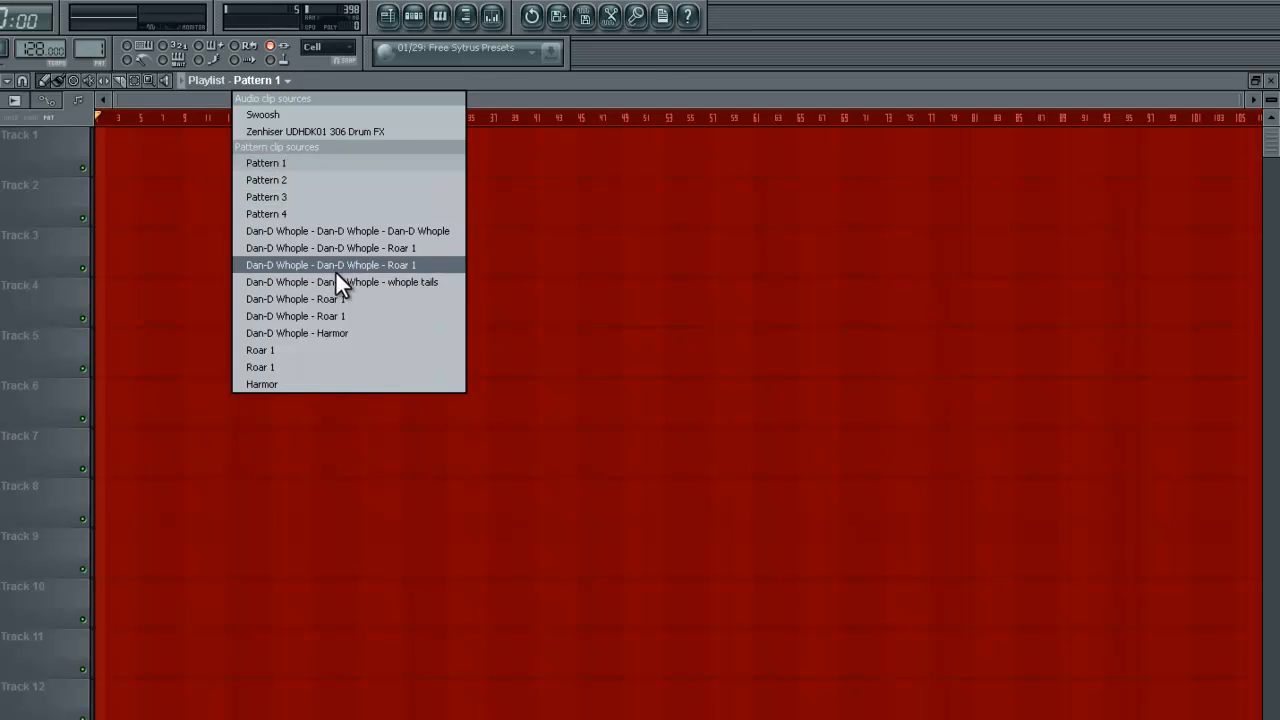
pyautogui.moveTo(375, 197)
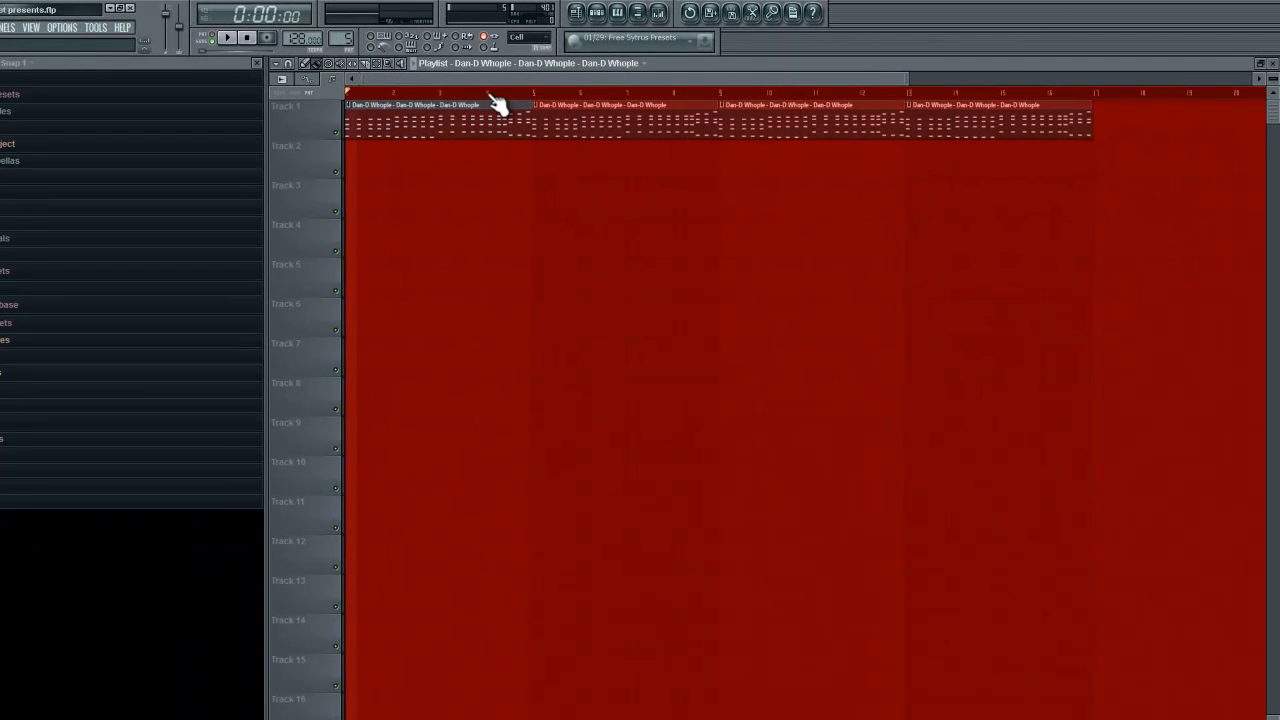
pyautogui.moveTo(350, 80)
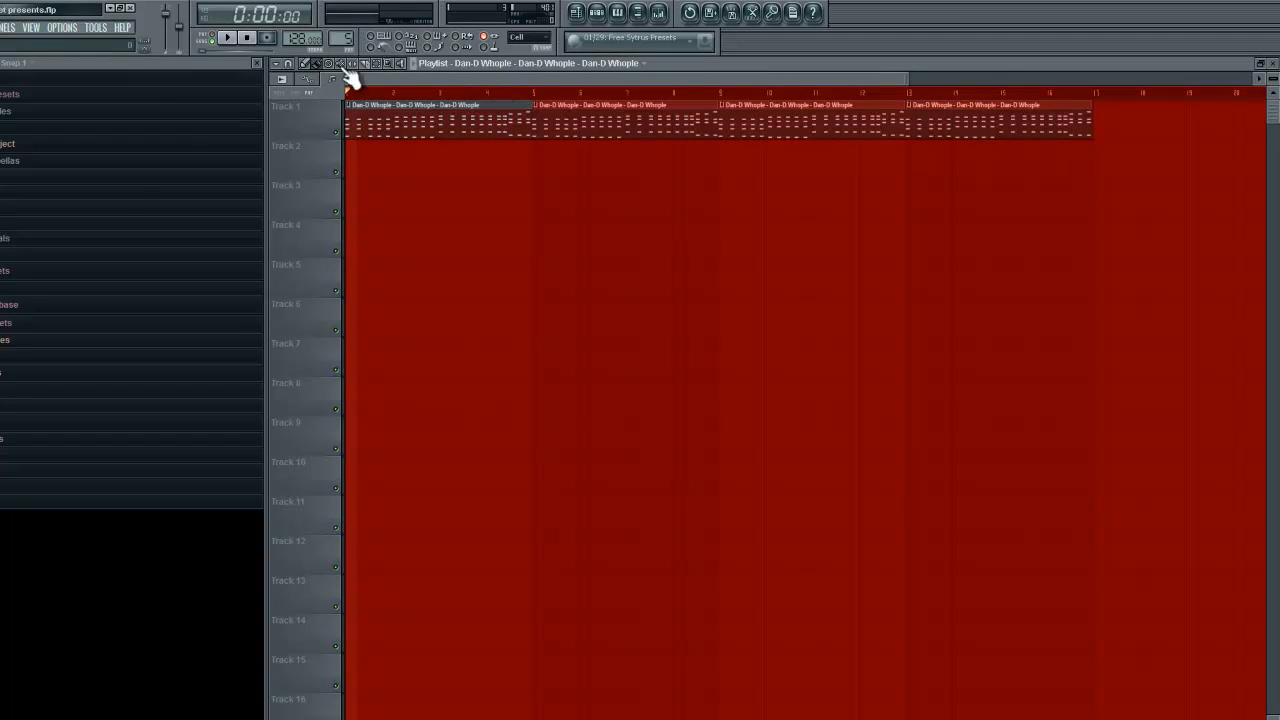
# - Paint Roar 1, whople tails and Pattern 1–4 clips onto Tracks 2–8
pyautogui.click(227, 38)
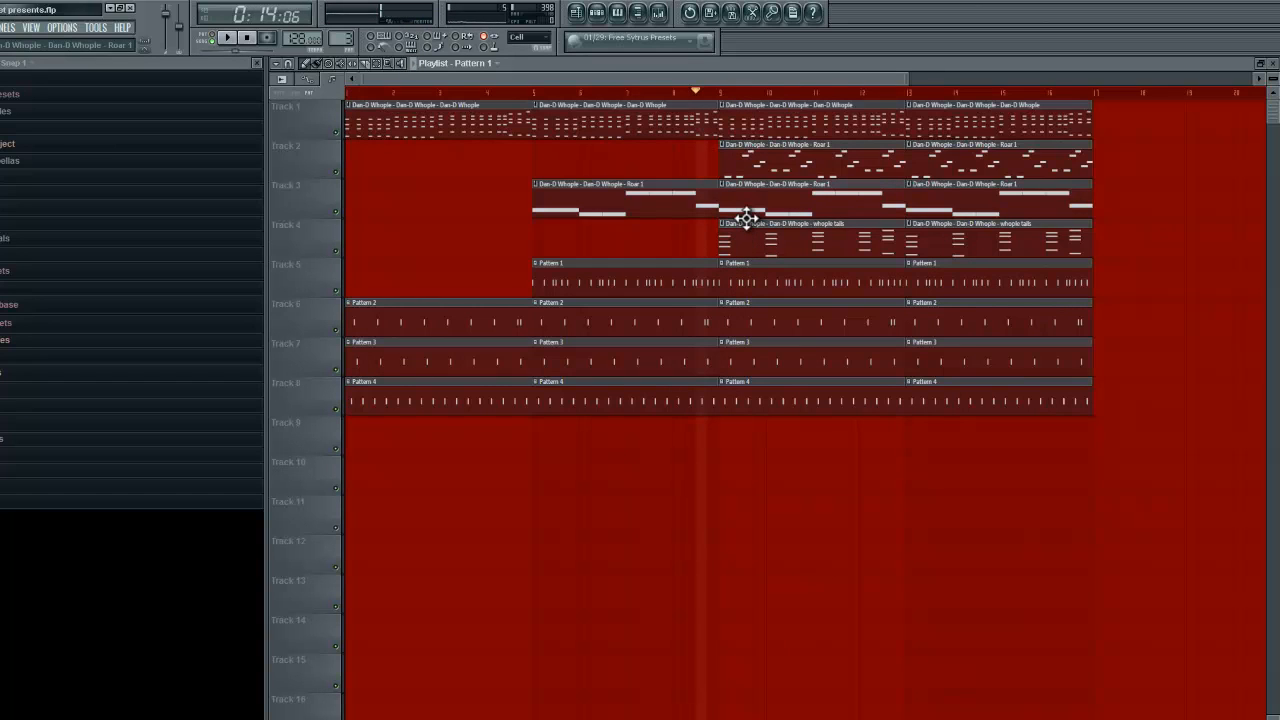
pyautogui.moveTo(745, 143)
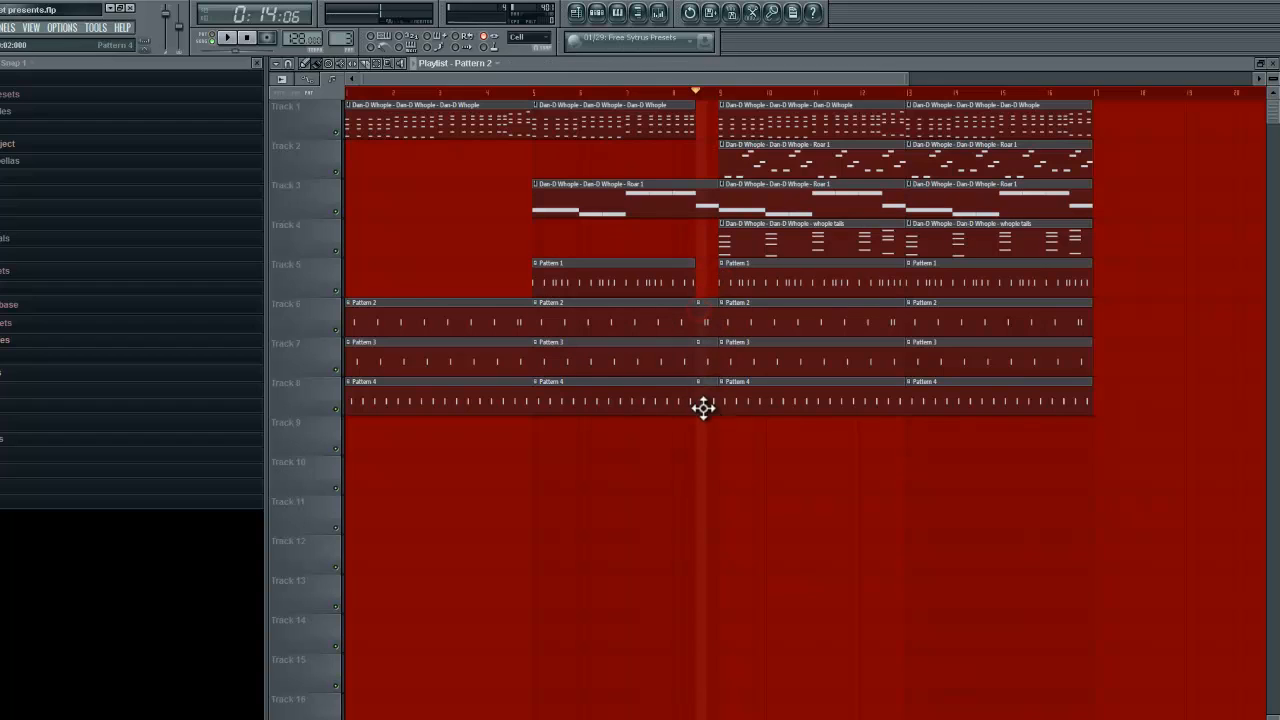
# - Trim clips to end before bar 9 and start Track 2's Roar 1 clip inside the gap
pyautogui.click(228, 38)
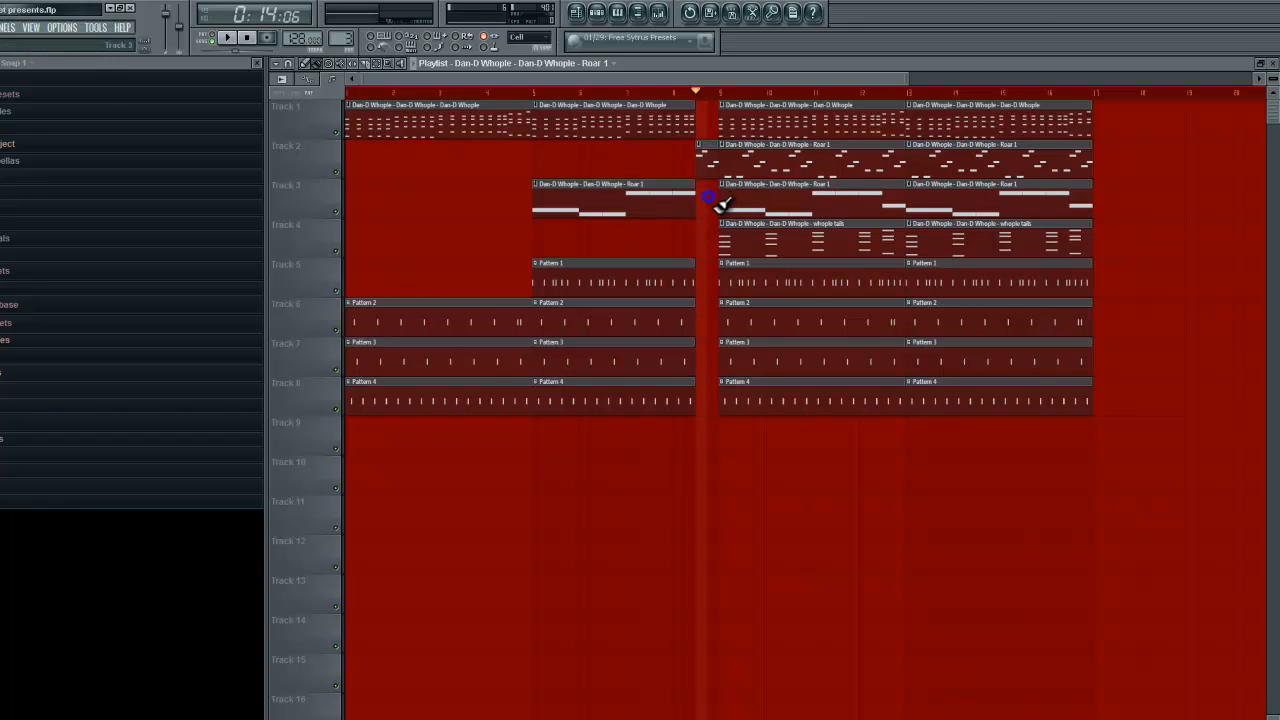
pyautogui.click(227, 38)
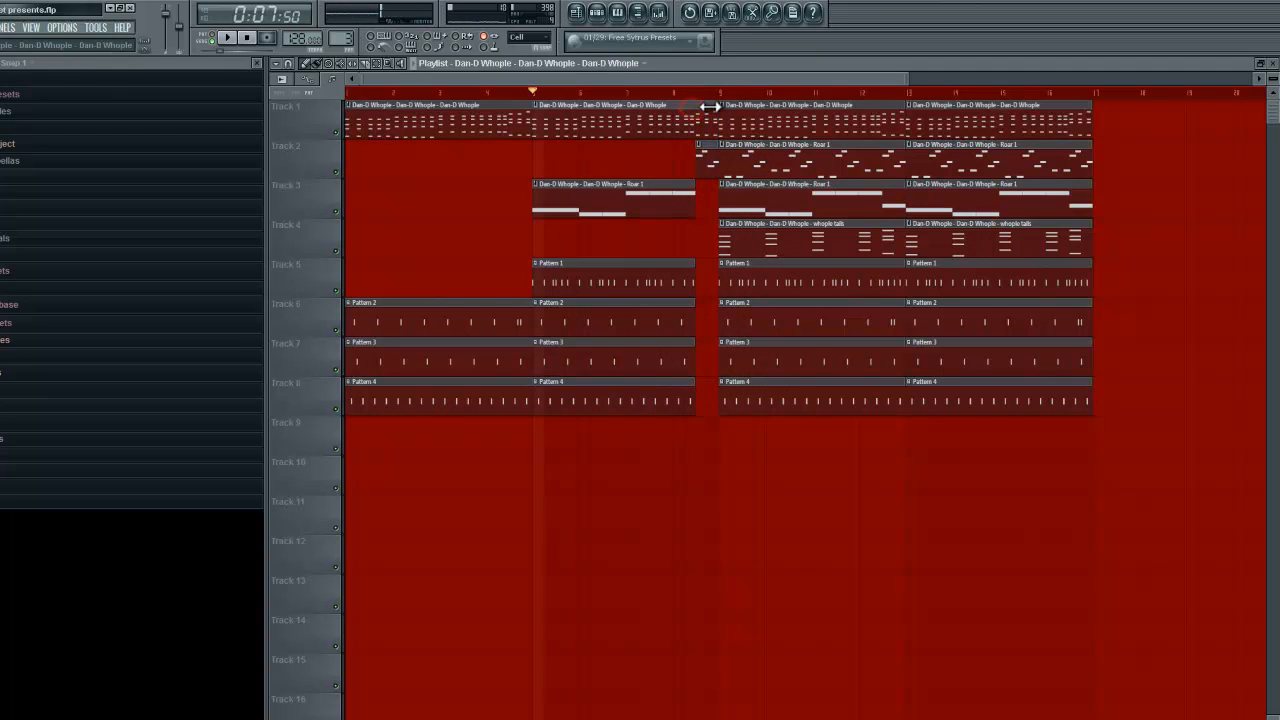
pyautogui.click(226, 38)
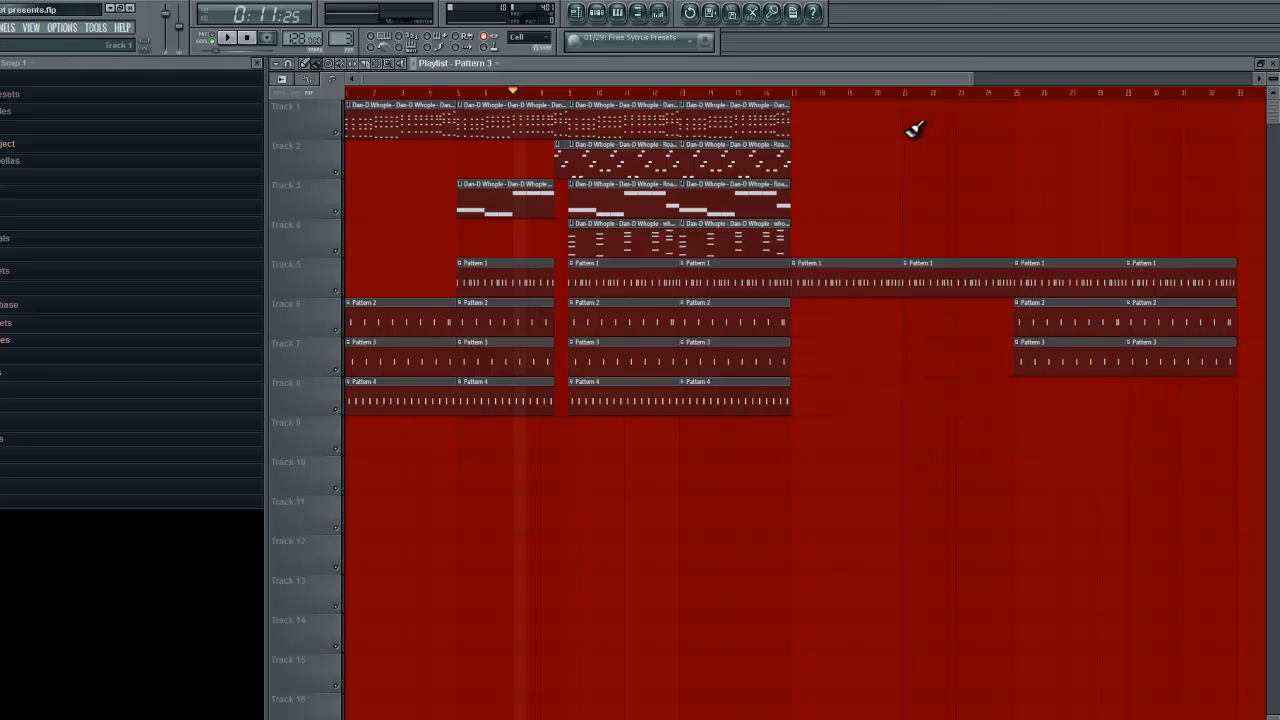
# - Paint more pattern and melody clips out past bar 50, leaving gaps for transitions
pyautogui.click(227, 38)
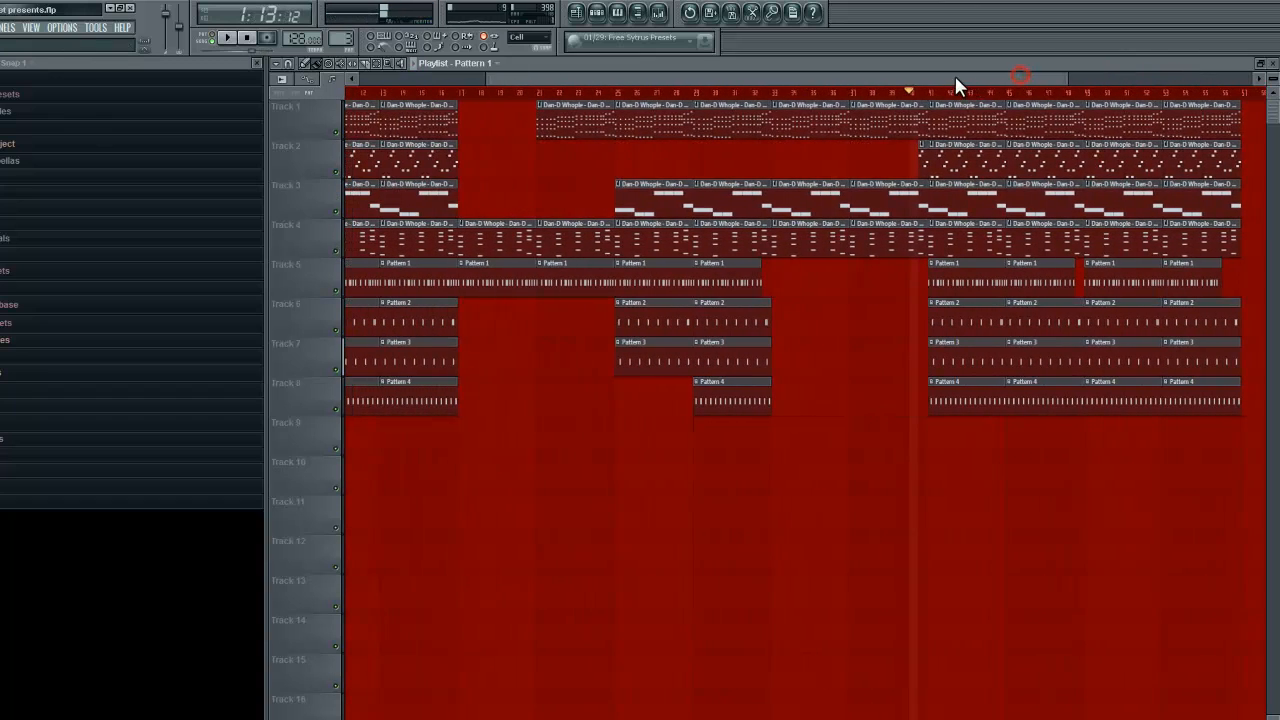
pyautogui.hscroll(-3)
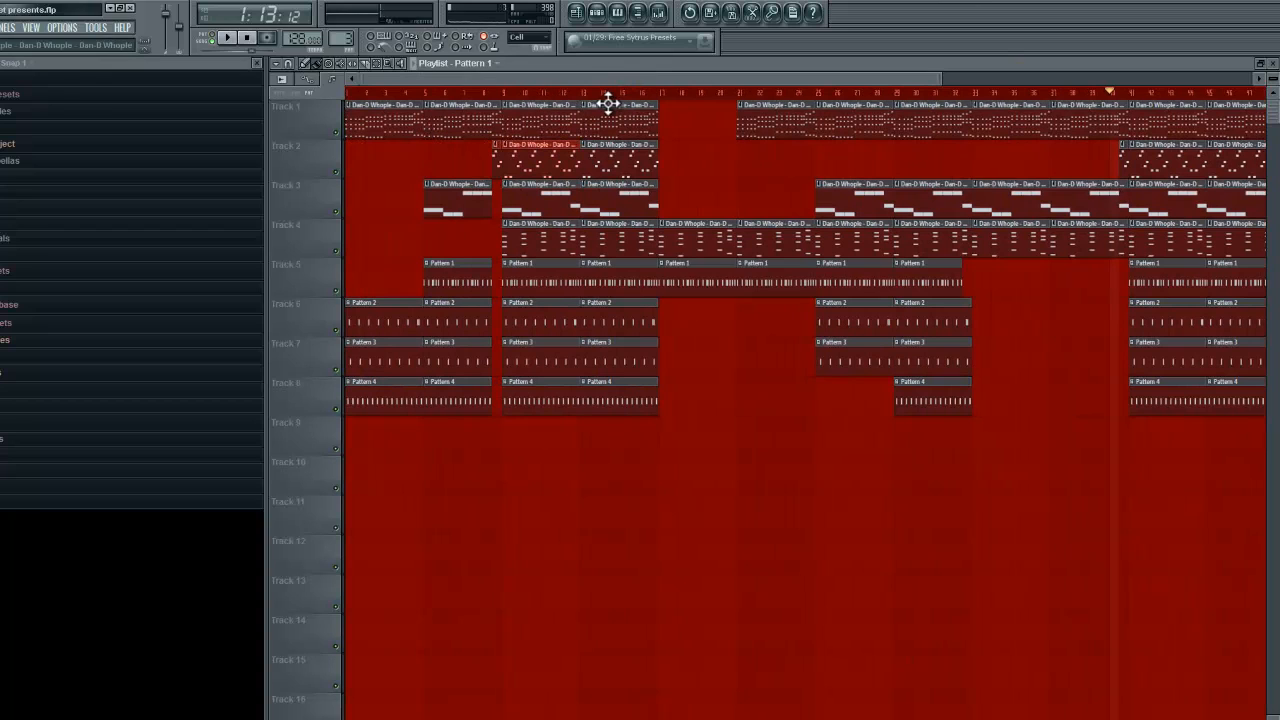
pyautogui.moveTo(1020, 113)
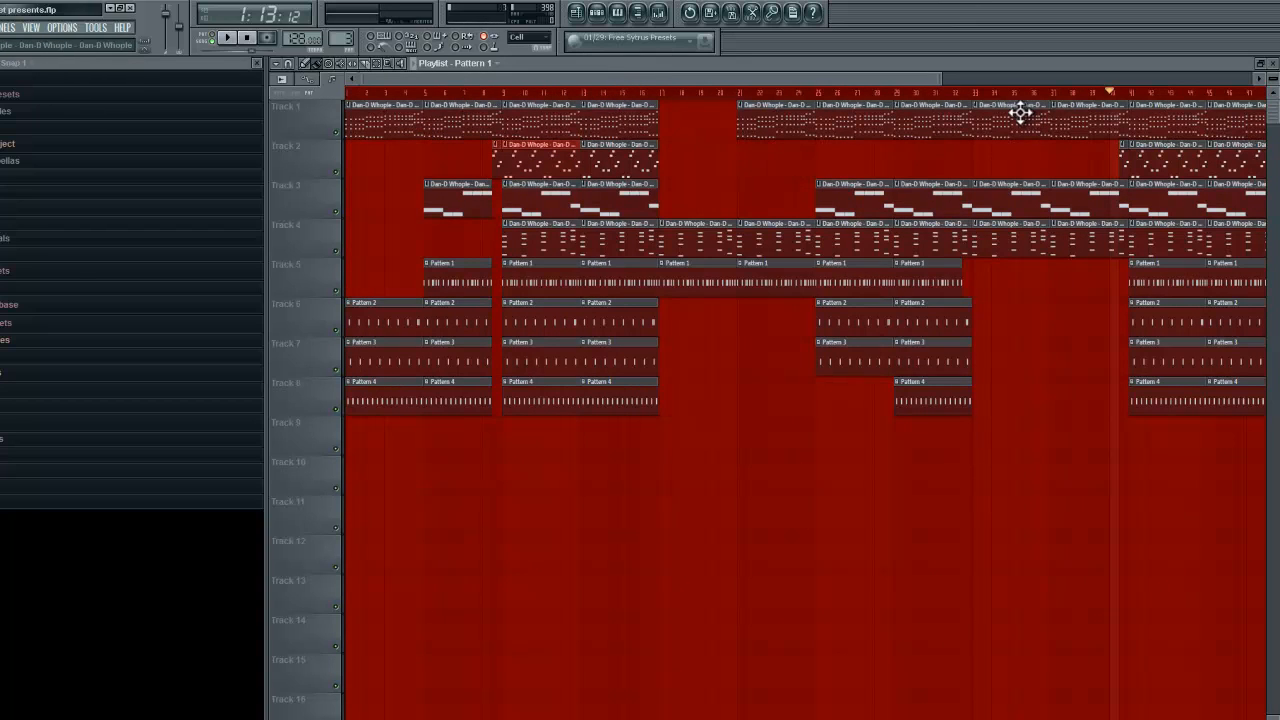
pyautogui.moveTo(1047, 113)
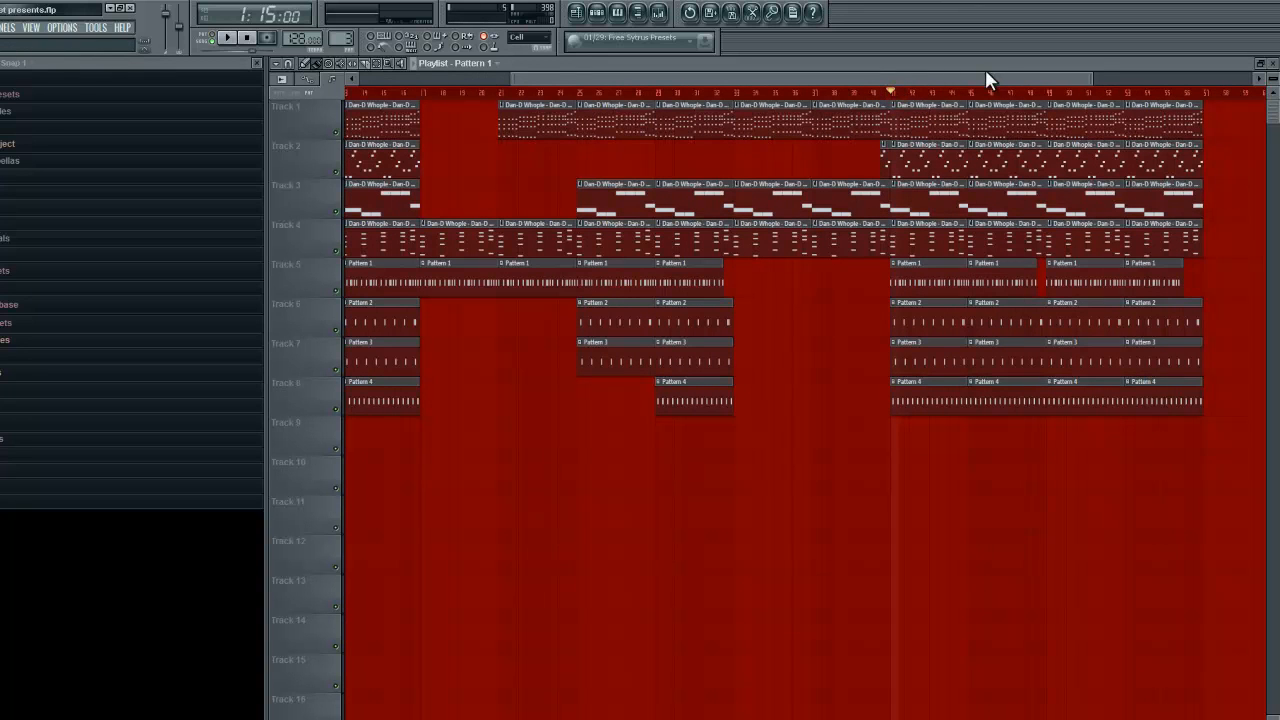
pyautogui.hscroll(3)
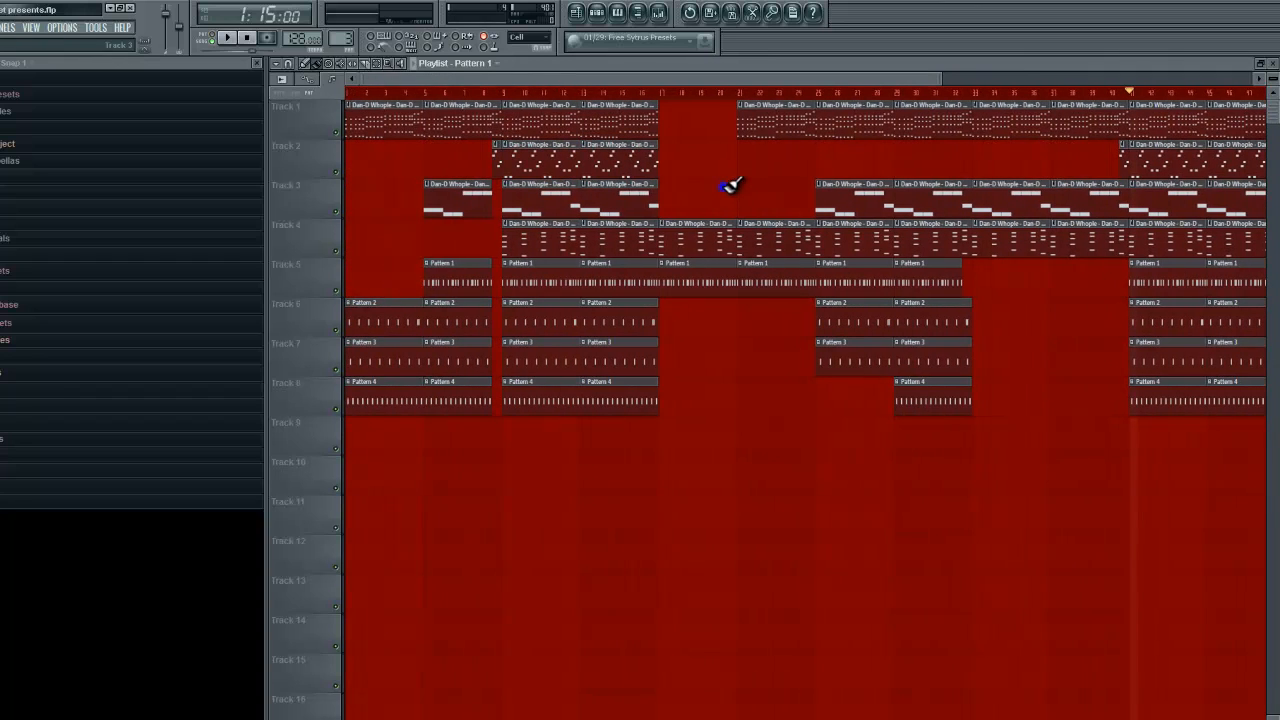
pyautogui.moveTo(718, 110)
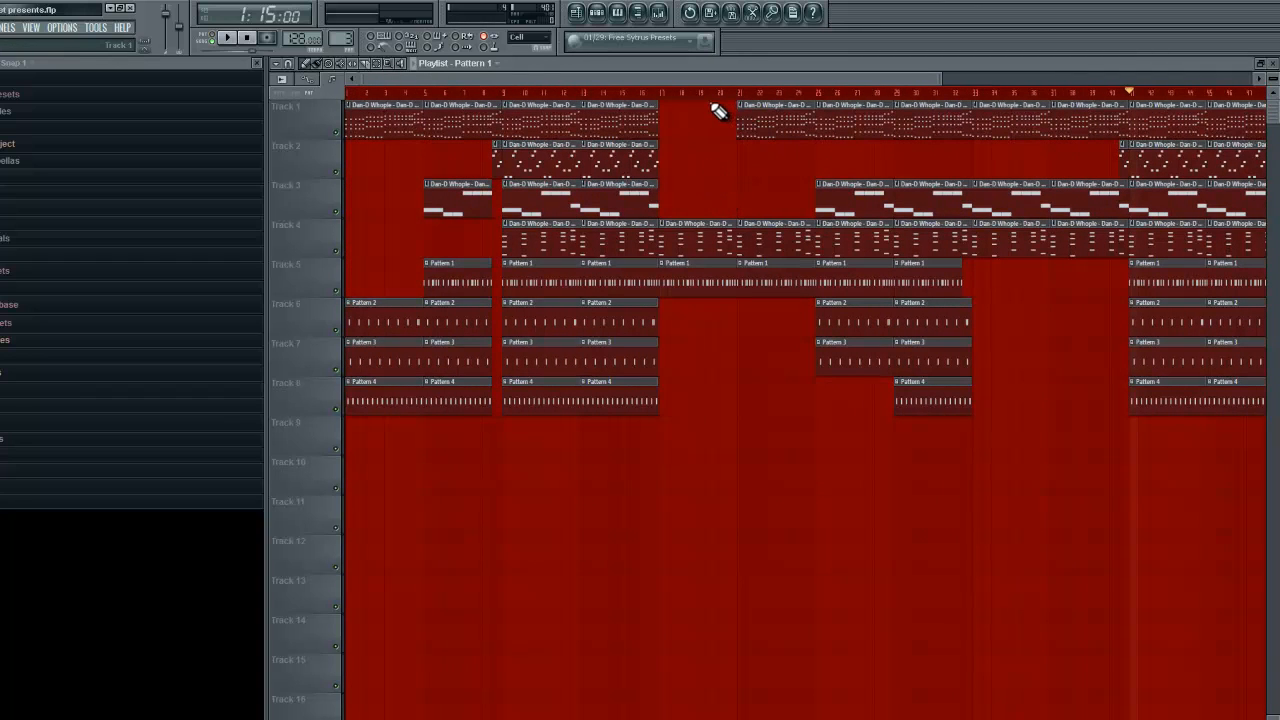
pyautogui.moveTo(205, 235)
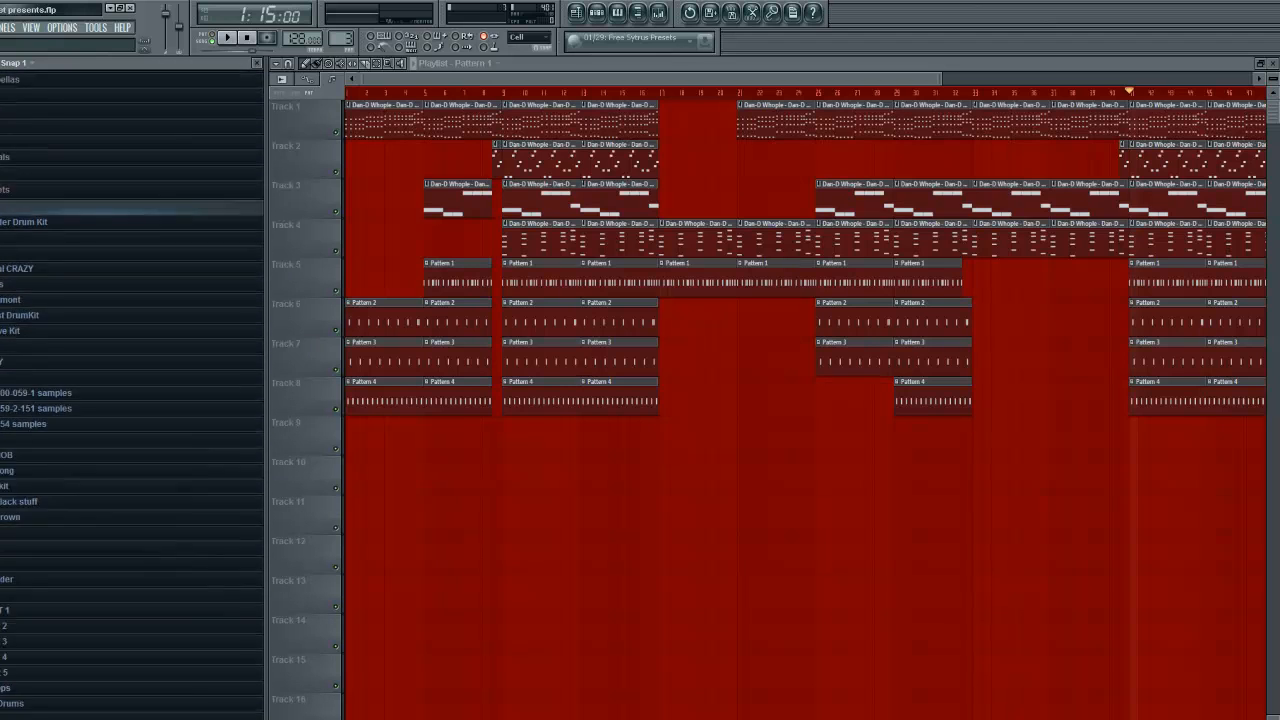
# - Scroll the Browser down to the Swoosh - Part_1 sample for Track 9
pyautogui.scroll(-3)
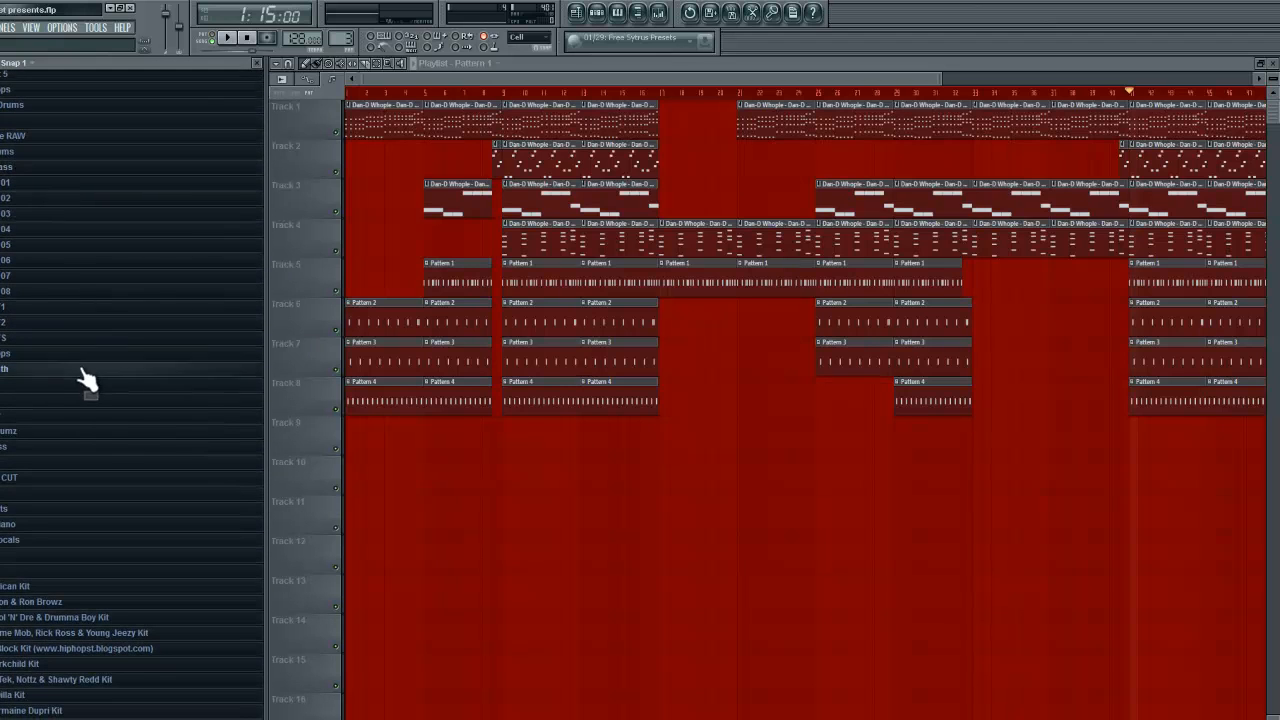
pyautogui.scroll(-3)
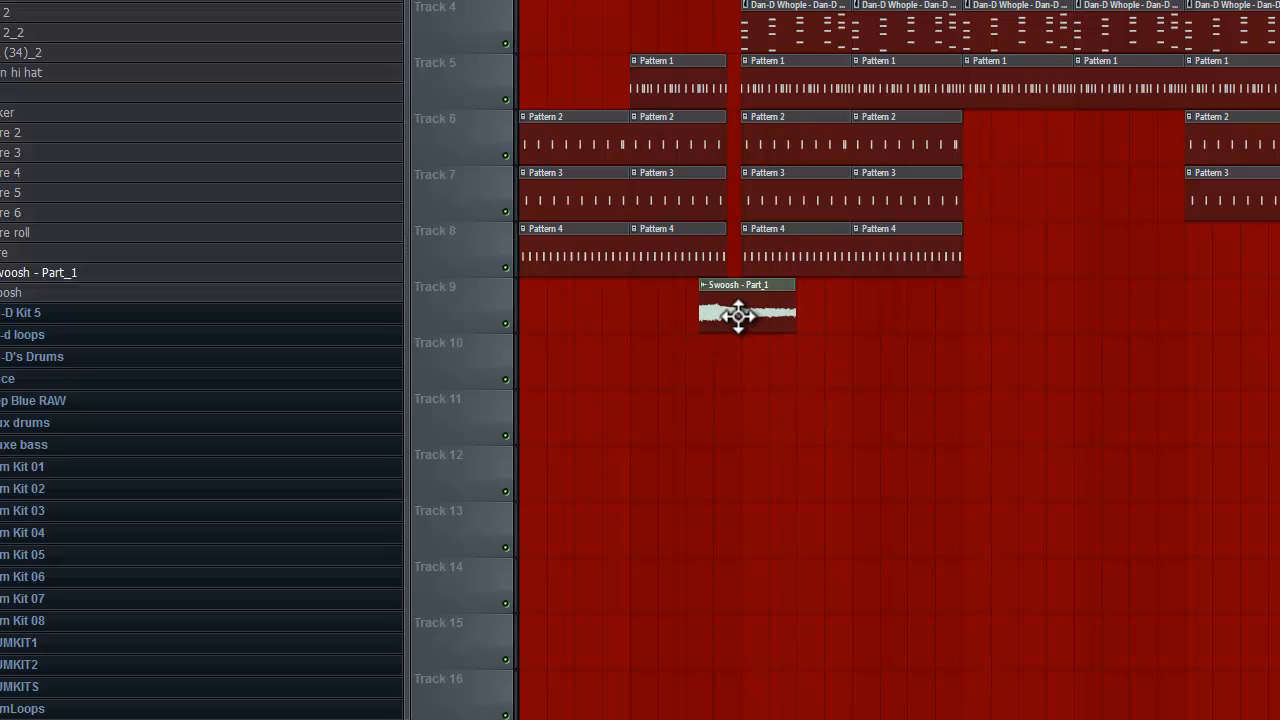
# - Slide the Swoosh clip left to end at the drum break and open its Channel settings
pyautogui.moveTo(746, 317); pyautogui.dragTo(678, 305)
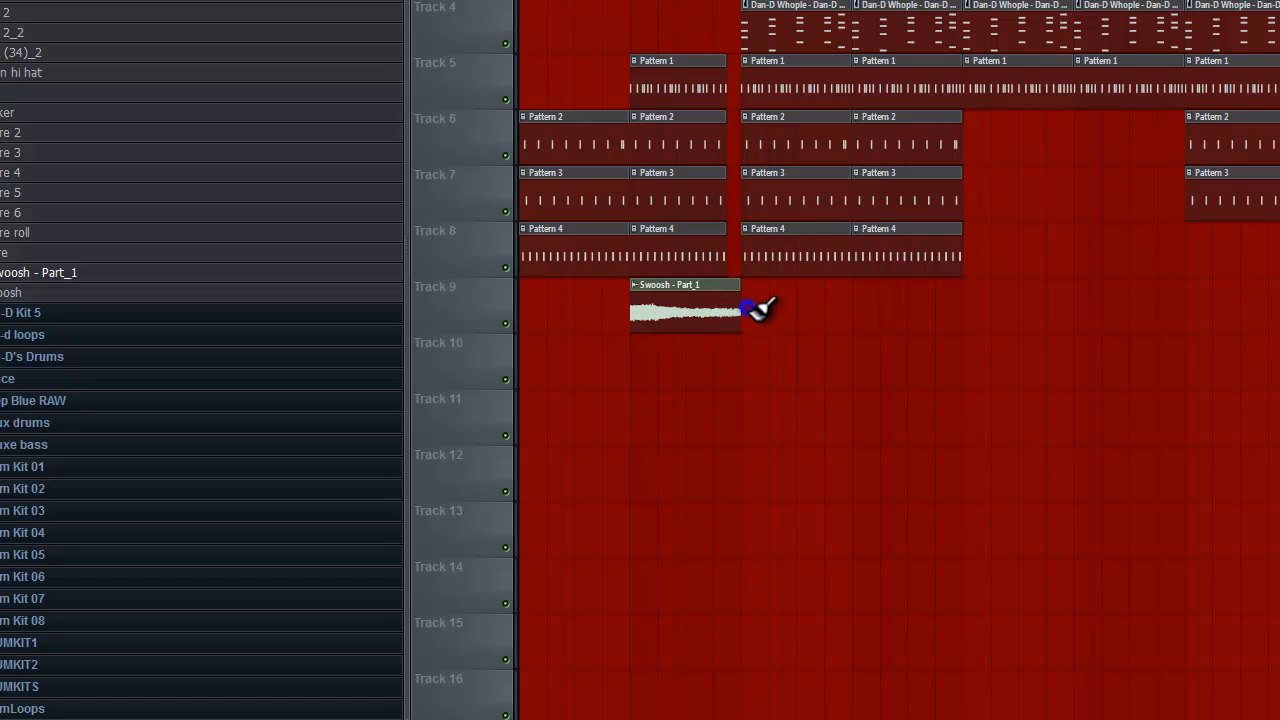
pyautogui.doubleClick(685, 312)
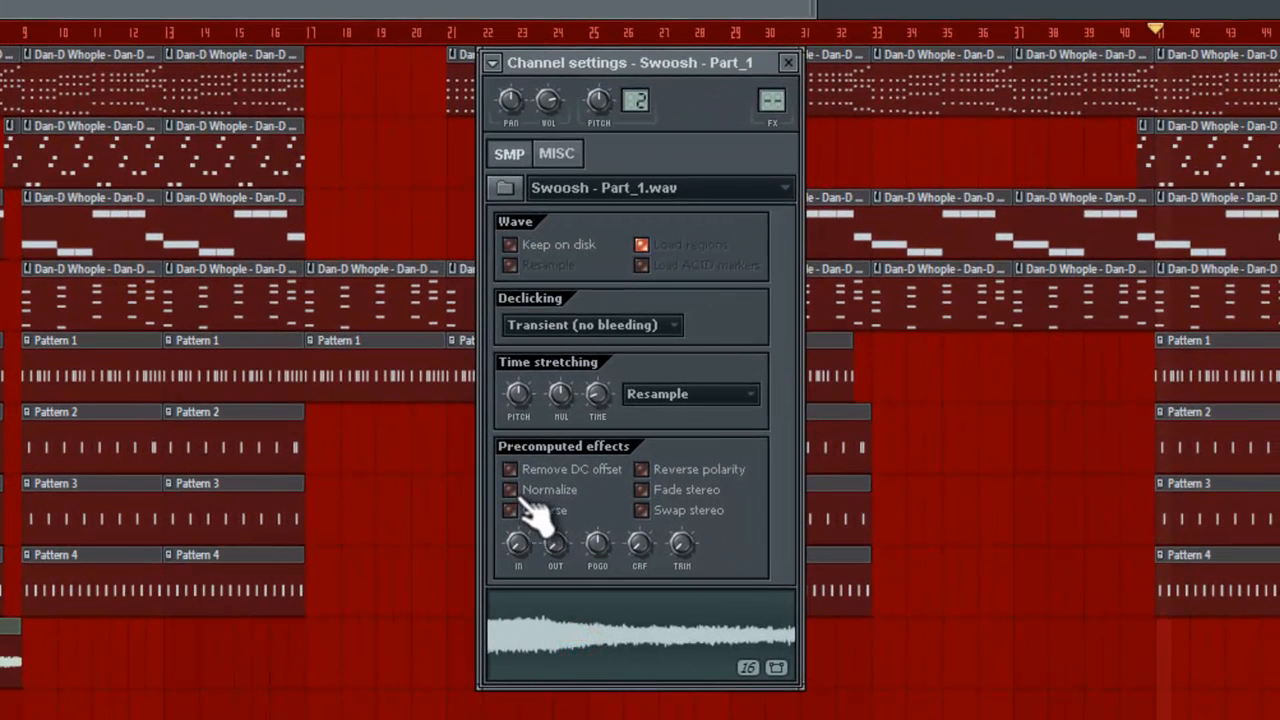
# - Turn on Reverse and Normalize for Swoosh - Part_1.wav under Precomputed effects
pyautogui.click(509, 490)
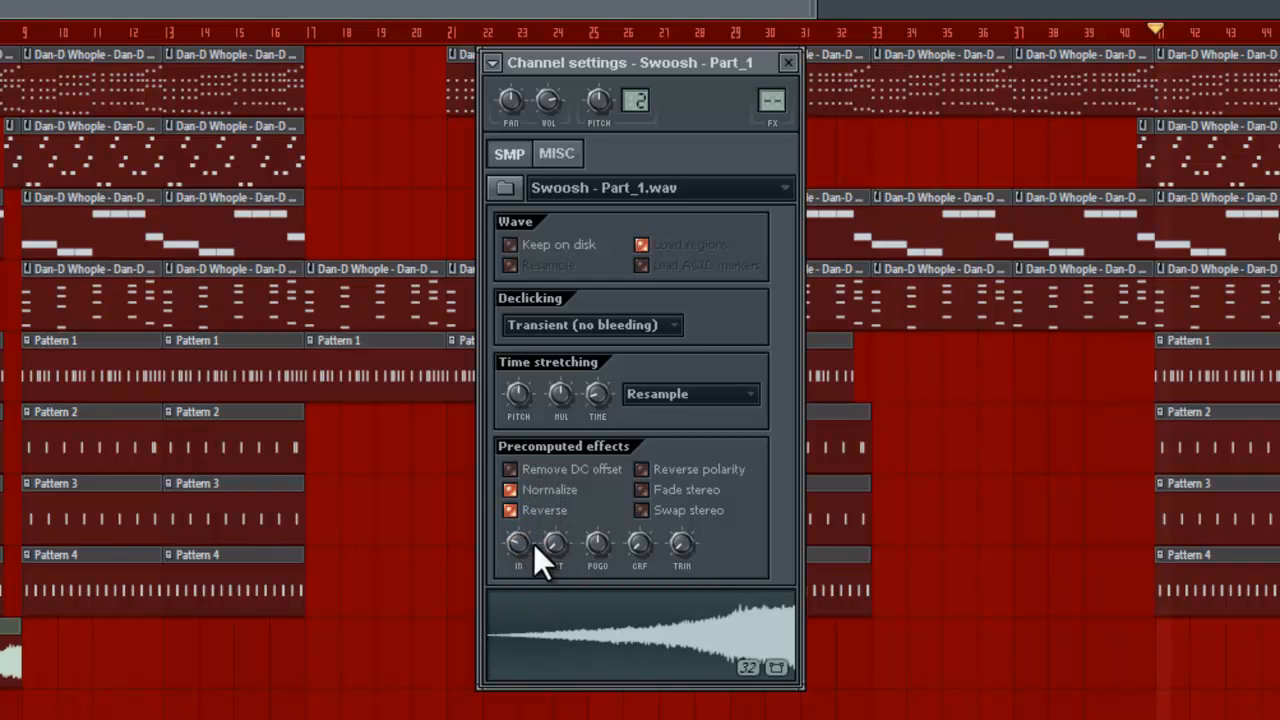
pyautogui.click(788, 62)
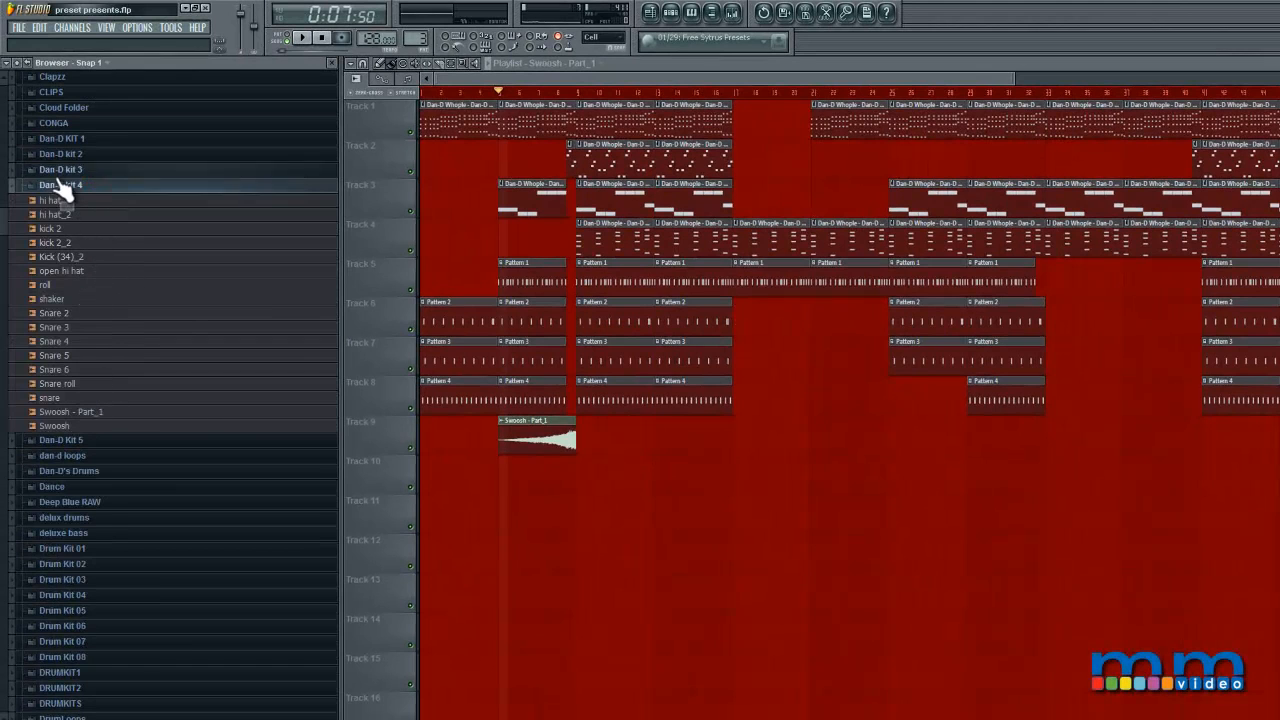
# - Line up FPC Crash clips on Tracks 10–11 at bar 9 and open the Swoosh mixer insert
pyautogui.scroll(-3)
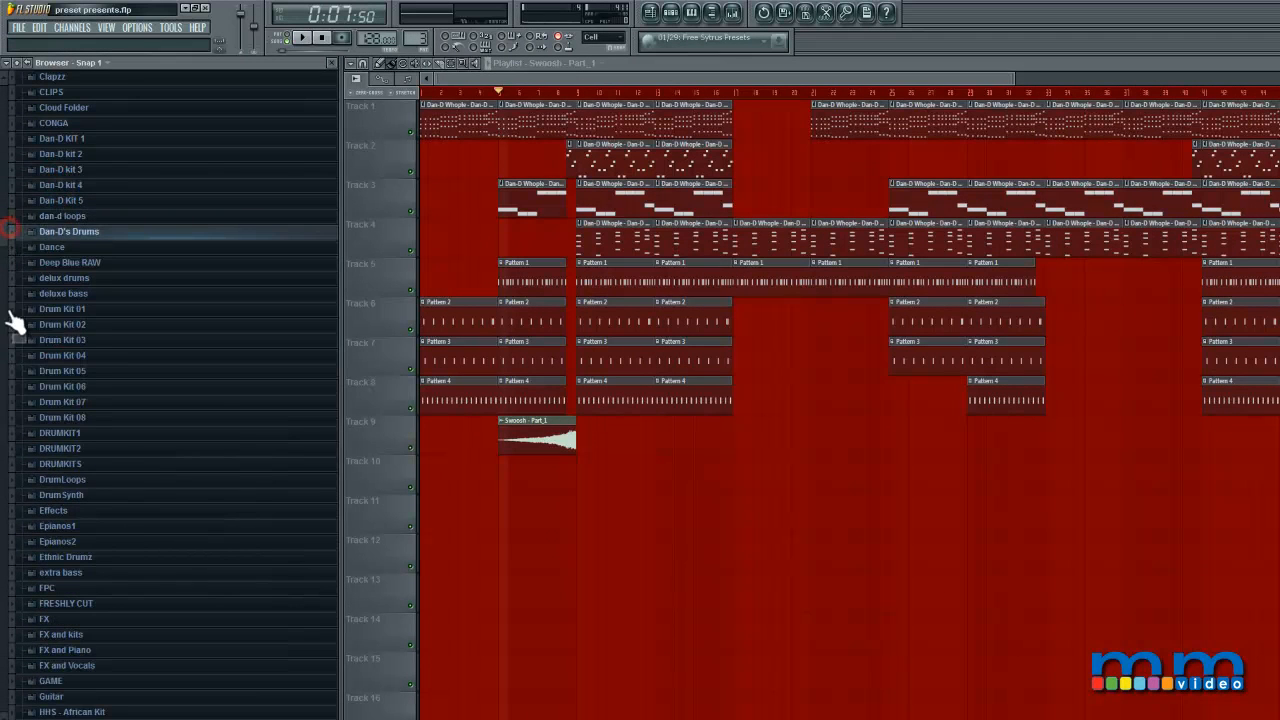
pyautogui.scroll(-3)
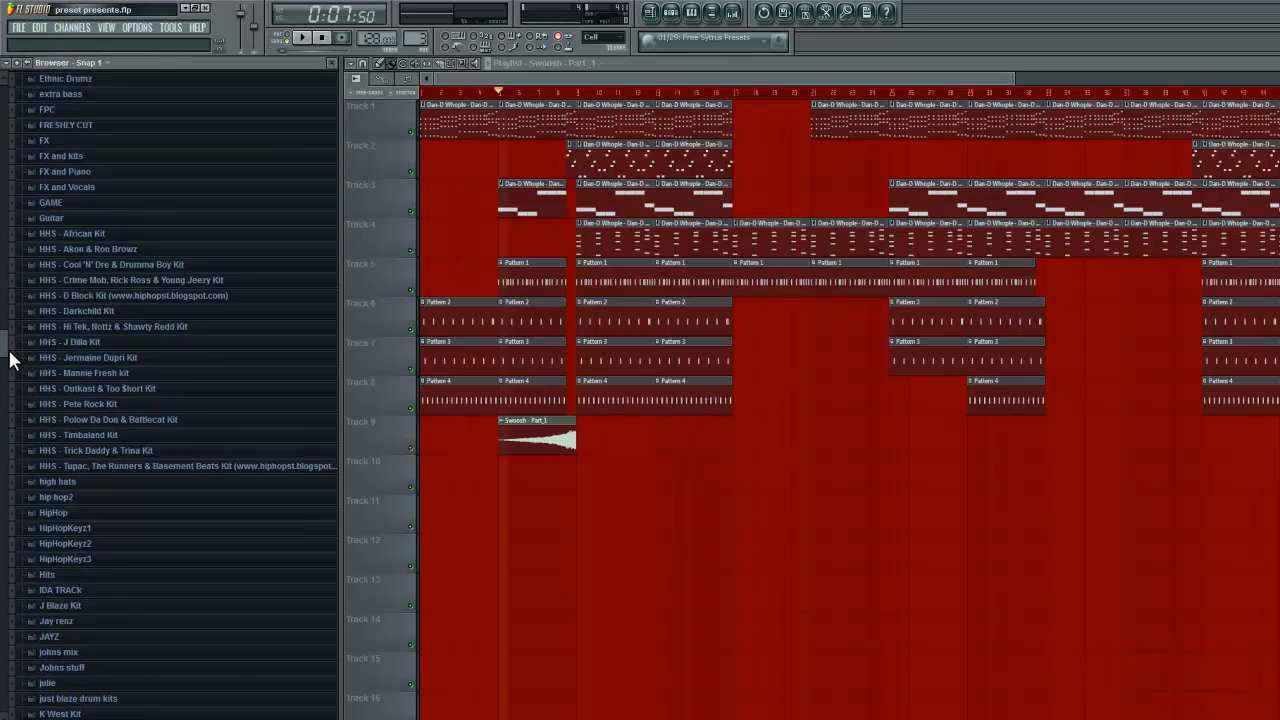
pyautogui.click(46, 125)
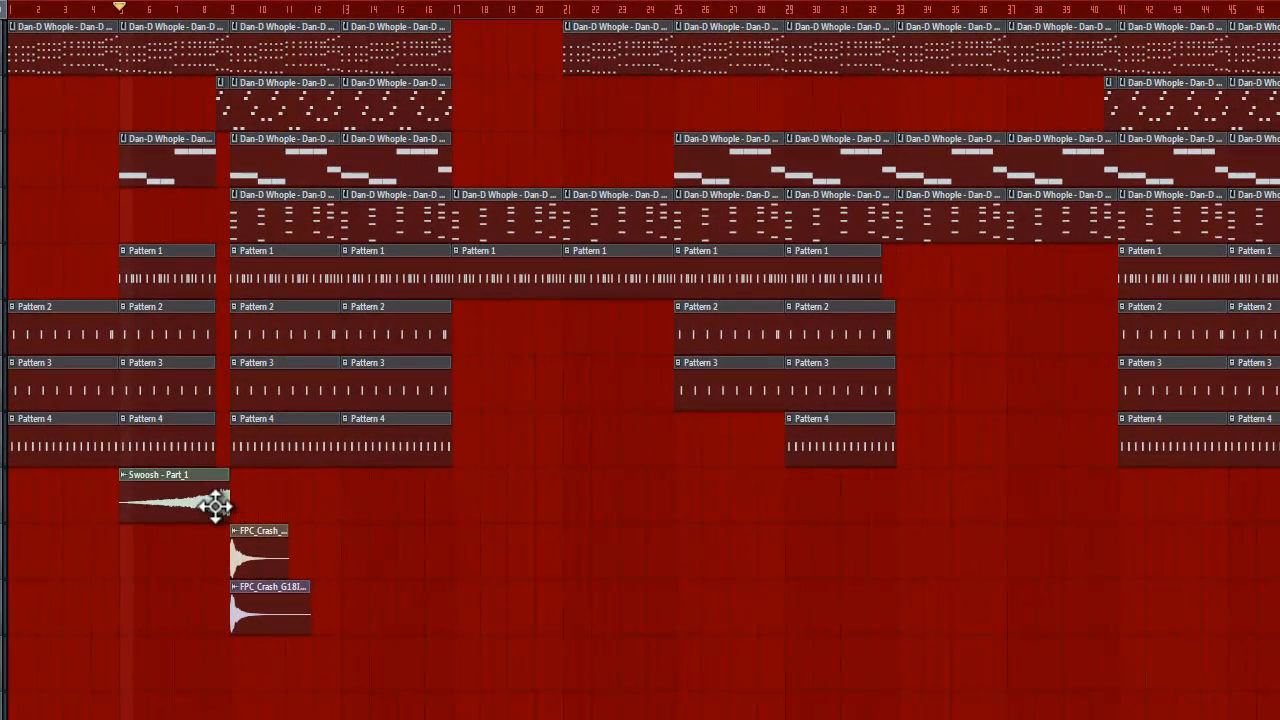
pyautogui.doubleClick(175, 500)
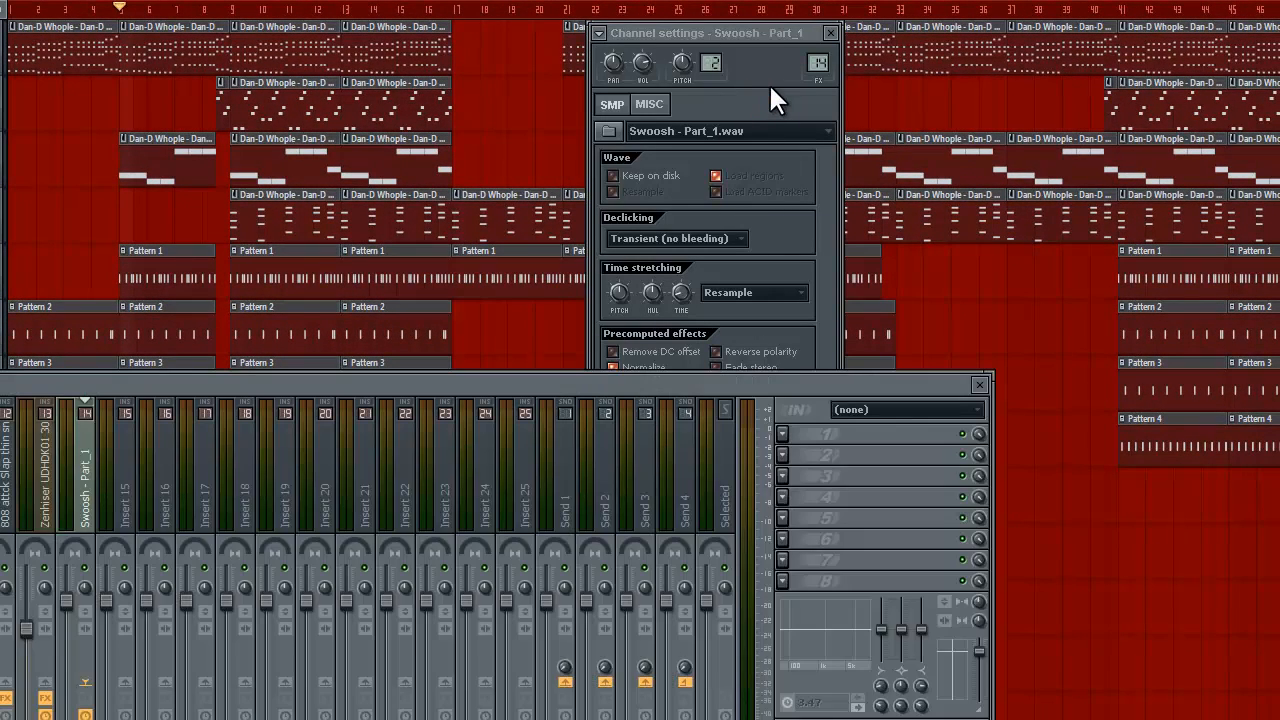
pyautogui.moveTo(800, 455)
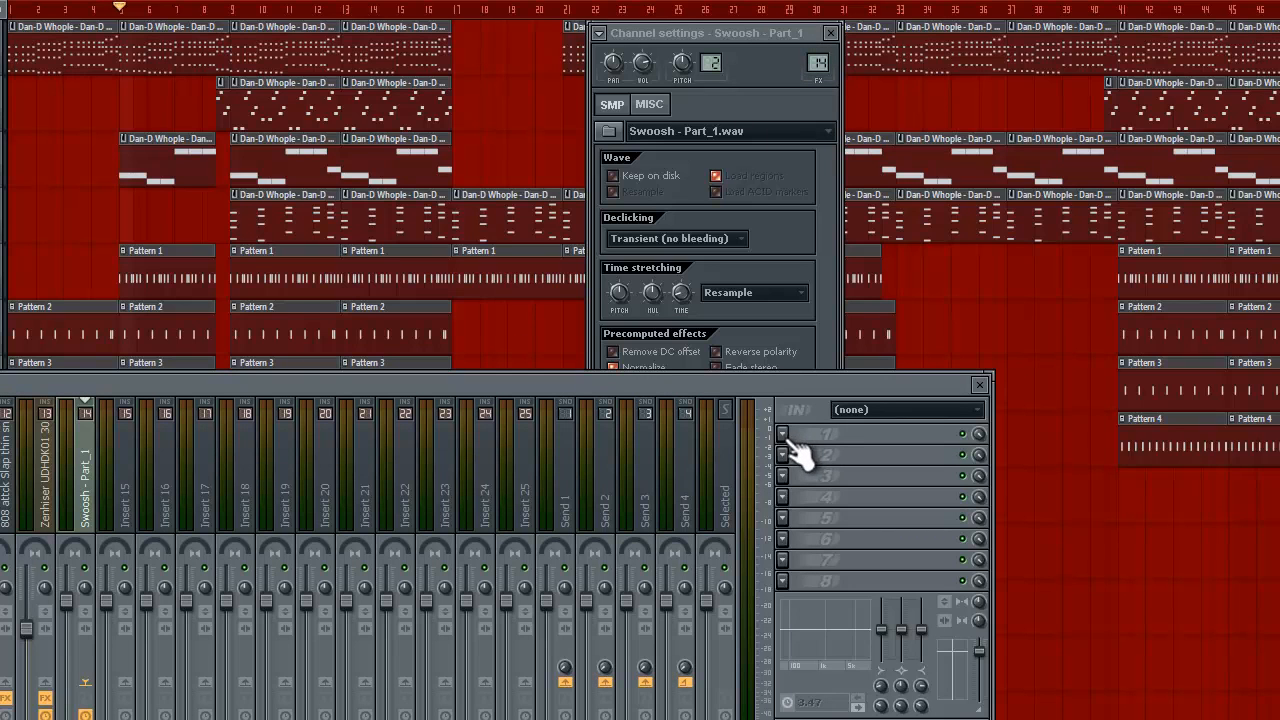
# - Load Fruity Delay 2 into the first effect slot of the Swoosh - Part_1 insert
pyautogui.click(810, 433)
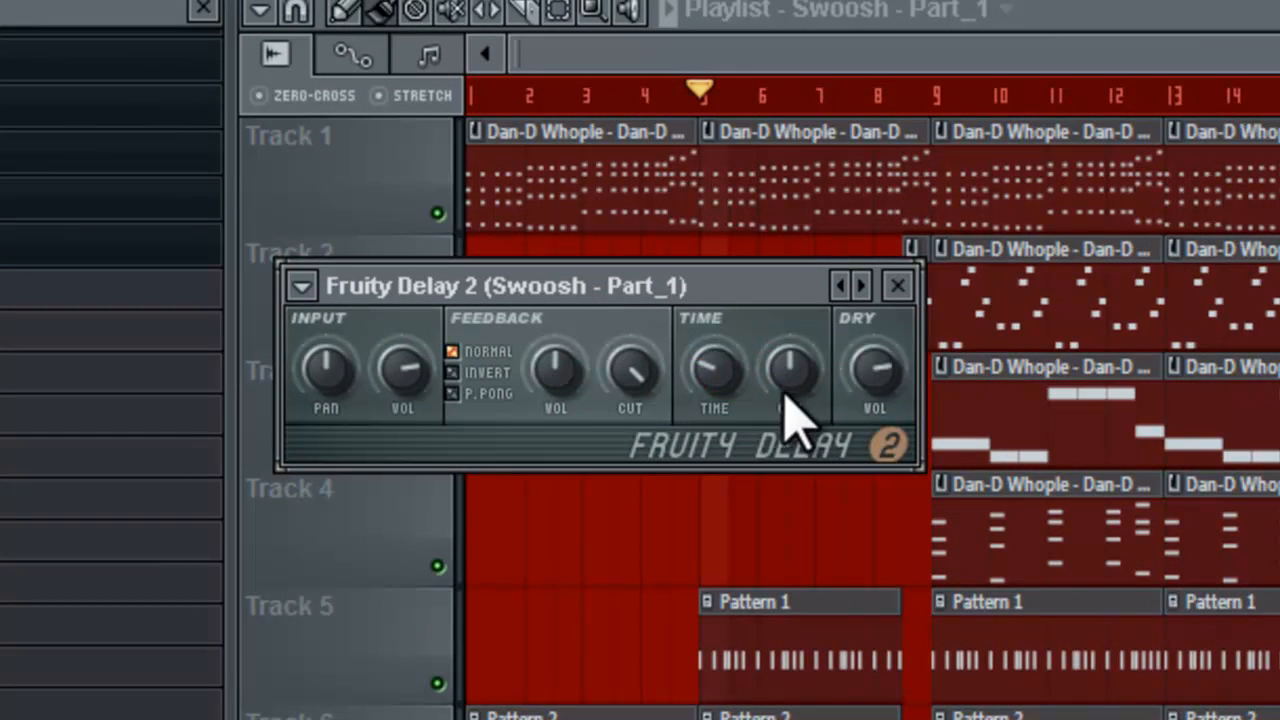
pyautogui.moveTo(760, 410)
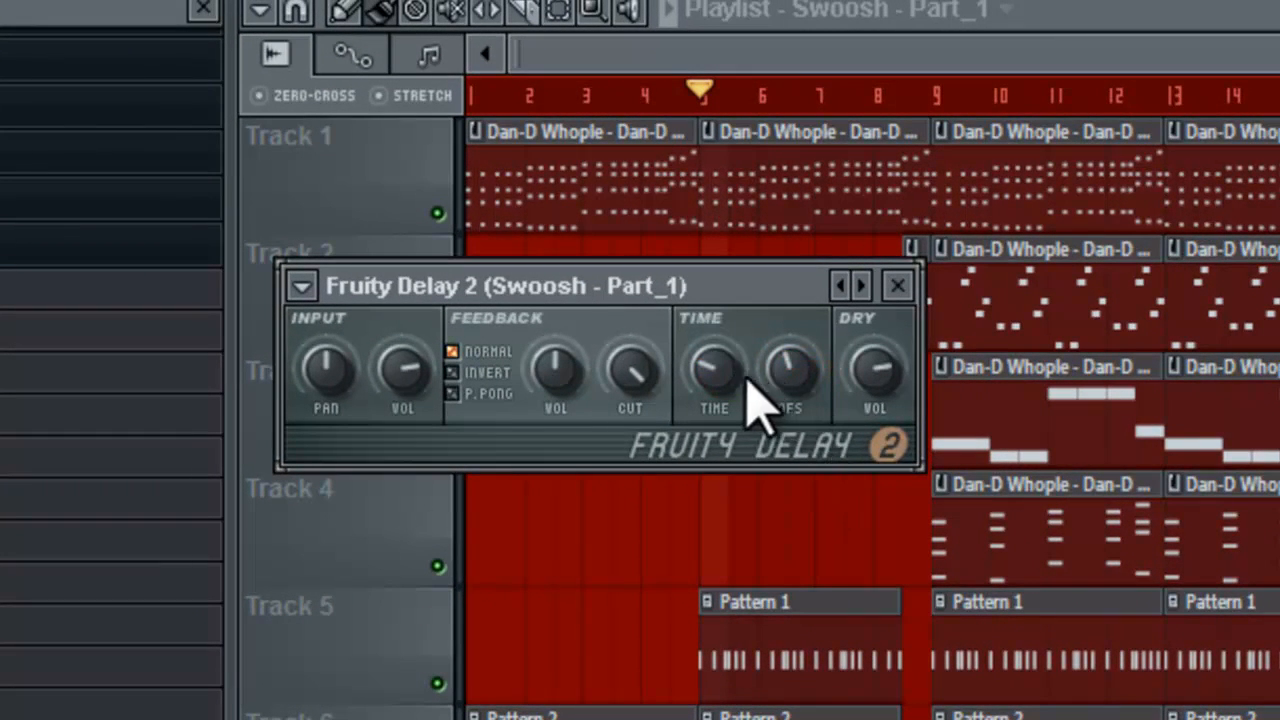
# - Set the swoosh Fruity Delay 2 to P.PONG with lower feedback volume, then close it
pyautogui.click(489, 392)
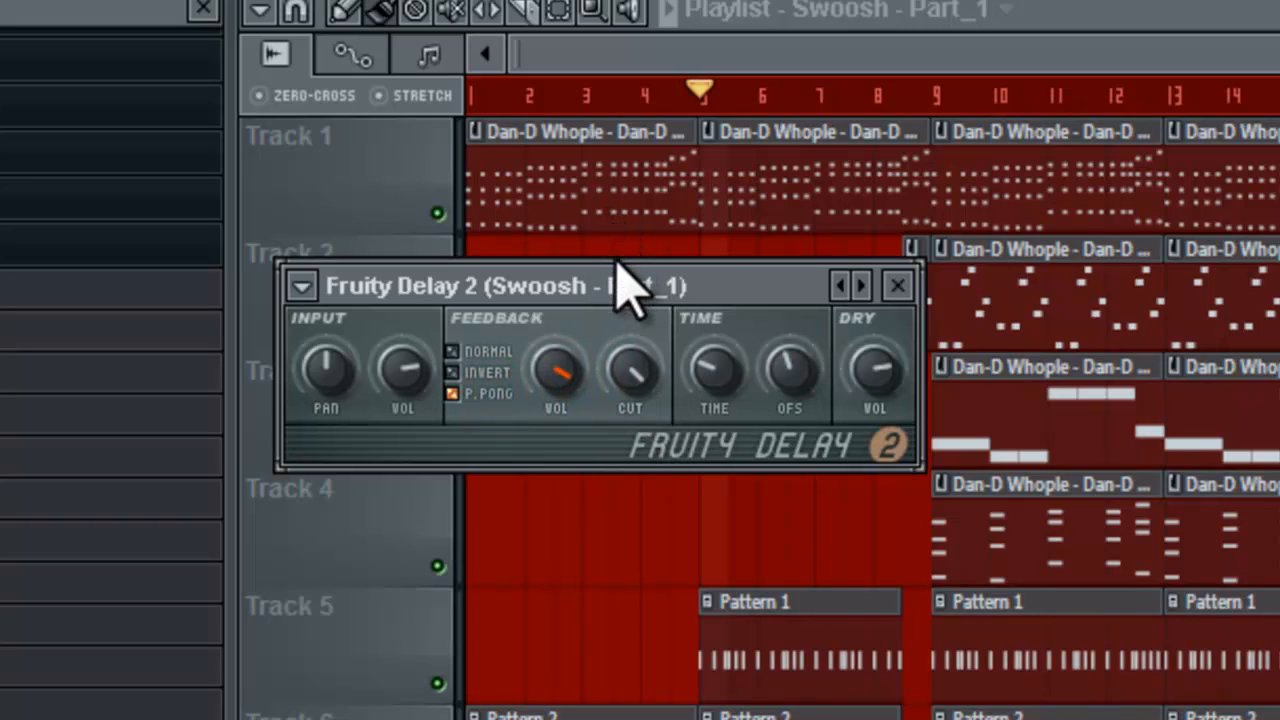
pyautogui.click(403, 375)
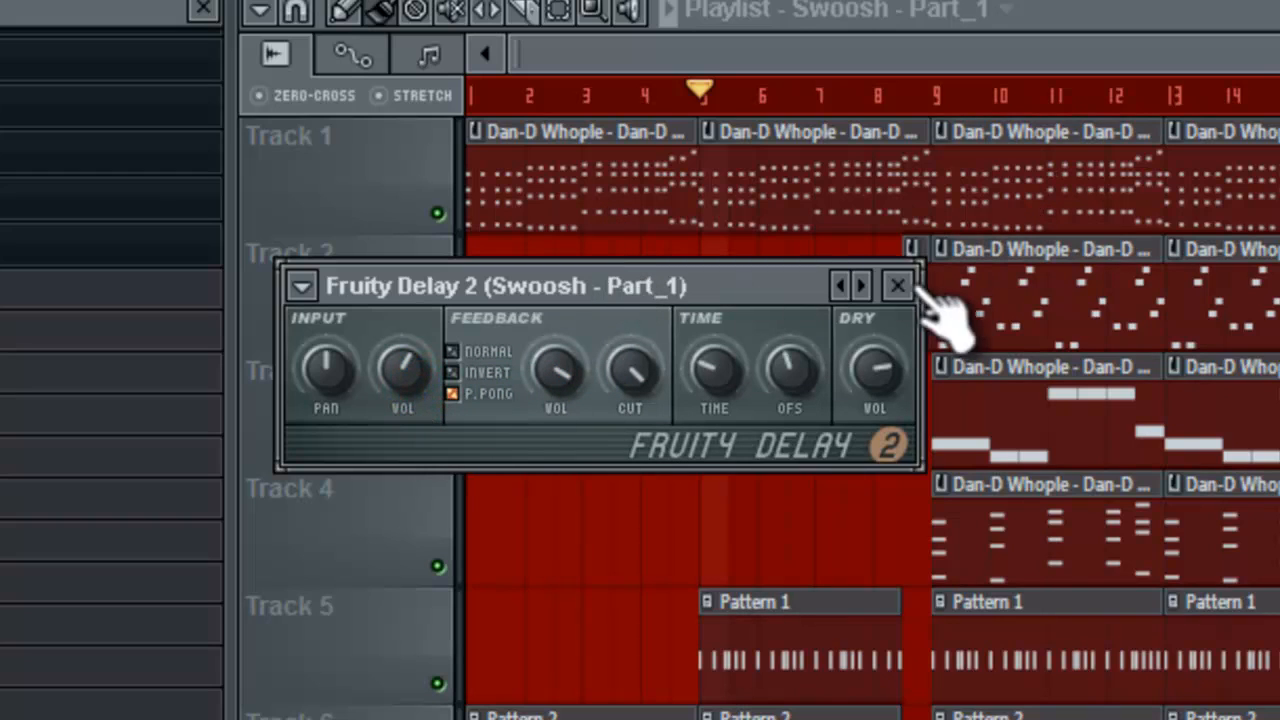
pyautogui.click(896, 286)
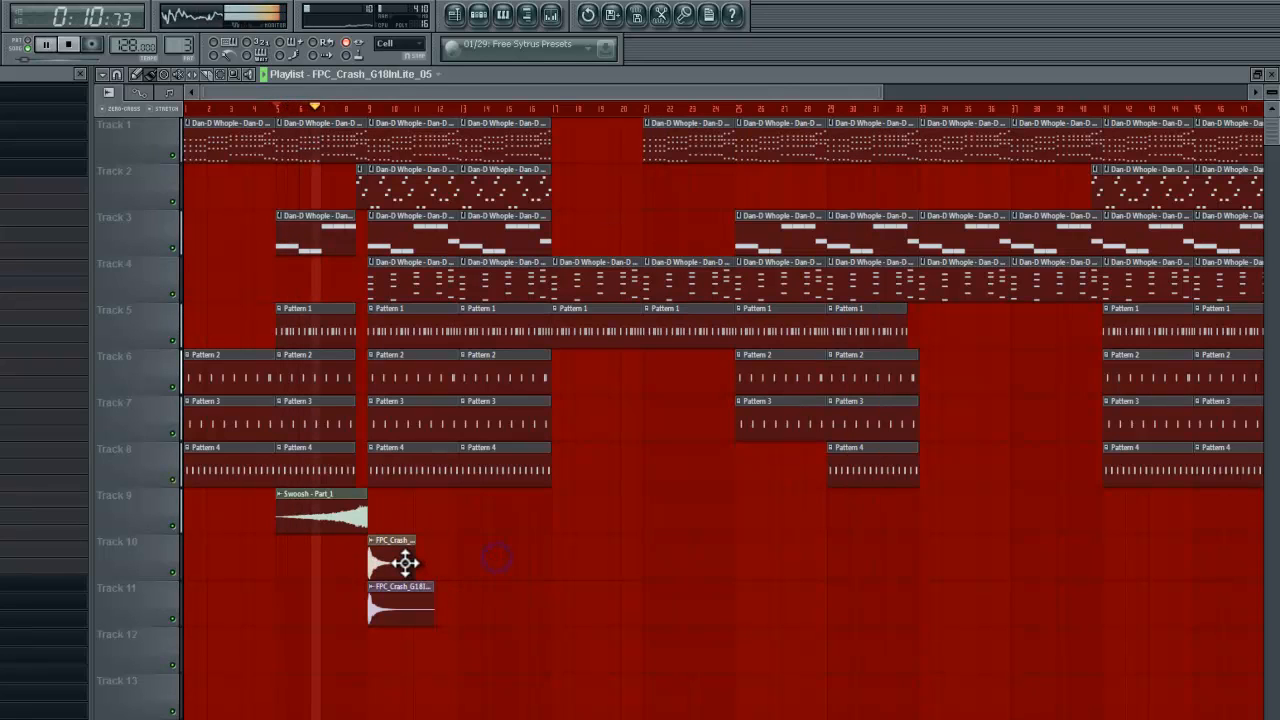
pyautogui.doubleClick(400, 560)
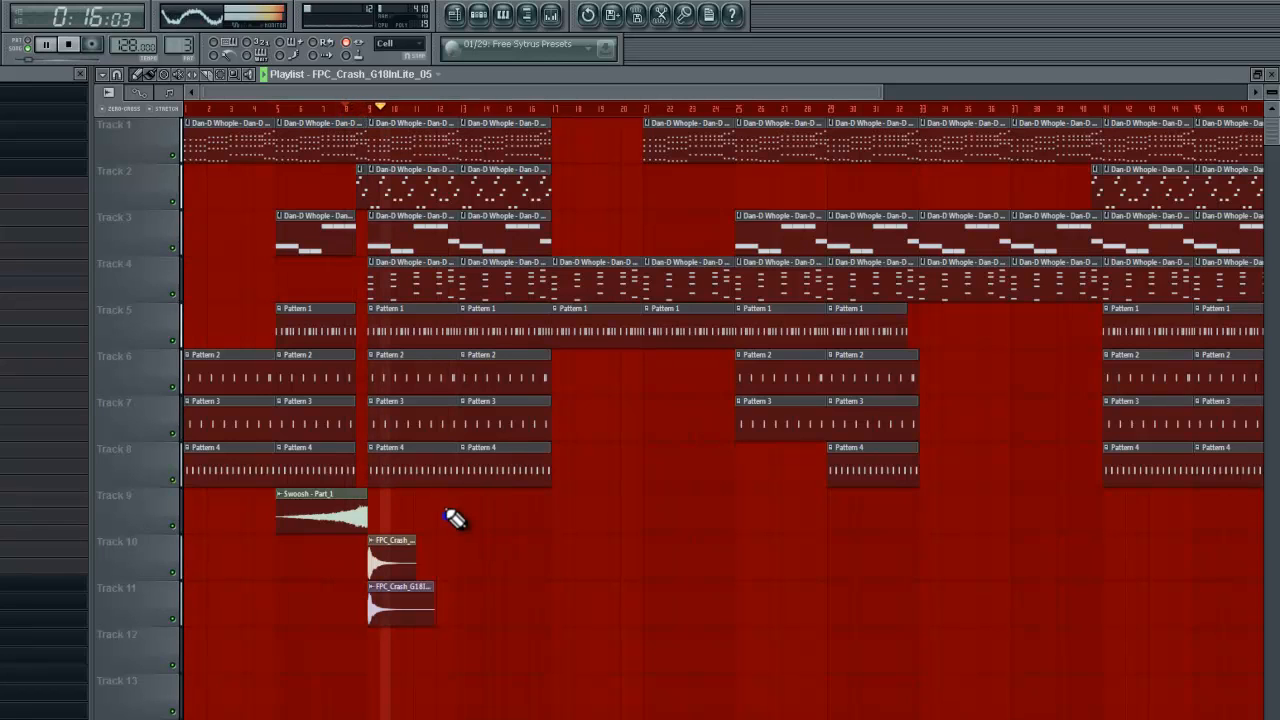
pyautogui.click(320, 510)
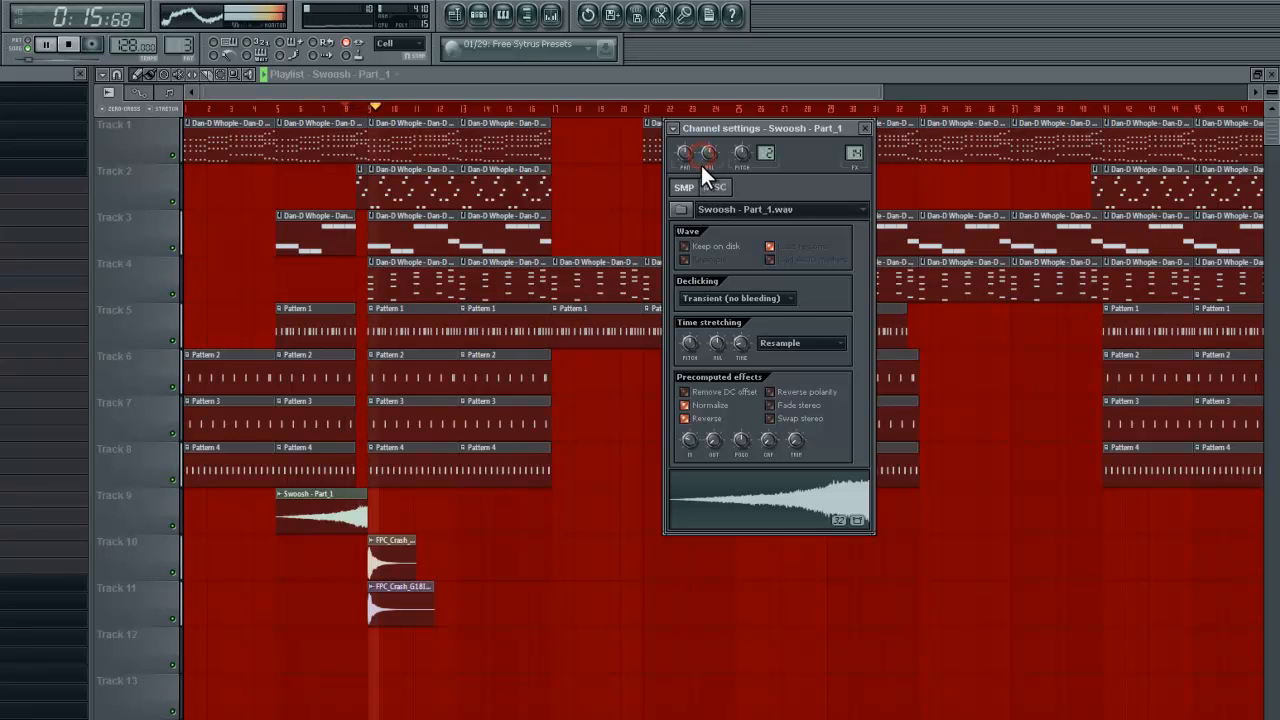
pyautogui.click(864, 127)
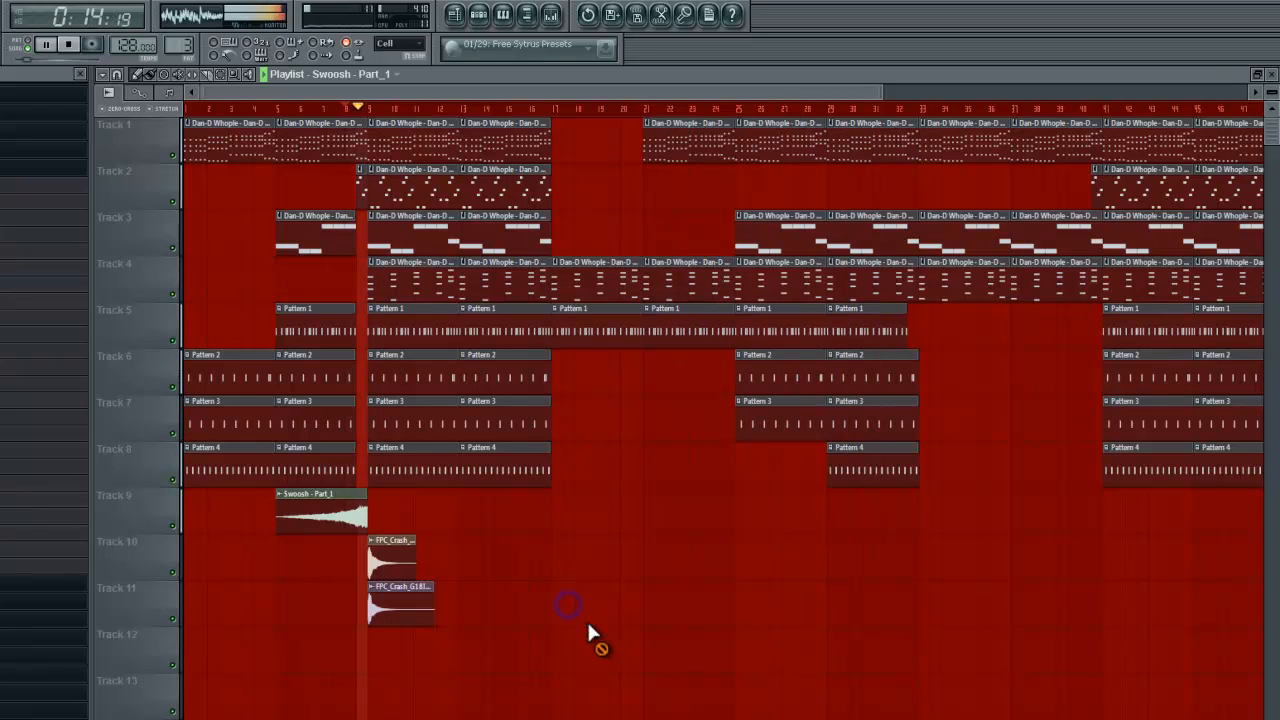
pyautogui.click(551, 14)
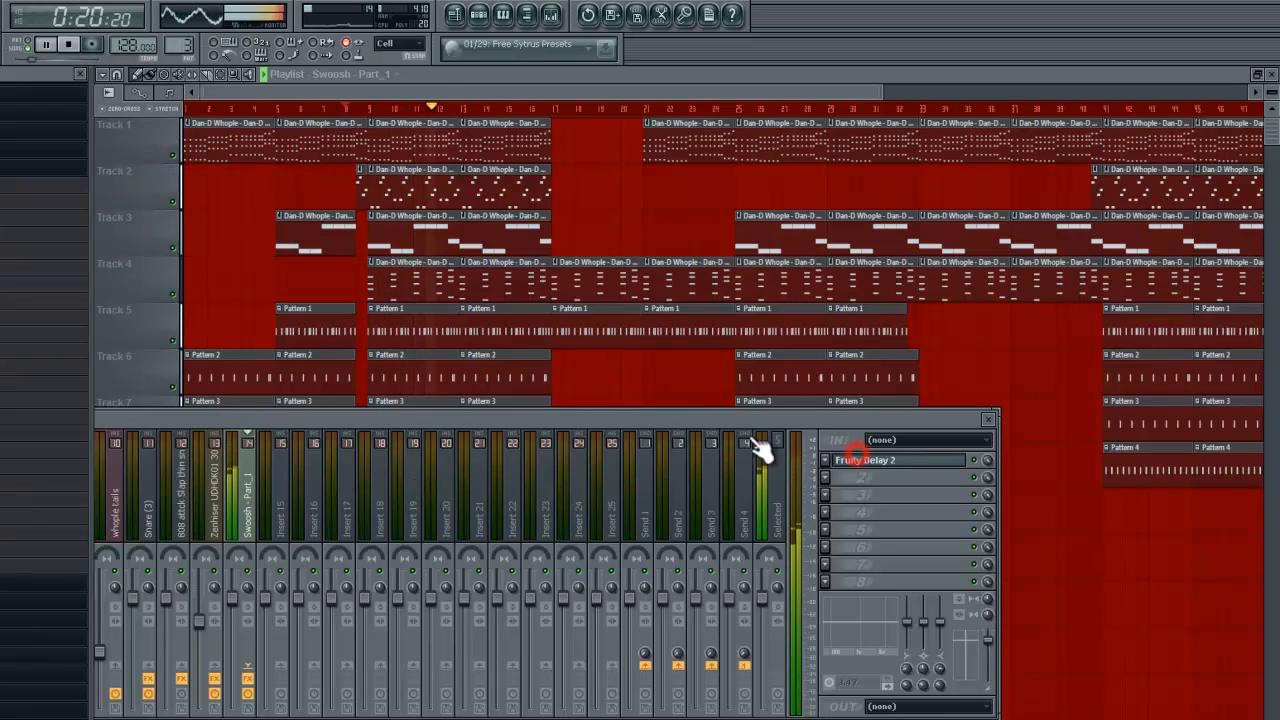
# - Select the Swoosh - Part_1 insert in the Mixer to show its Fruity Delay 2
pyautogui.click(855, 460)
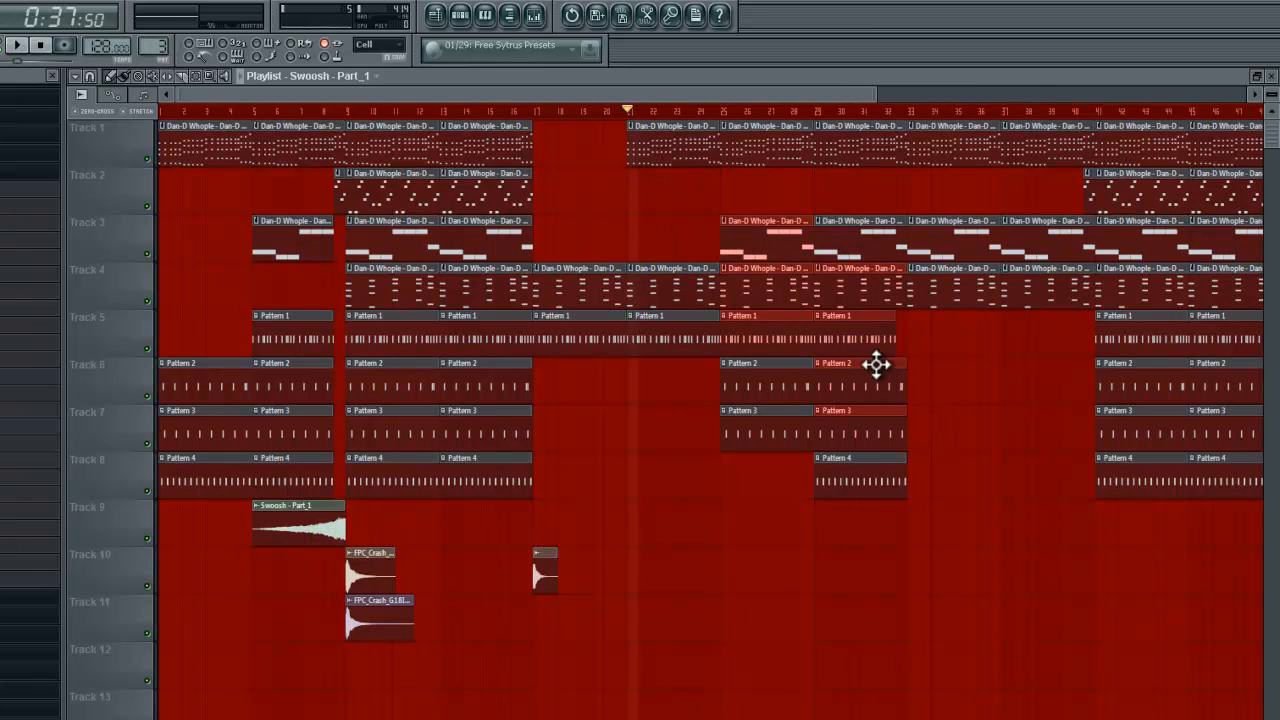
pyautogui.moveTo(885, 573)
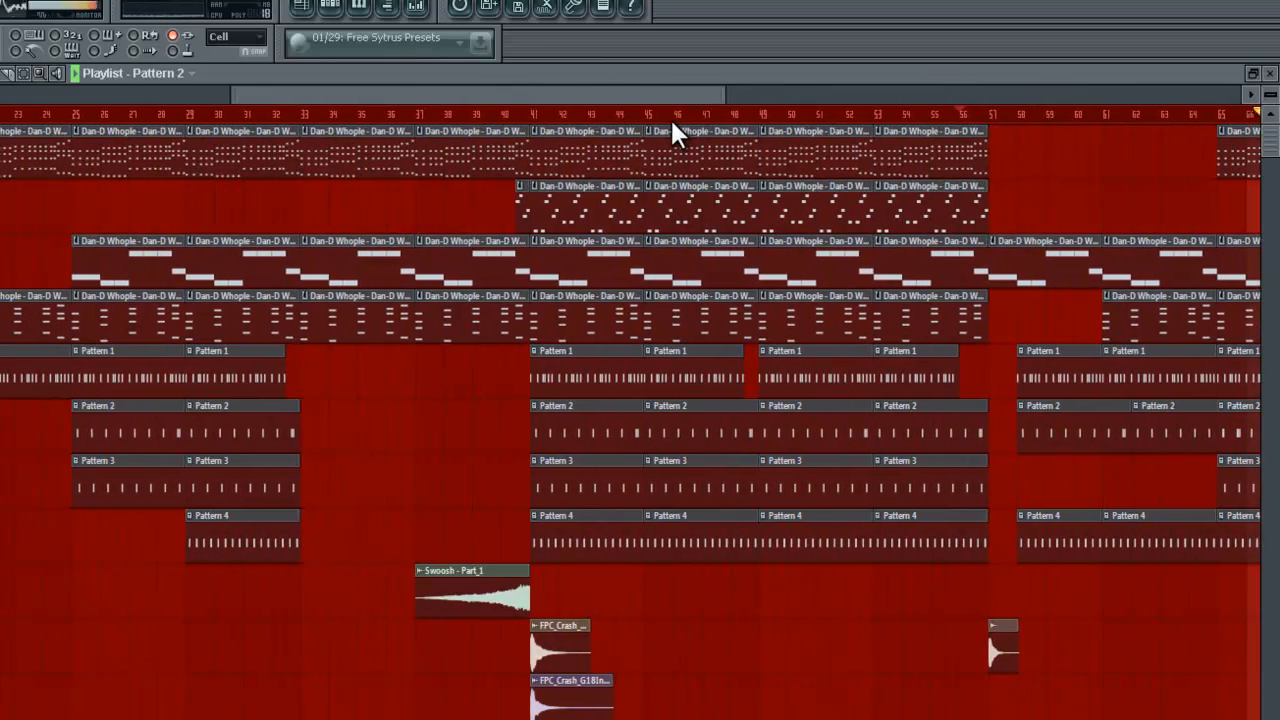
# - Scroll the Playlist across the arrangement toward bar 33 on the crash track
pyautogui.hscroll(3)
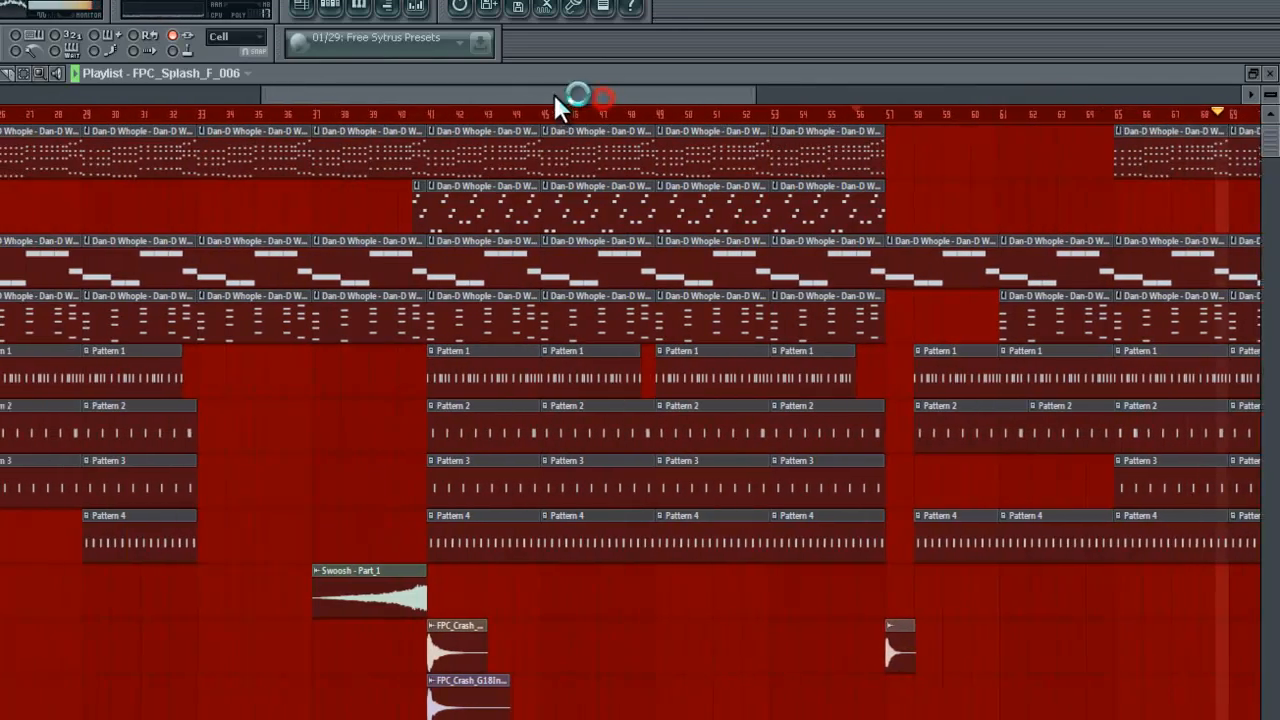
pyautogui.hscroll(-3)
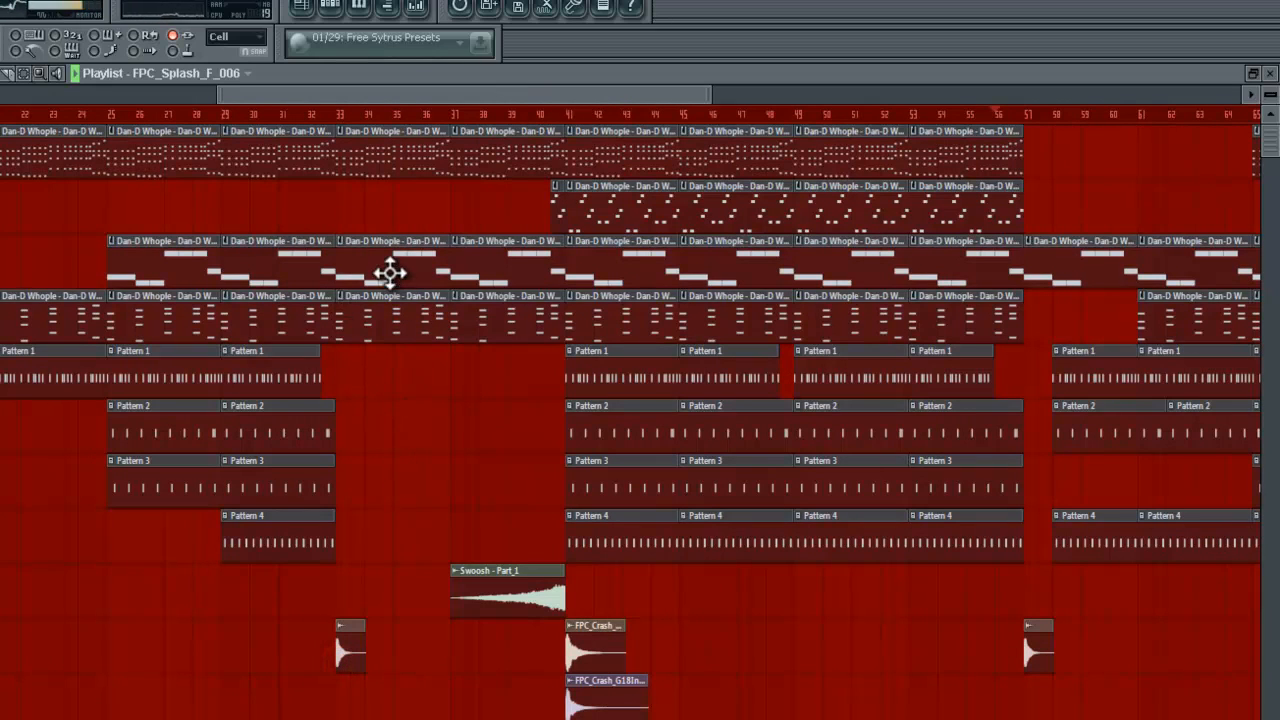
pyautogui.moveTo(328, 343)
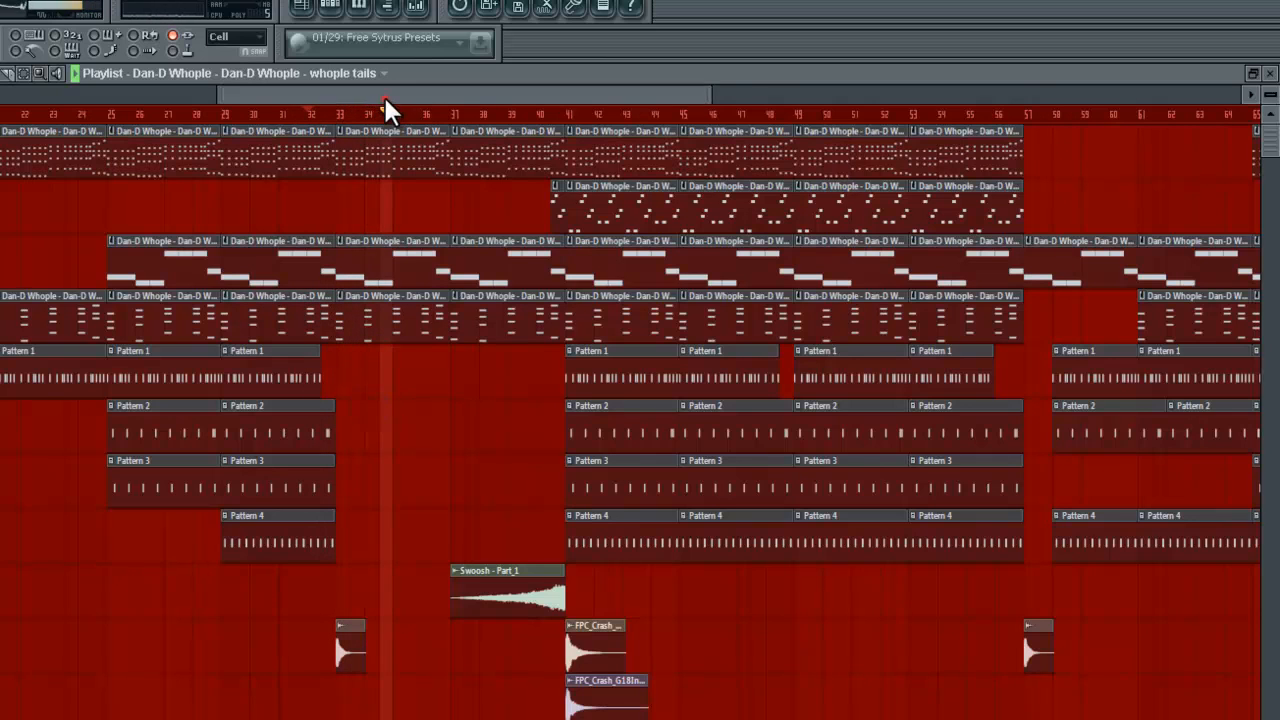
pyautogui.hscroll(3)
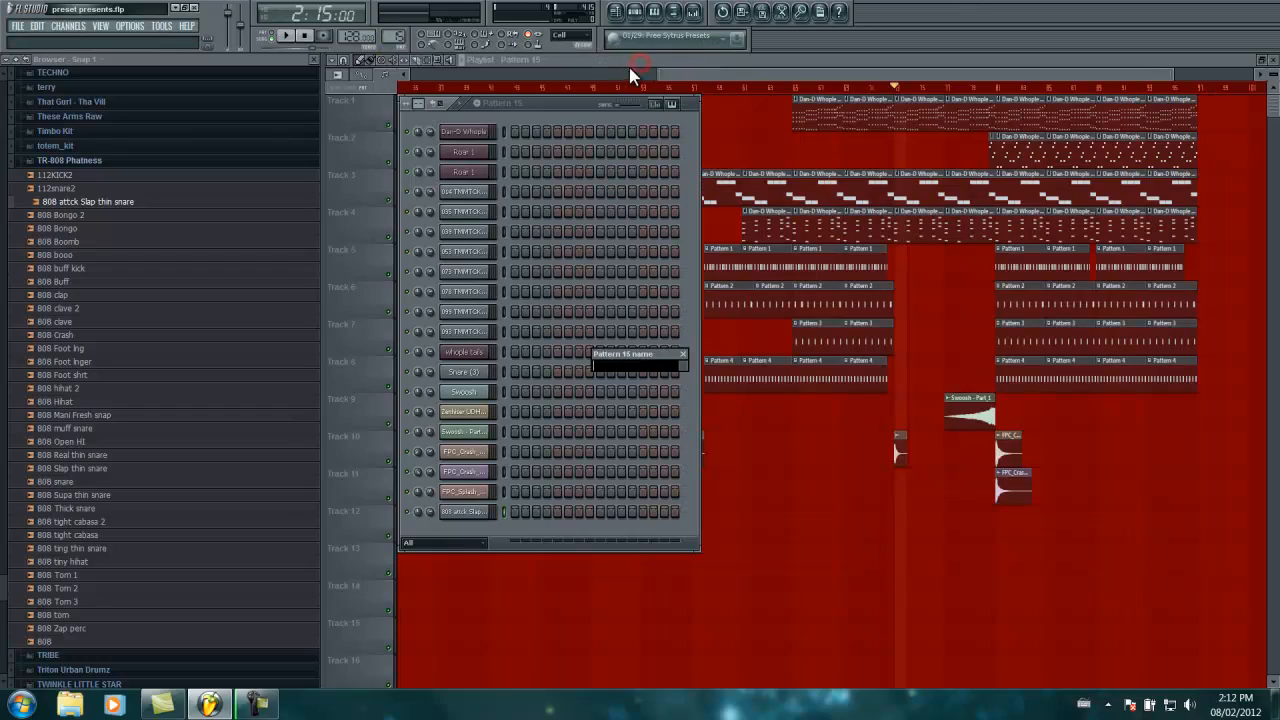
# - Name the new 808 snare pattern 'sanres'
pyautogui.write('sa')
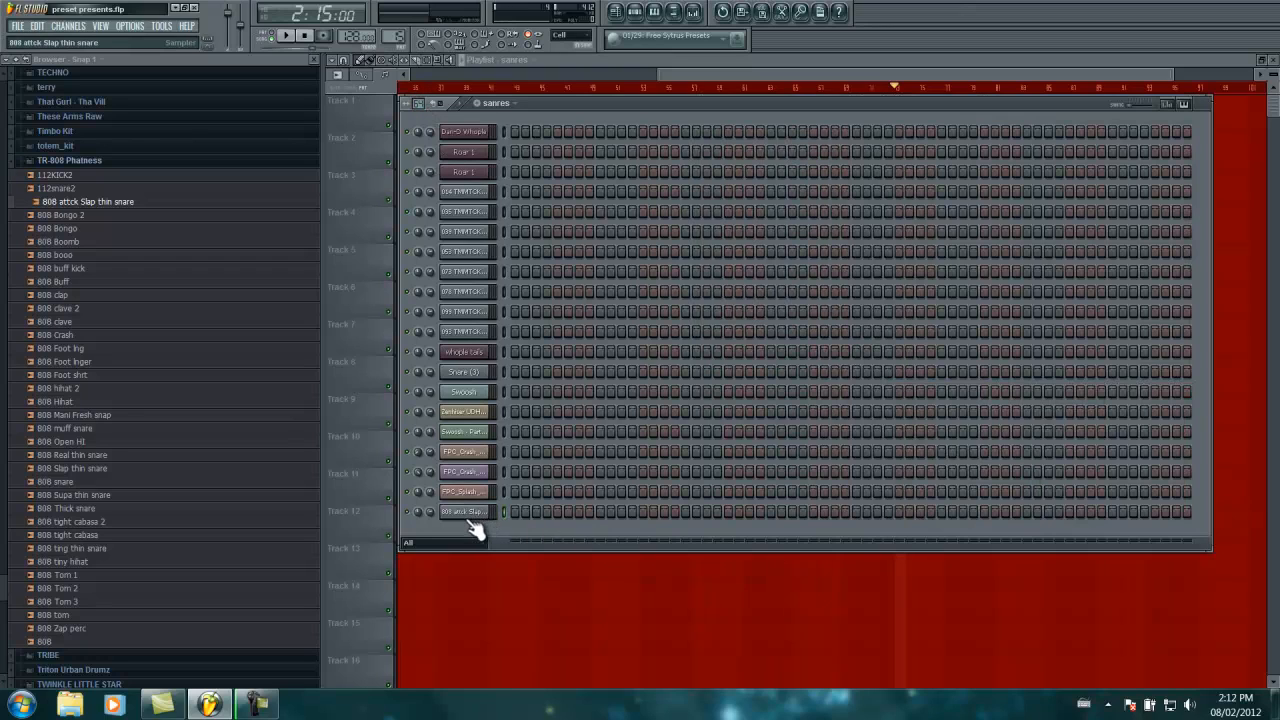
# - Fill the 808 snare every 4 steps, add denser hits near the end, and send to piano roll
pyautogui.rightClick(463, 511)
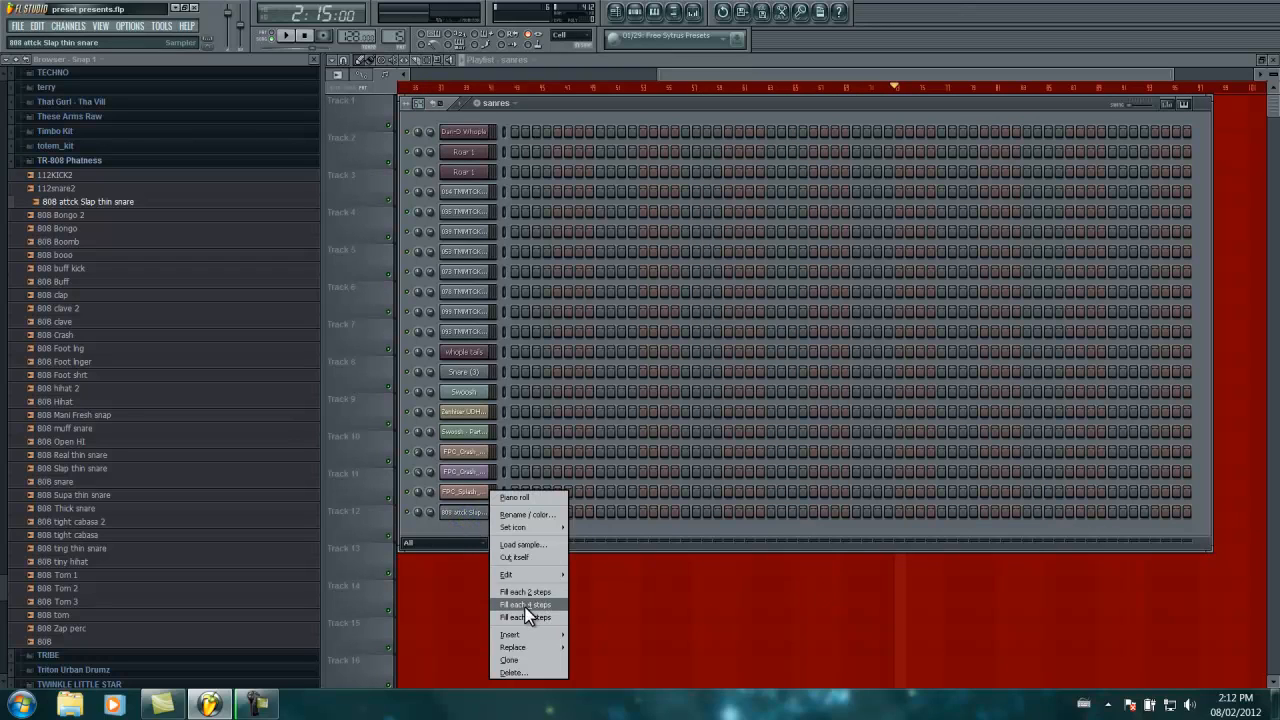
pyautogui.click(525, 604)
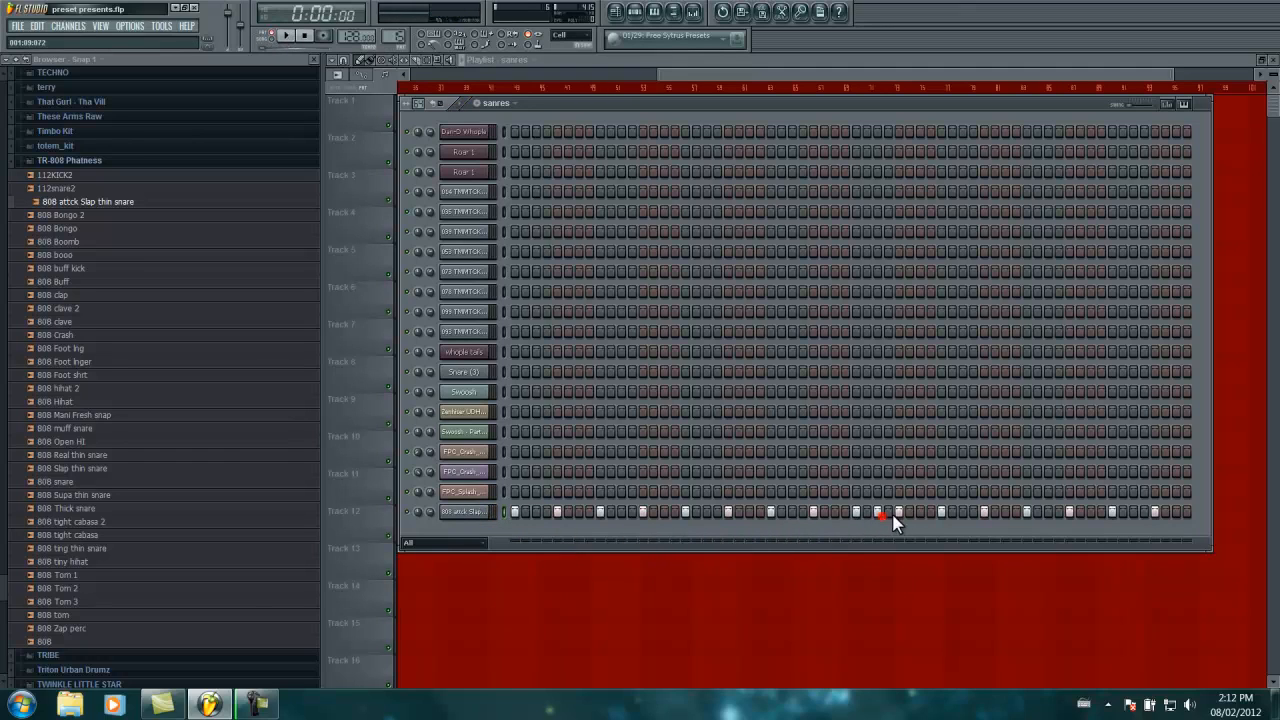
pyautogui.click(1008, 511)
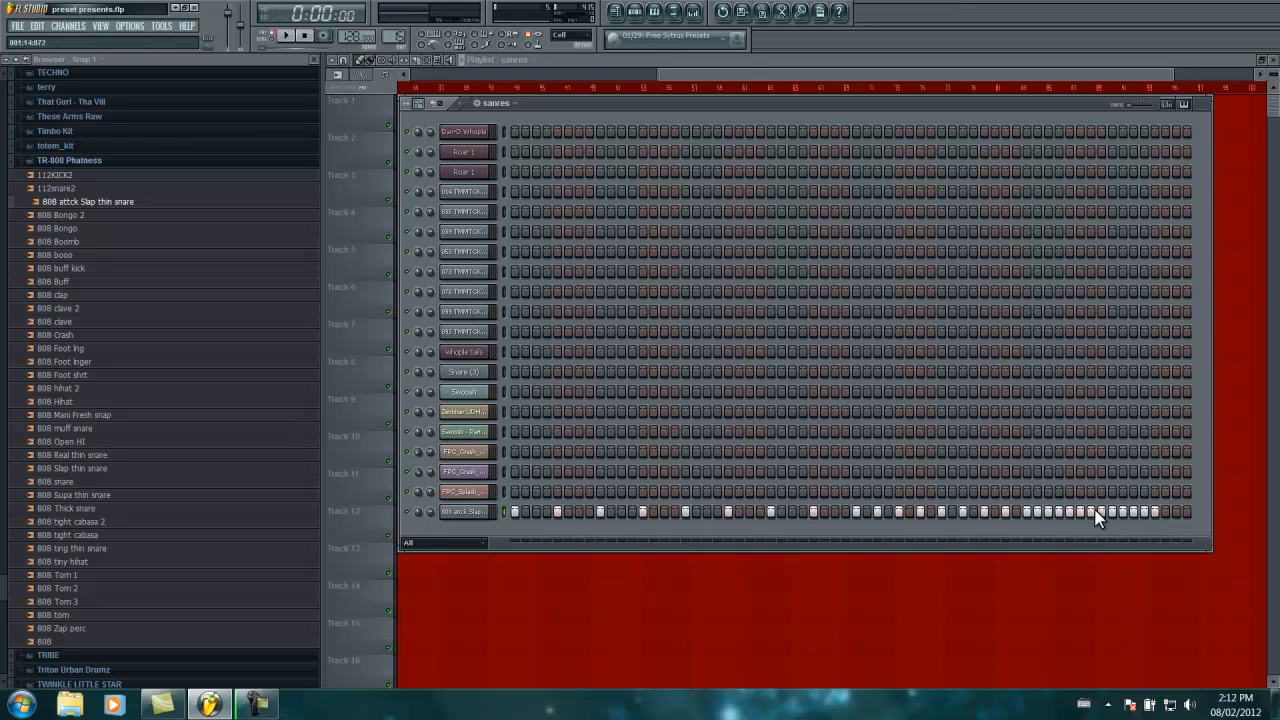
pyautogui.rightClick(462, 511)
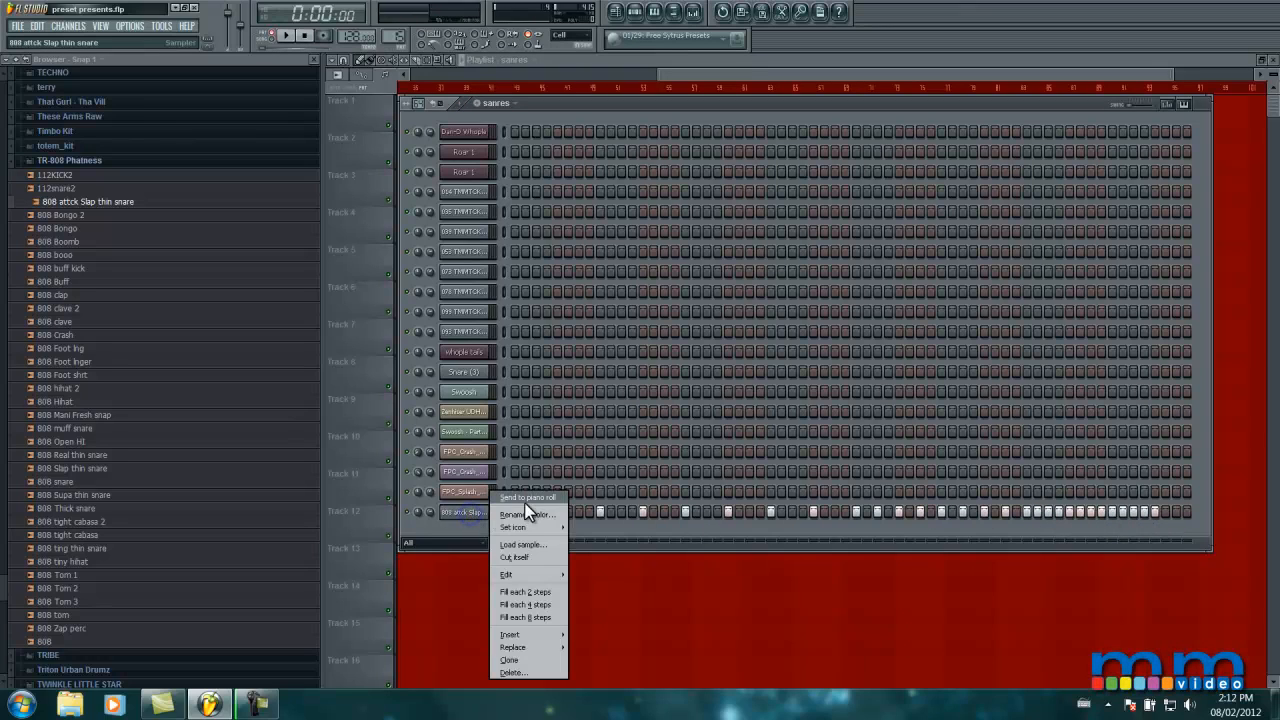
pyautogui.click(528, 497)
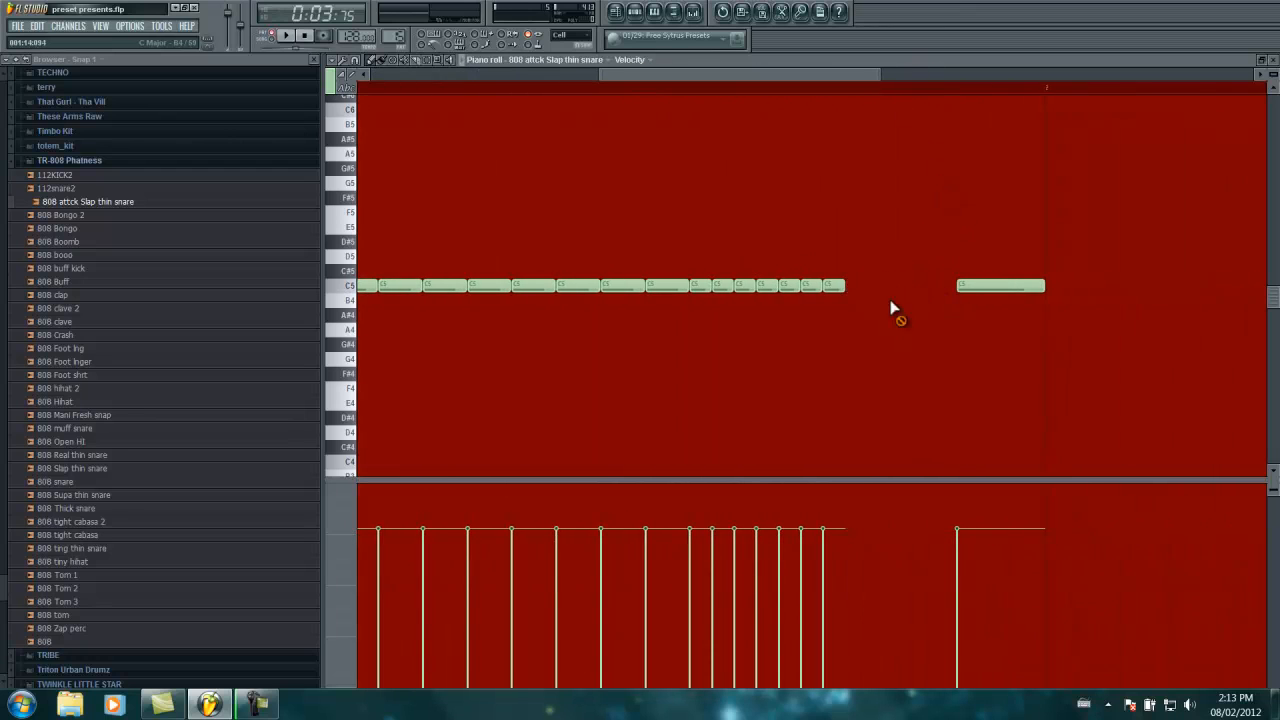
# - Add one more short C5 note at the end of the sanres snare roll
pyautogui.click(855, 287)
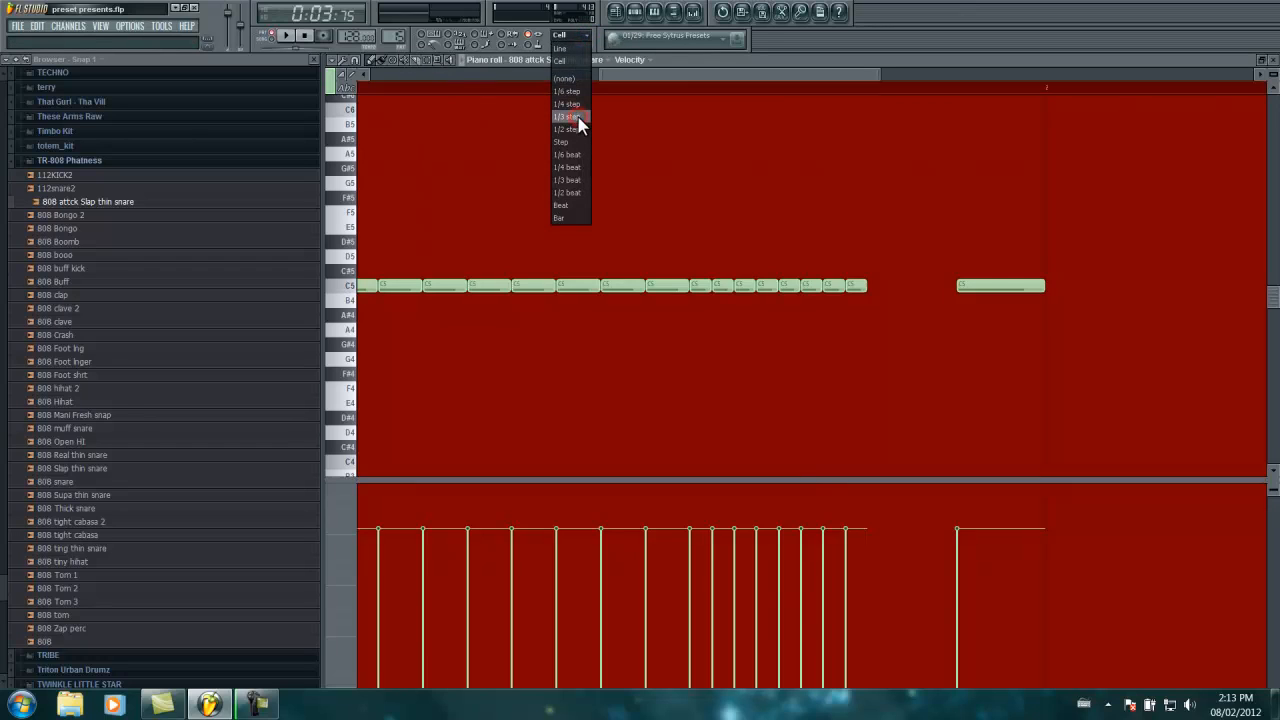
# - Set a one-third-step grid, move the stray note onto C5, and add another roll note
pyautogui.click(567, 116)
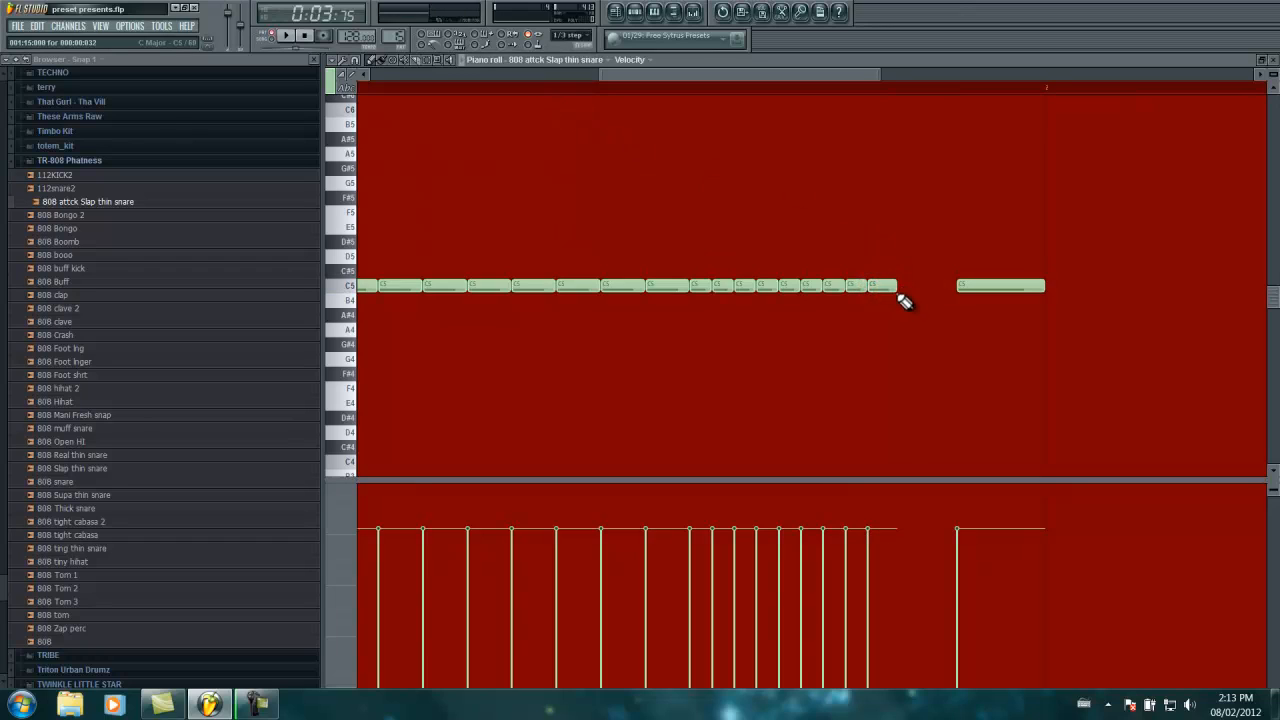
pyautogui.click(905, 287)
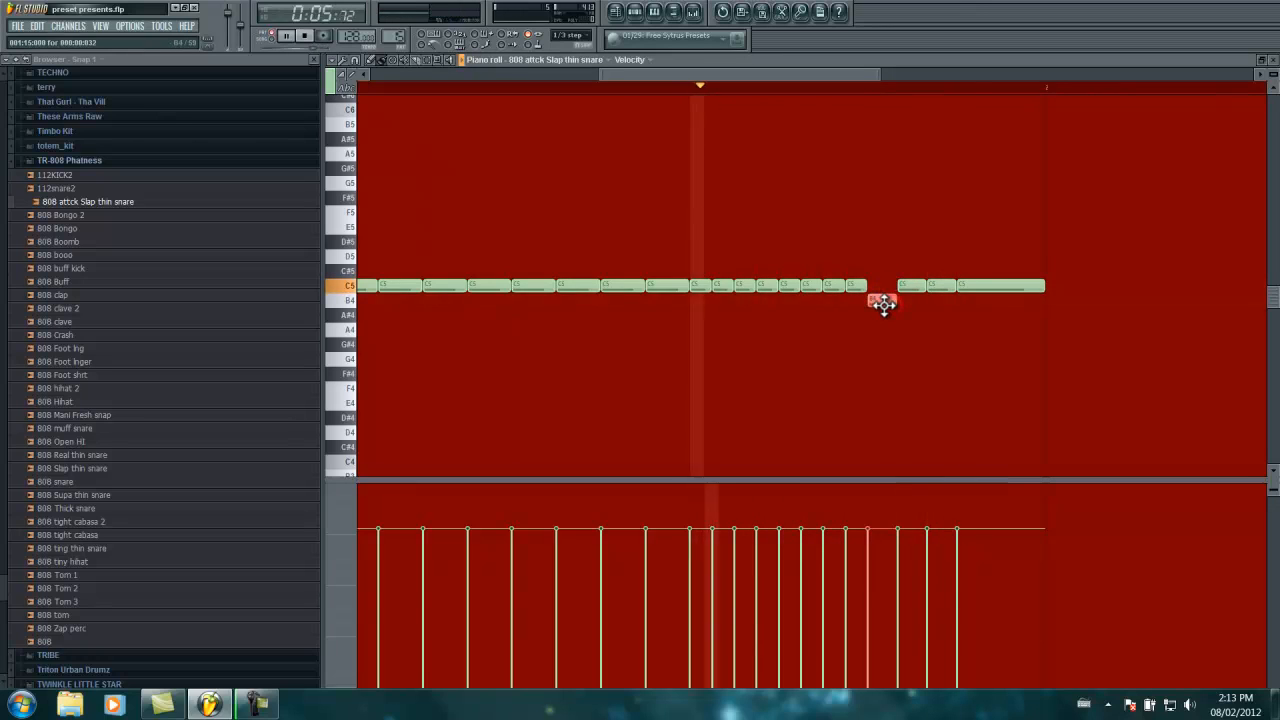
pyautogui.moveTo(883, 303); pyautogui.dragTo(885, 287)
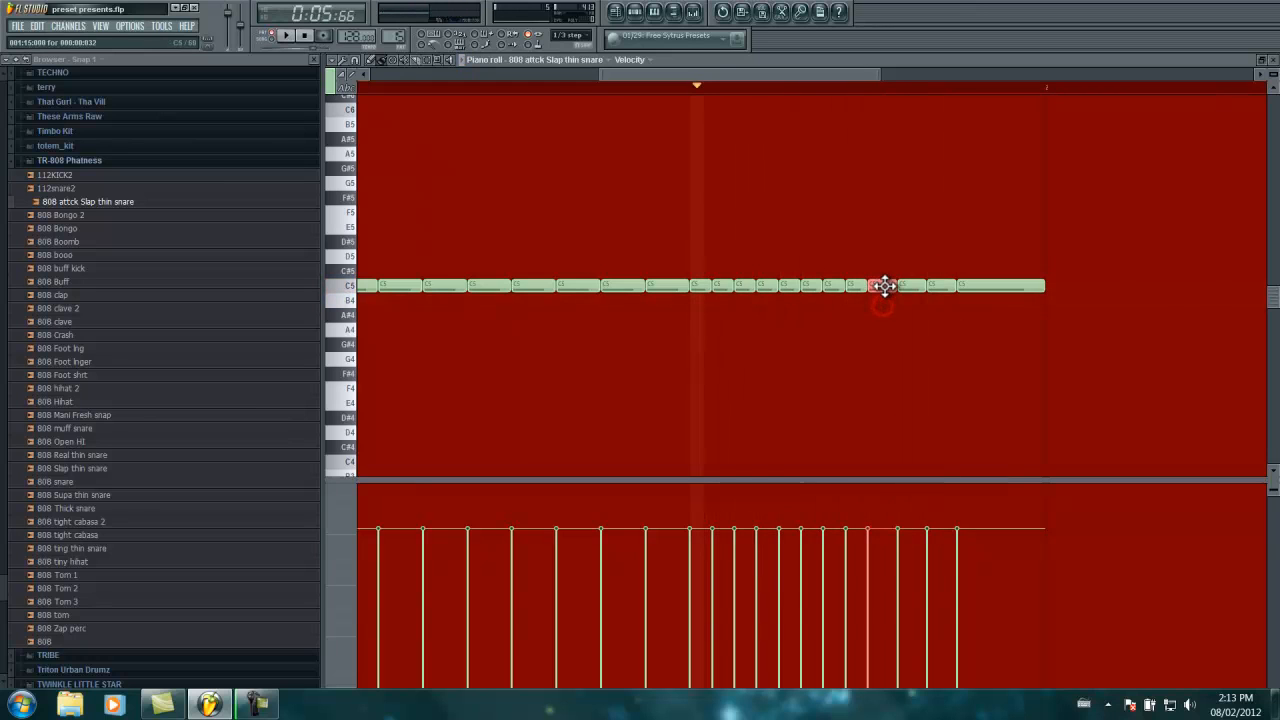
pyautogui.click(307, 35)
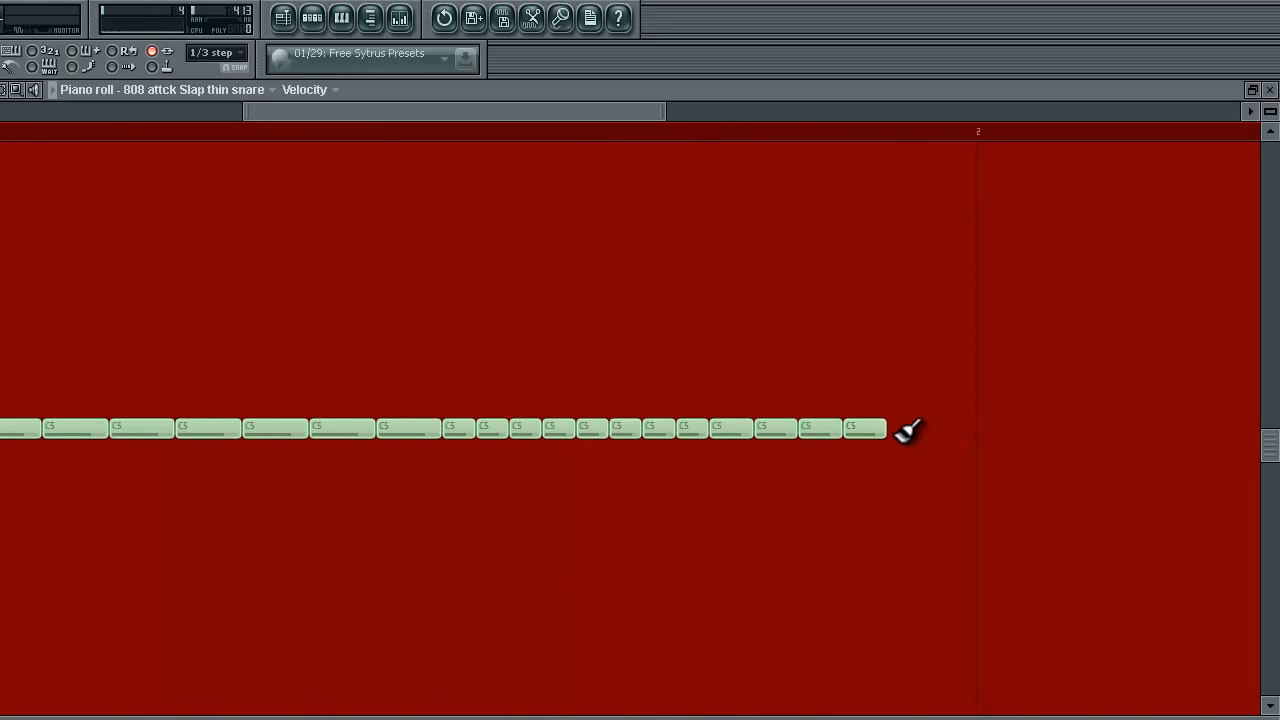
pyautogui.click(952, 428)
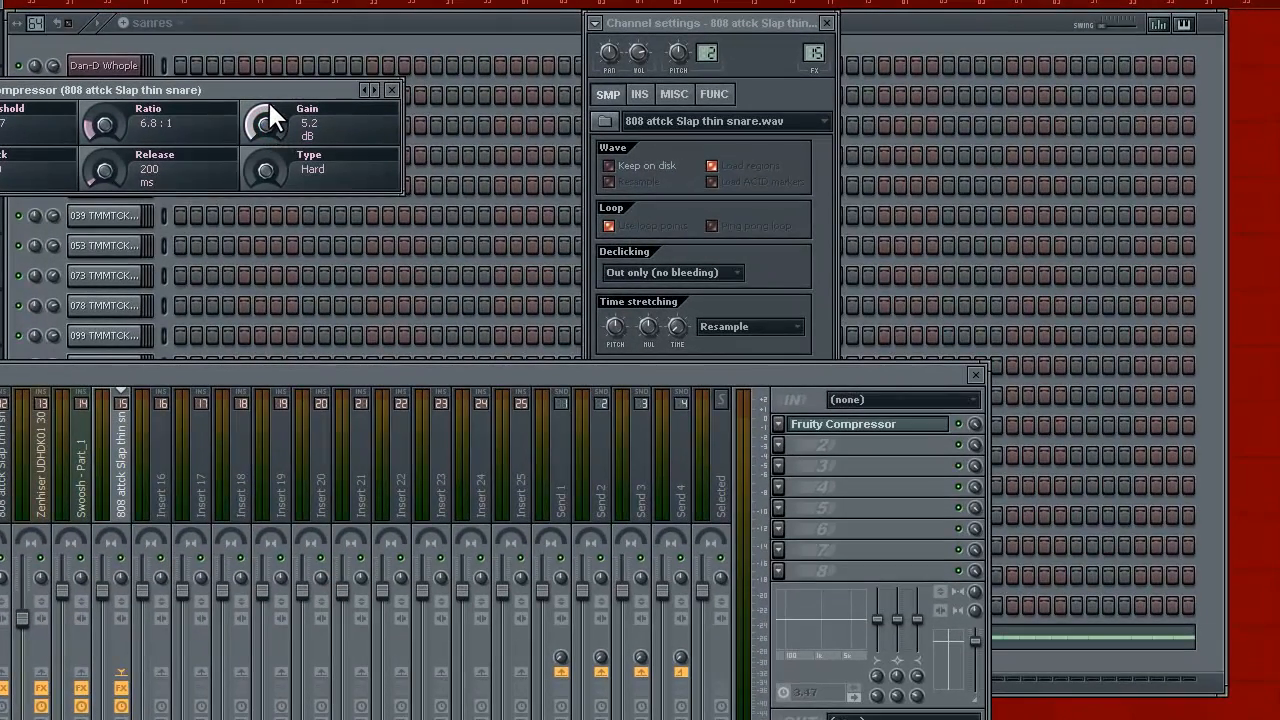
# - Raise the snare compressor's makeup gain from 5.2 dB to 6.8 dB
pyautogui.moveTo(267, 123); pyautogui.dragTo(267, 110)
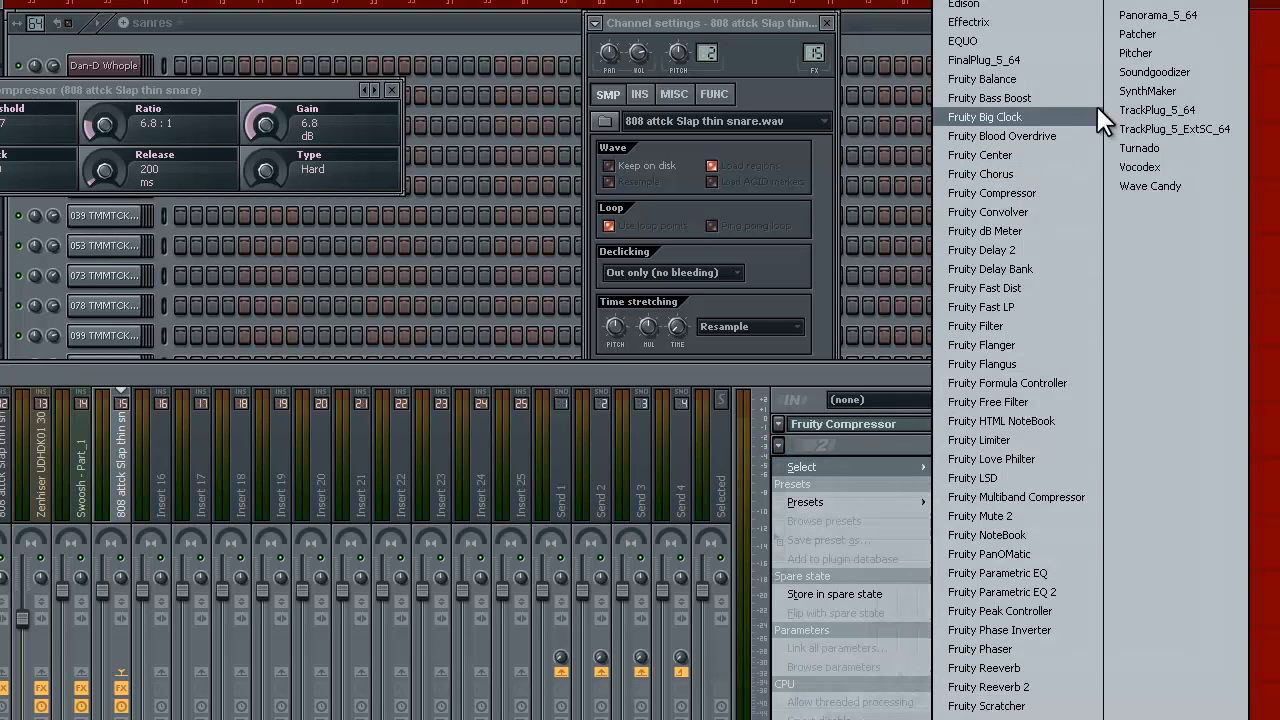
# - Load Soundgoodizer into the second FX slot after Fruity Compressor
pyautogui.click(1154, 71)
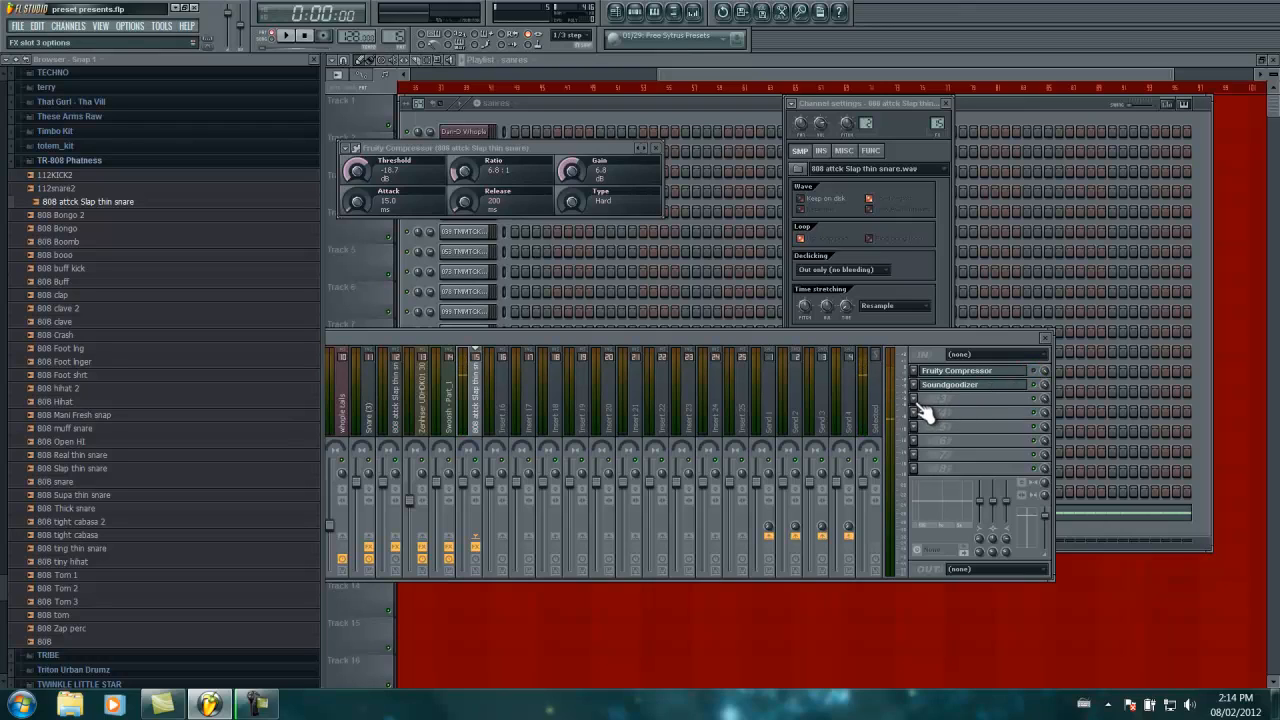
pyautogui.click(287, 35)
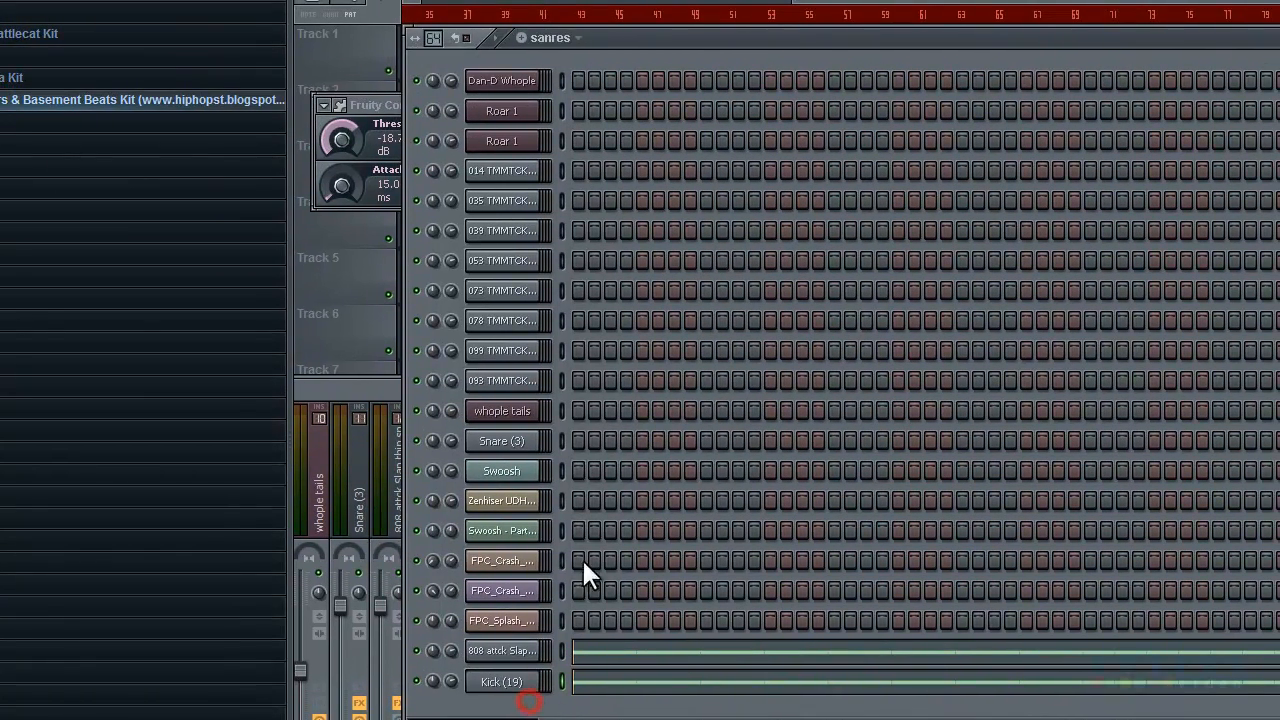
pyautogui.moveTo(918, 10)
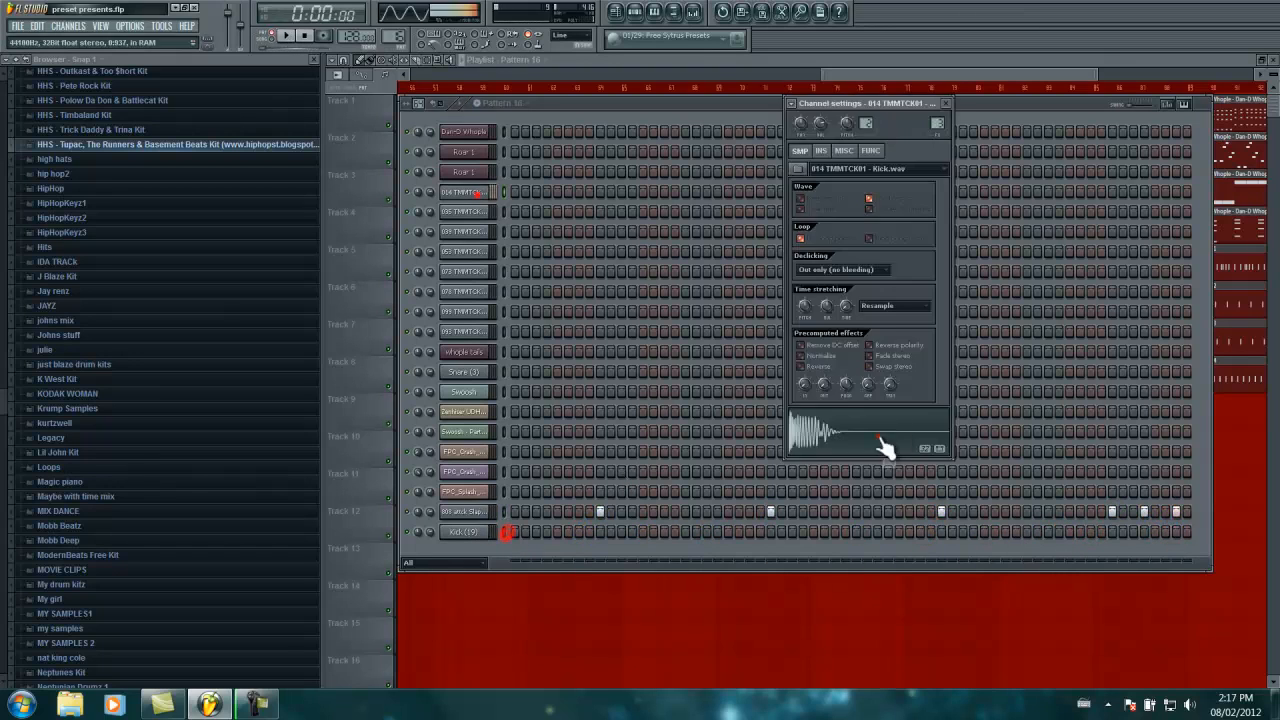
# - Bring the playlist back with Pattern 2 as the current pattern
pyautogui.click(944, 104)
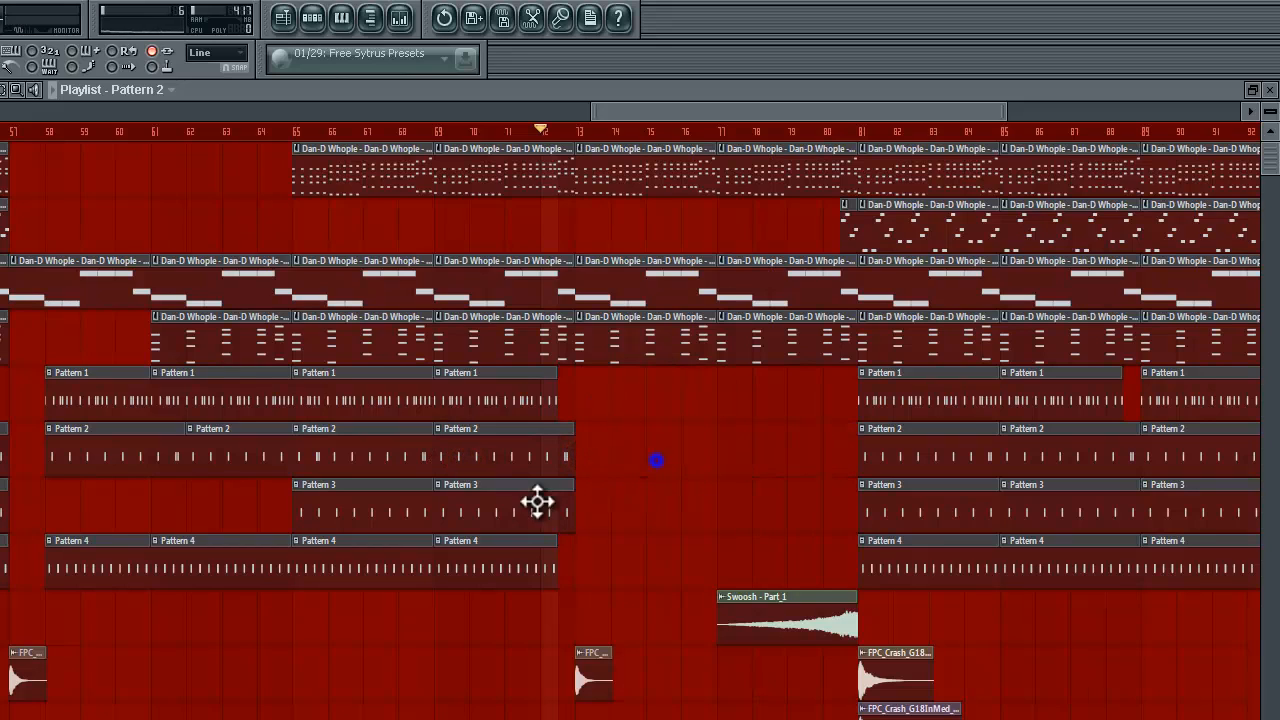
# - Select Pattern 4 and stretch its clip across the gap before the swoosh
pyautogui.click(500, 570)
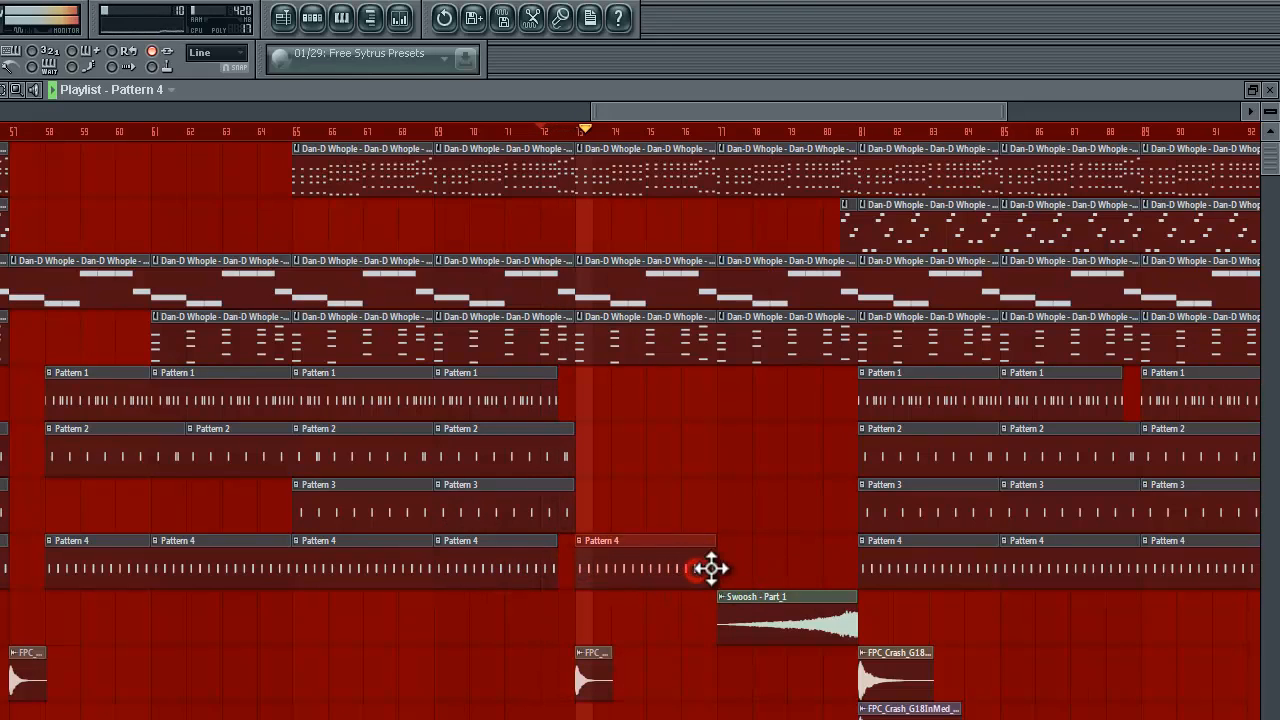
pyautogui.moveTo(710, 570); pyautogui.dragTo(845, 570)
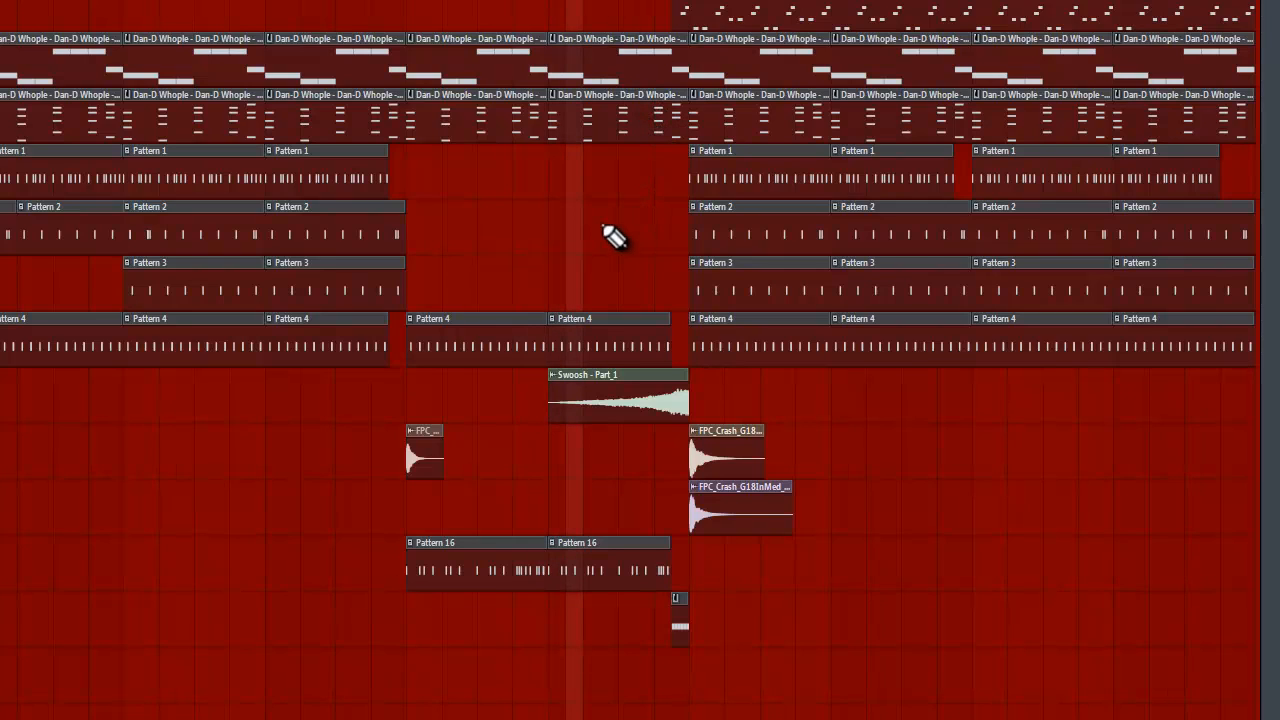
pyautogui.moveTo(597, 242)
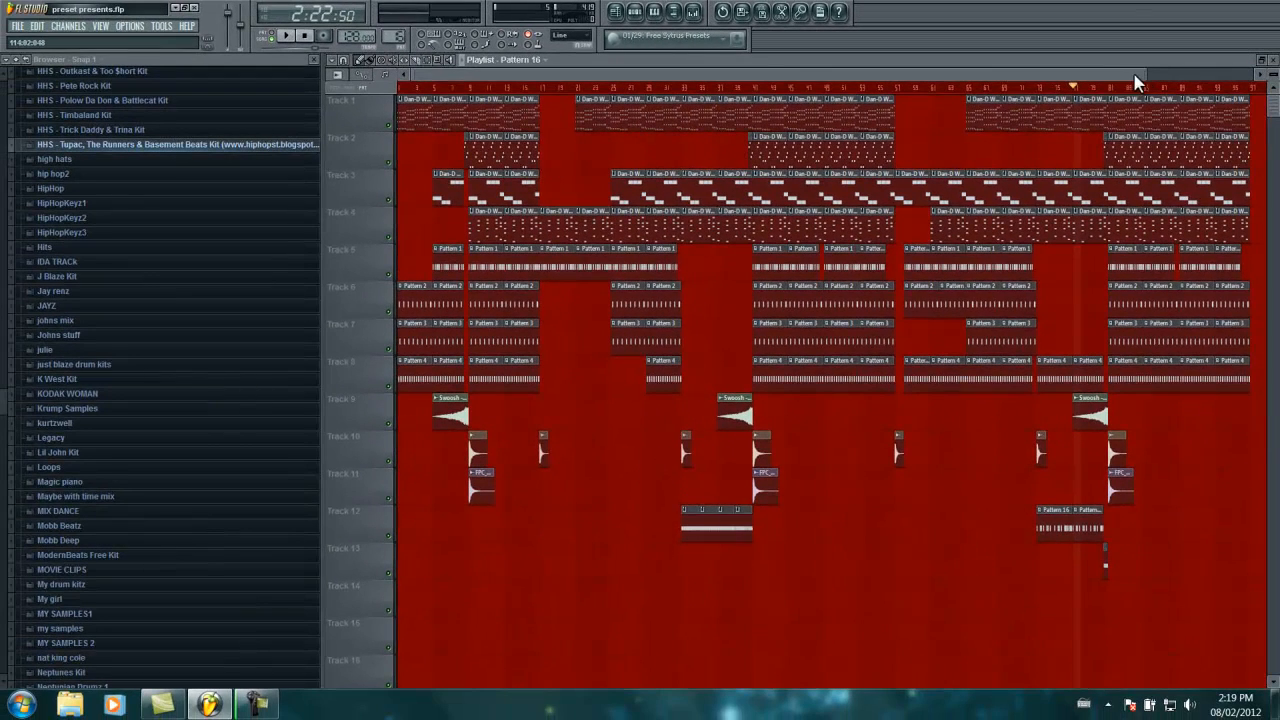
pyautogui.moveTo(1222, 82)
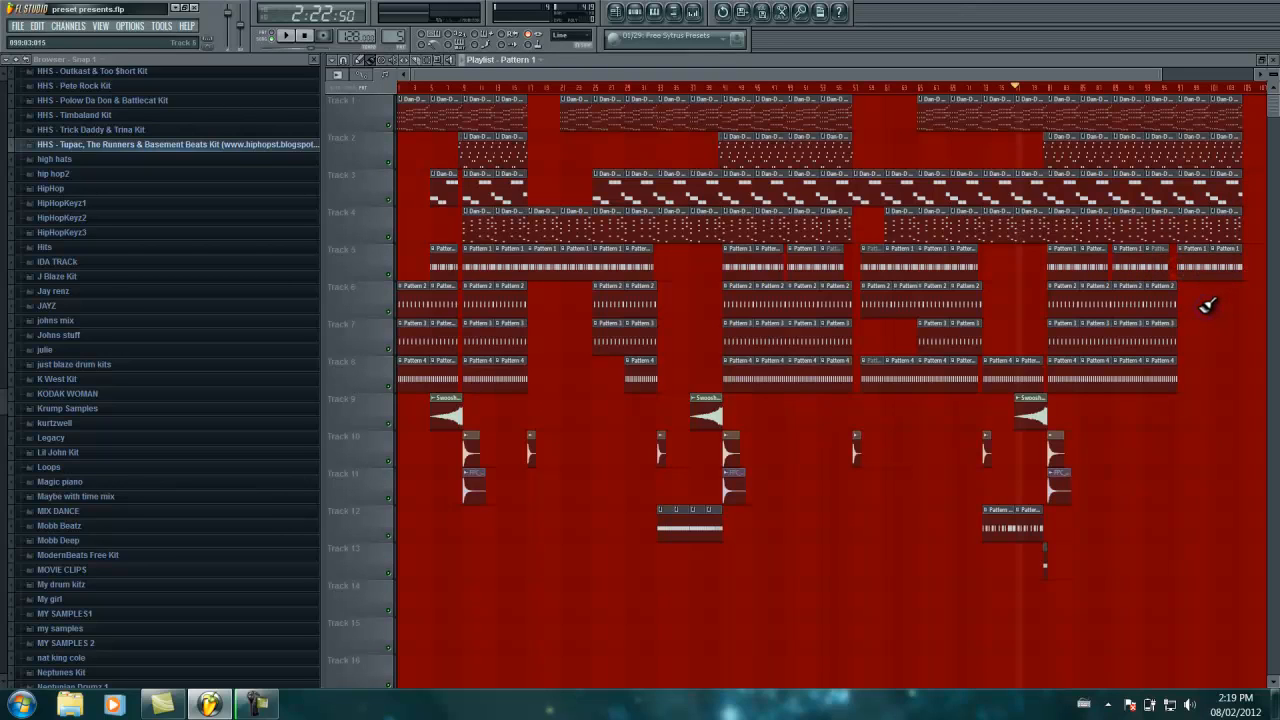
# - Paint a Pattern 3 clip near the song's final bars
pyautogui.click(1210, 300)
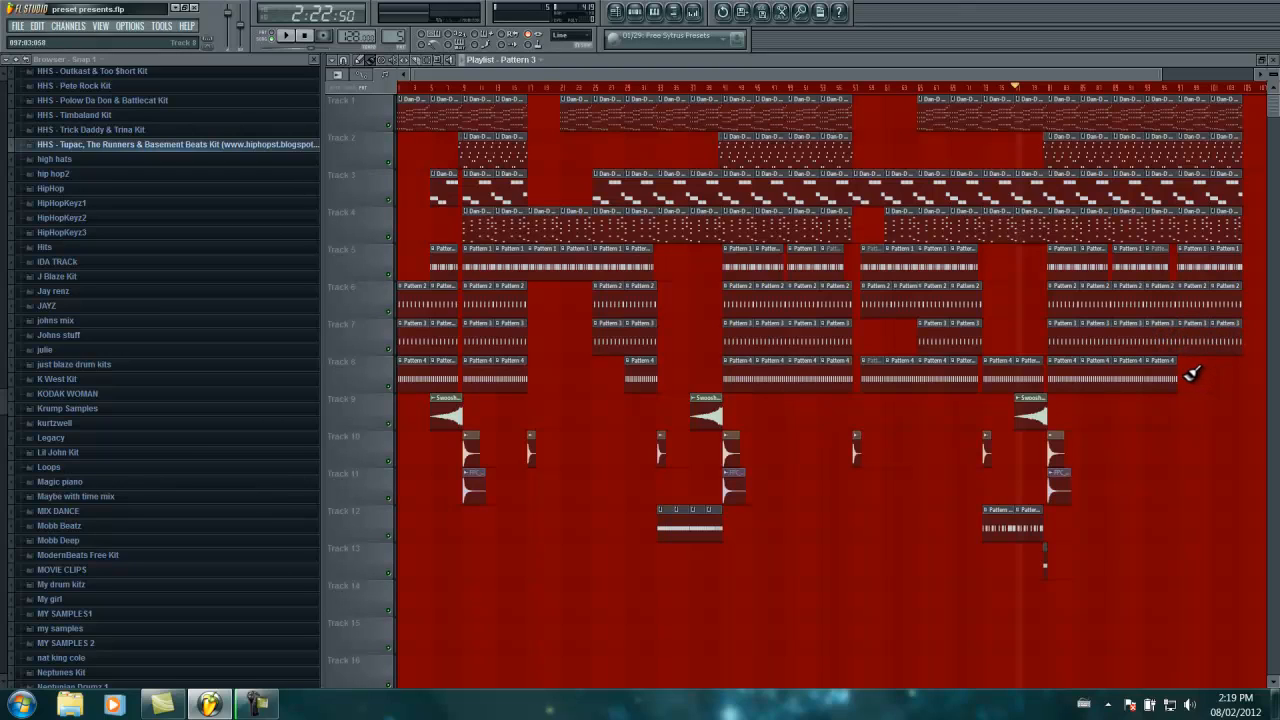
pyautogui.moveTo(745, 172)
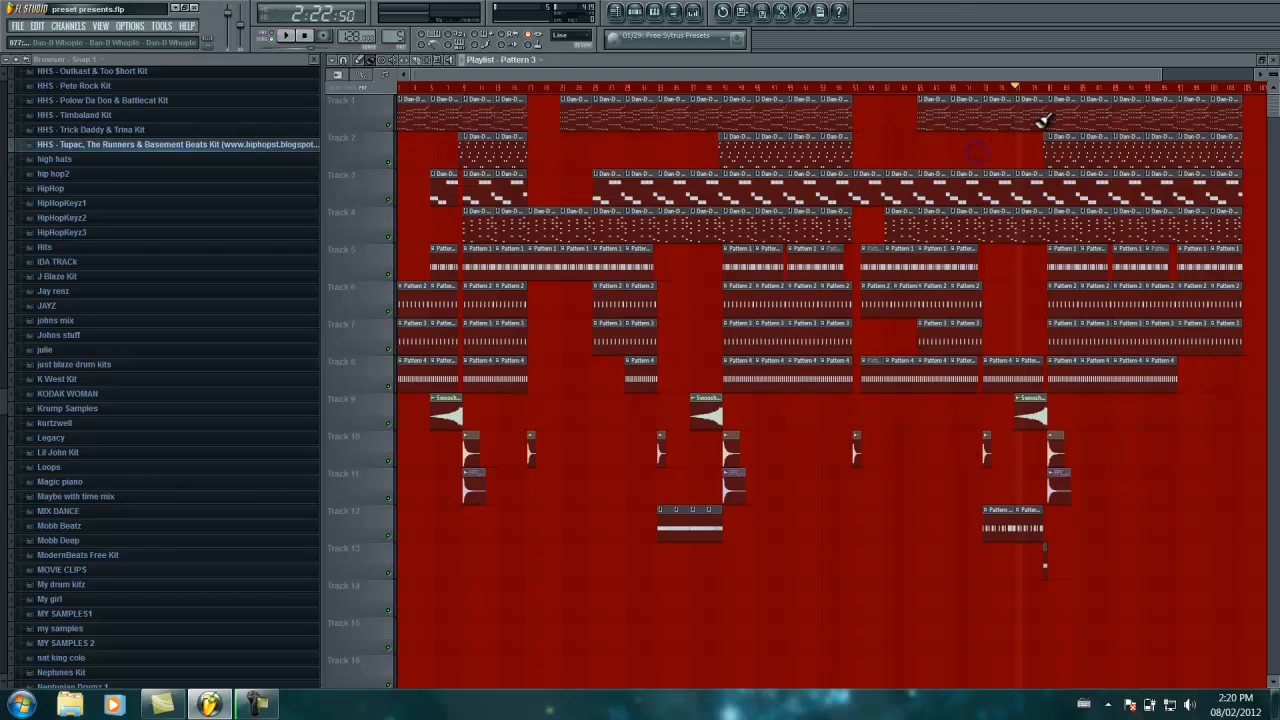
pyautogui.moveTo(1013, 103)
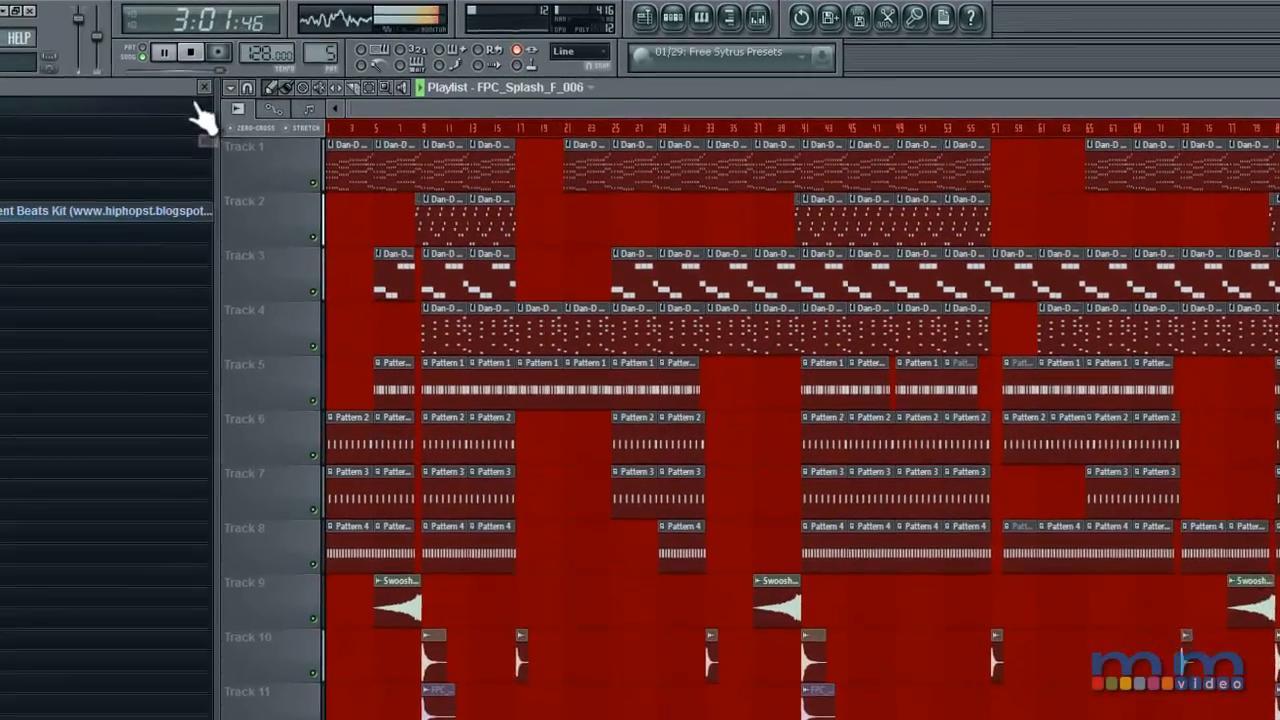
# - Curve the master volume clip's last section and pull its end point down to fade out
pyautogui.scroll(-3)
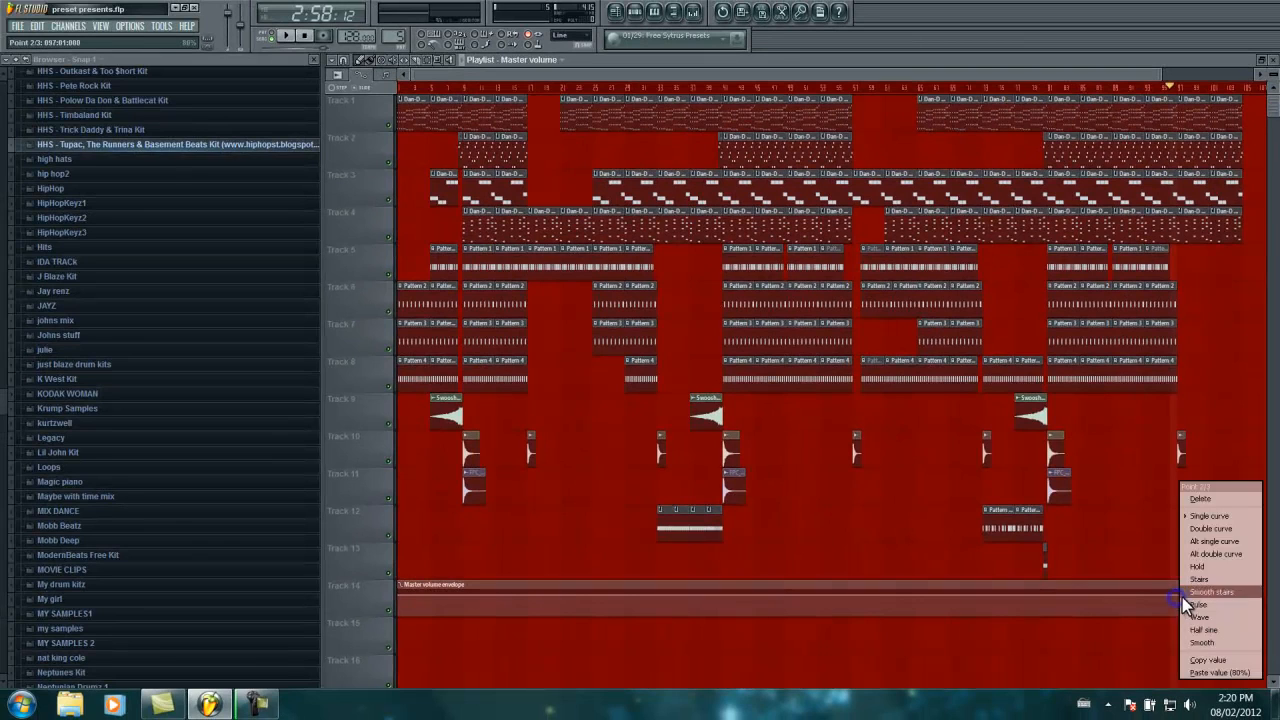
pyautogui.click(1211, 592)
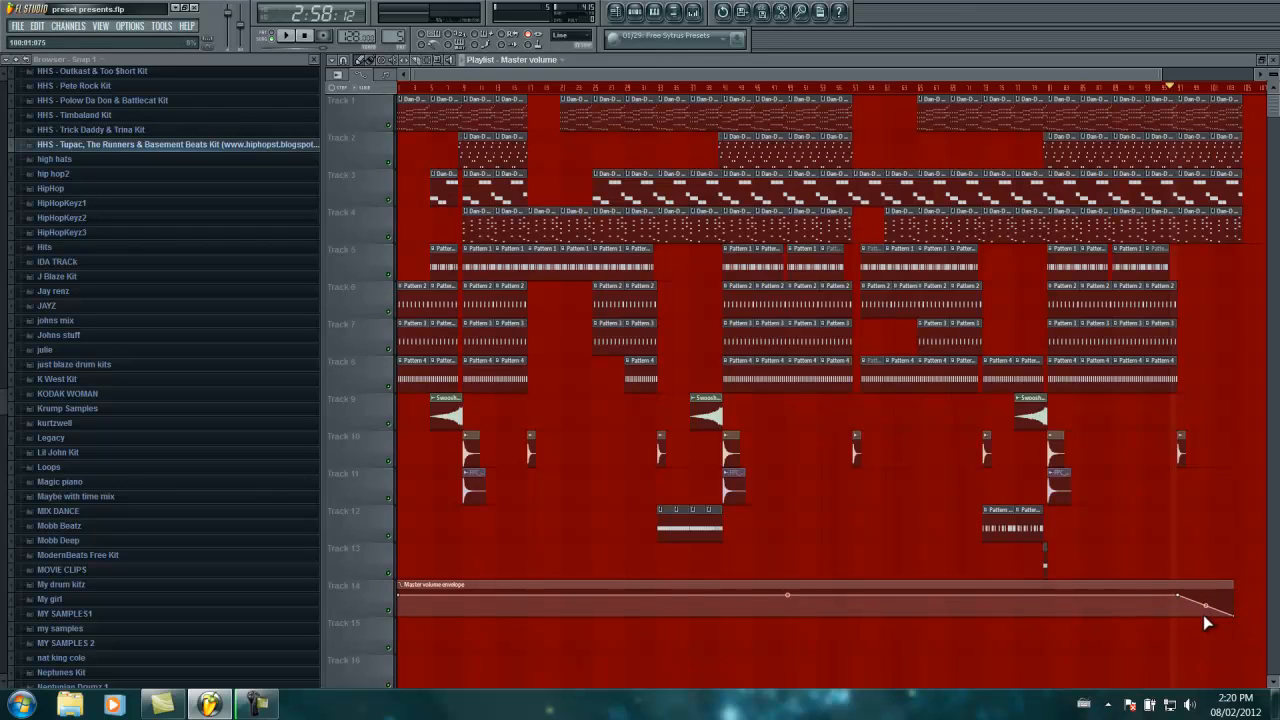
pyautogui.moveTo(1207, 601); pyautogui.dragTo(1213, 645)
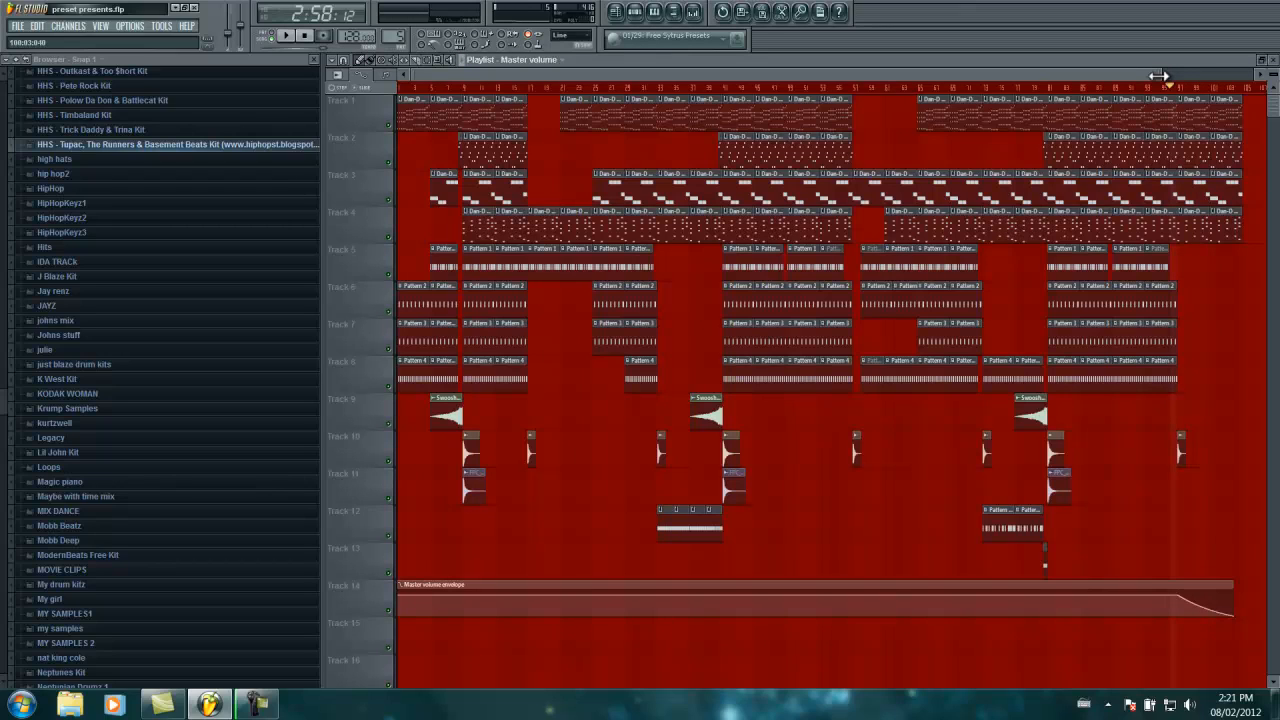
pyautogui.moveTo(1085, 65)
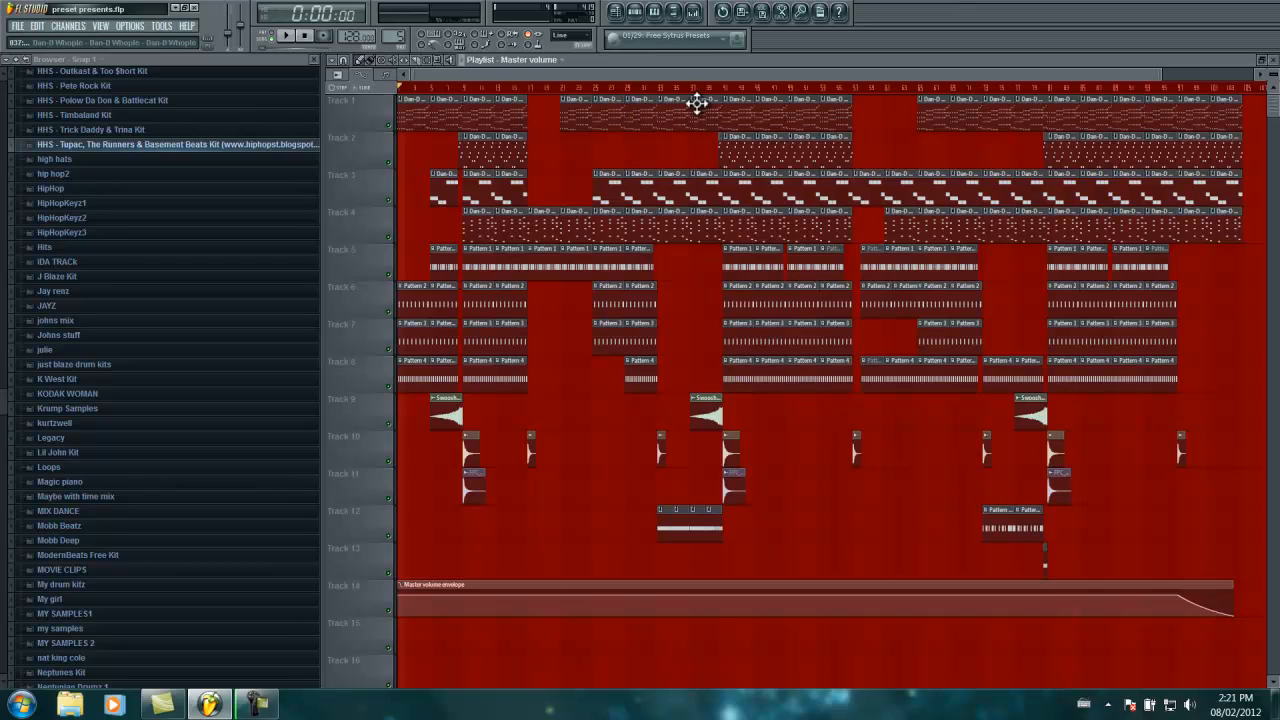
pyautogui.moveTo(700, 113)
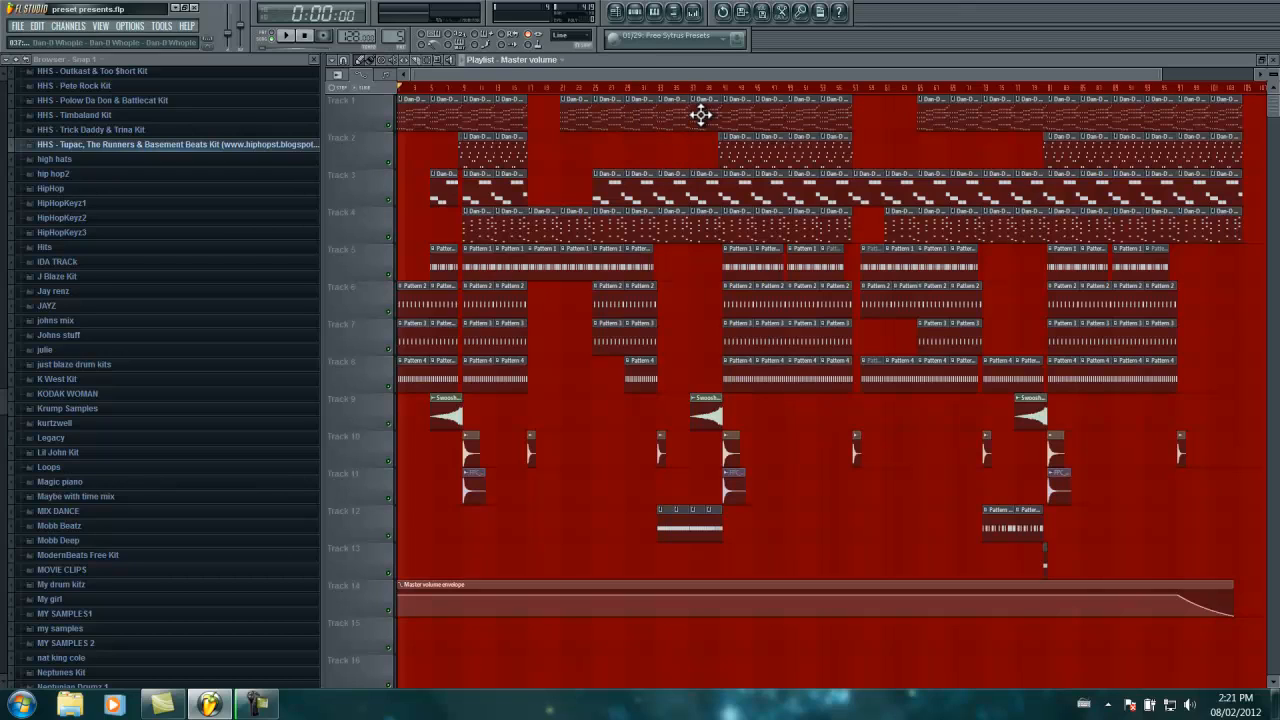
pyautogui.moveTo(718, 62)
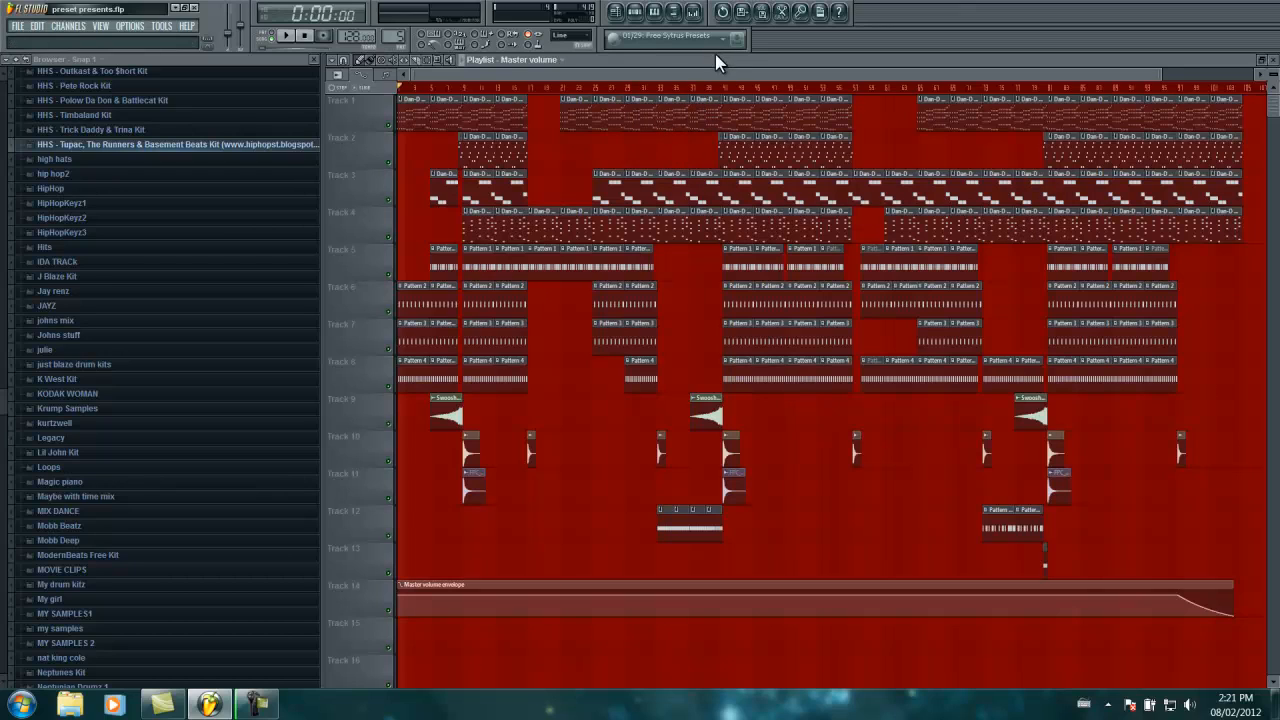
pyautogui.moveTo(700, 66)
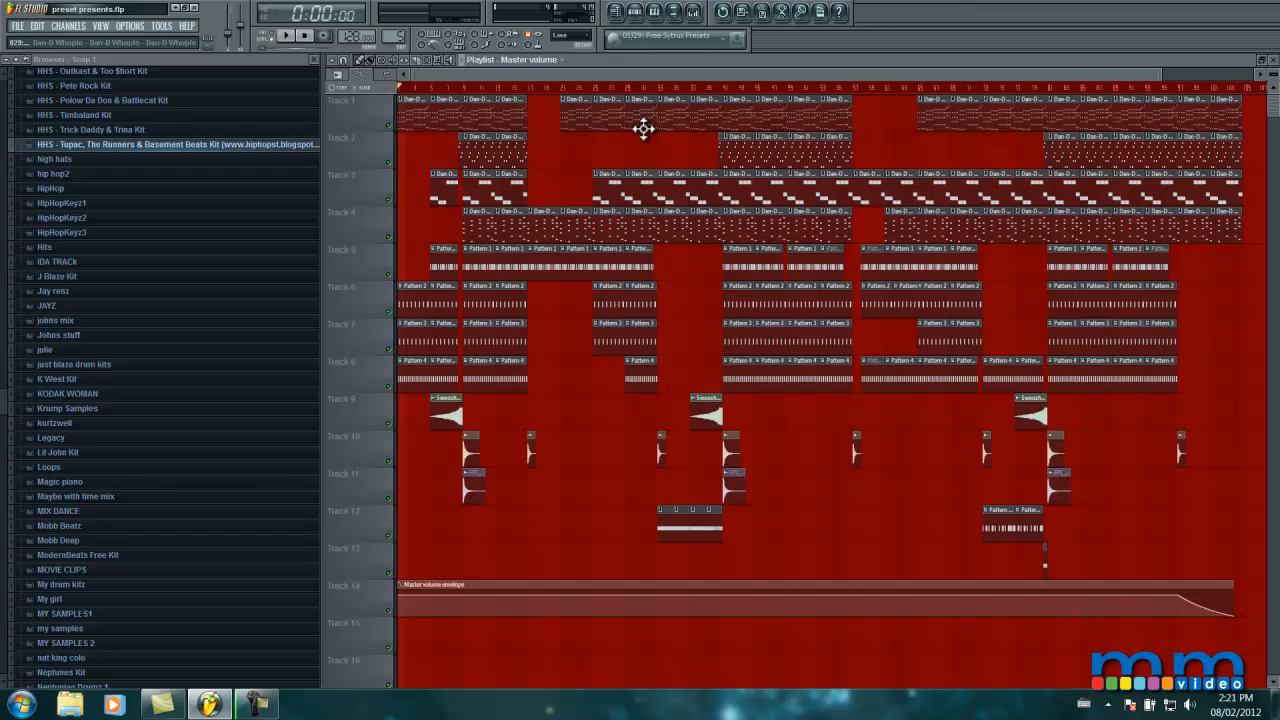
pyautogui.moveTo(646, 118)
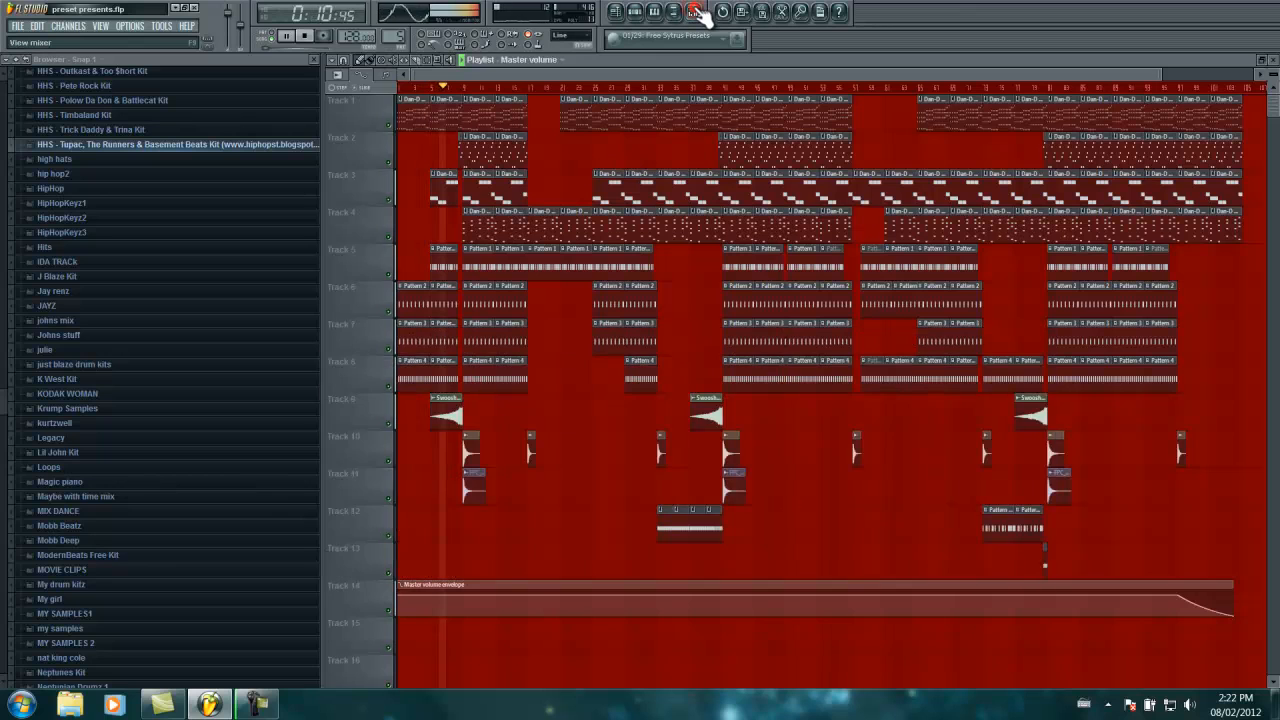
# - Open the Mixer to watch the insert levels during playback
pyautogui.click(691, 11)
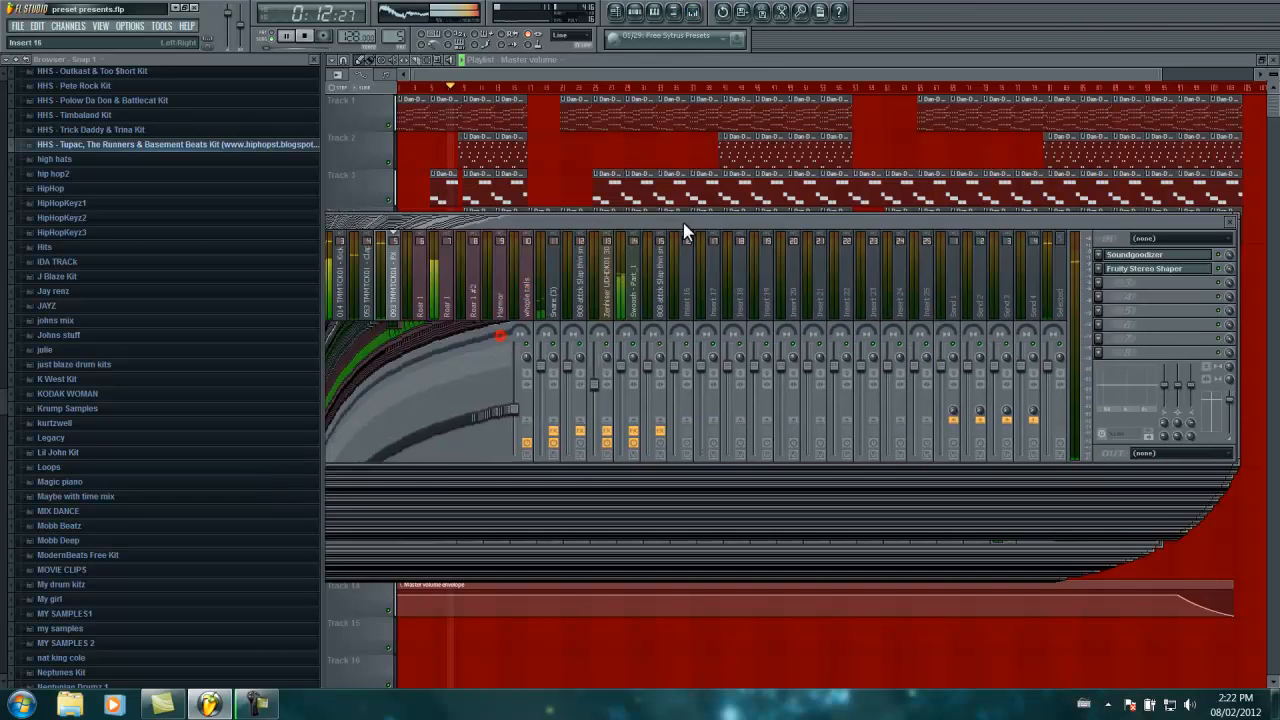